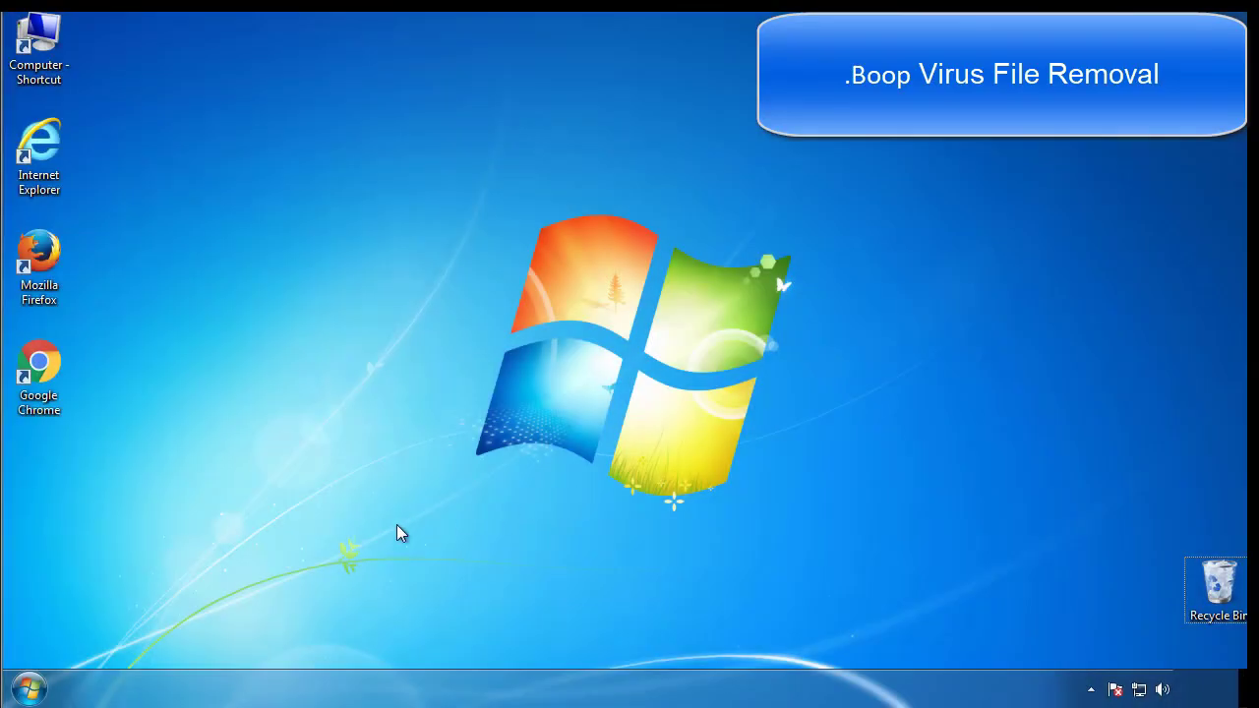
Enable Safe boot (Minimal) in msconfig's Boot settings and confirm with OK.
click(28, 688)
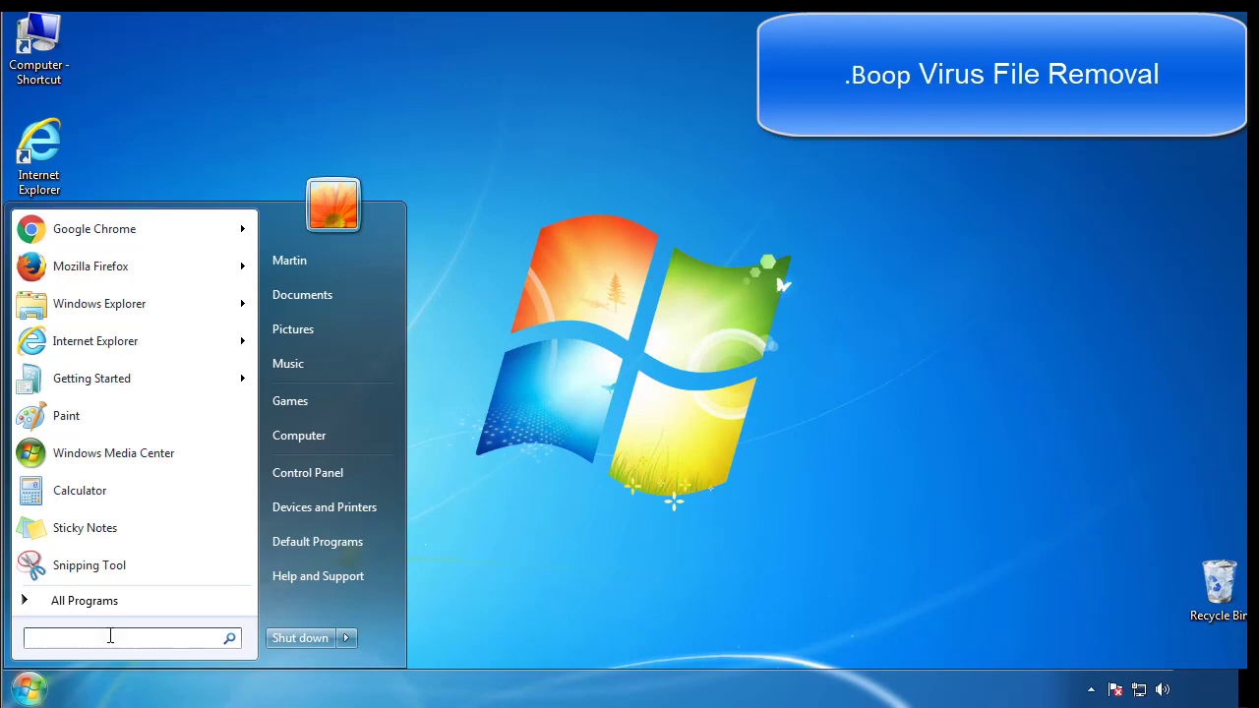
text(mscon)
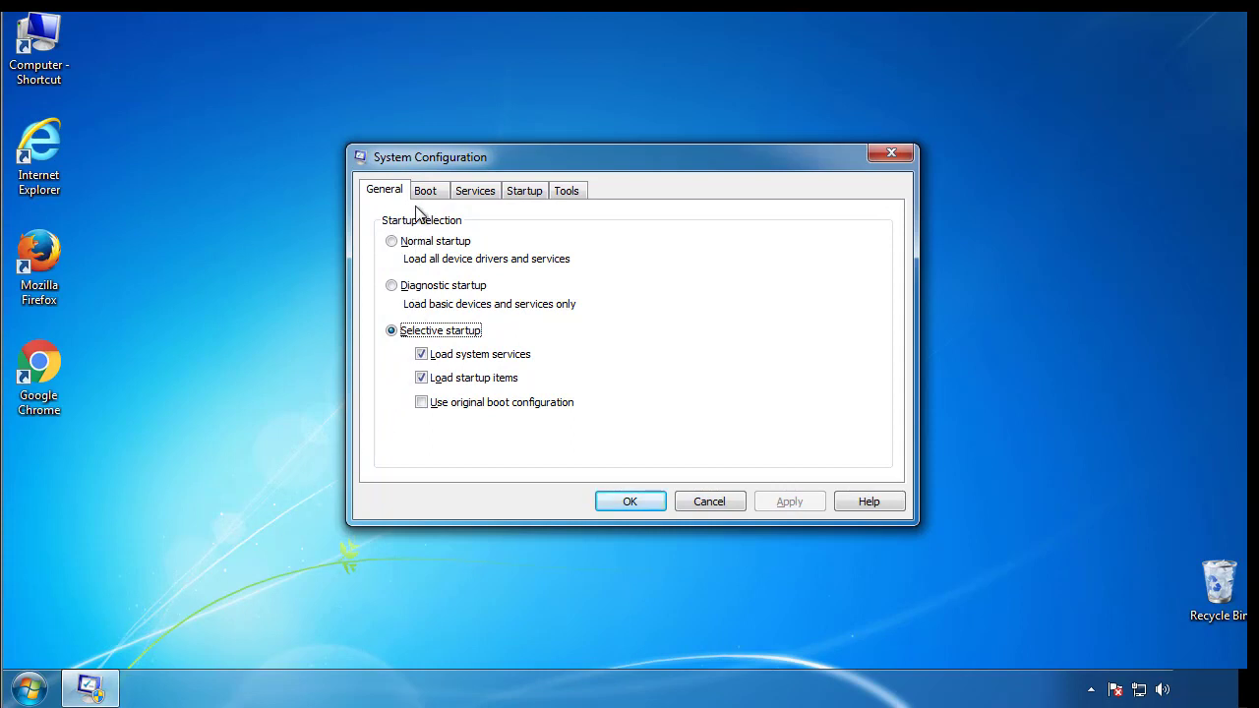
click(424, 189)
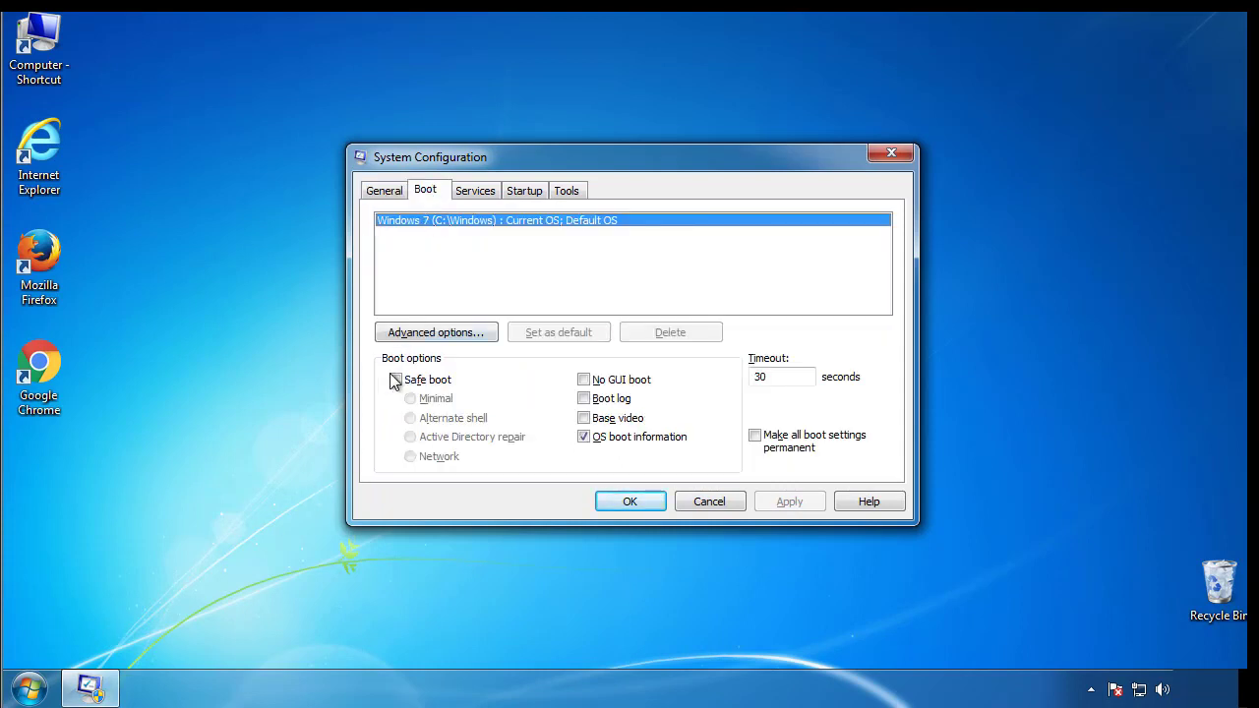
click(396, 379)
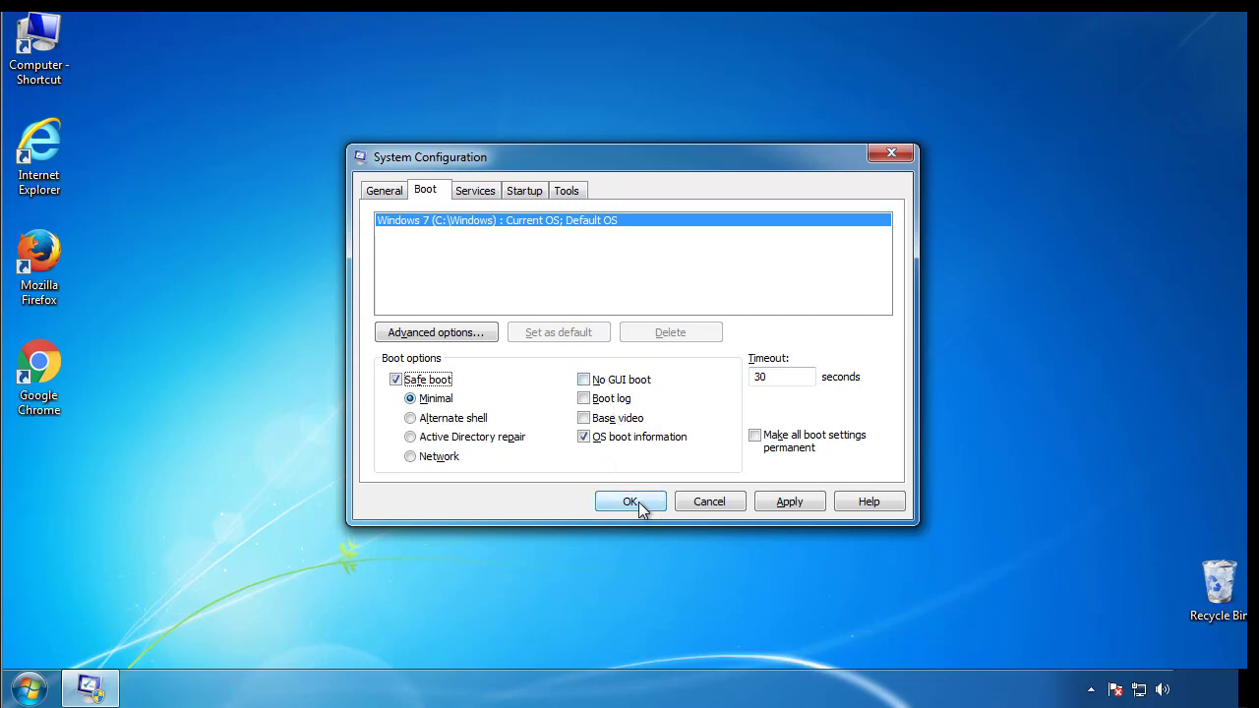
click(629, 502)
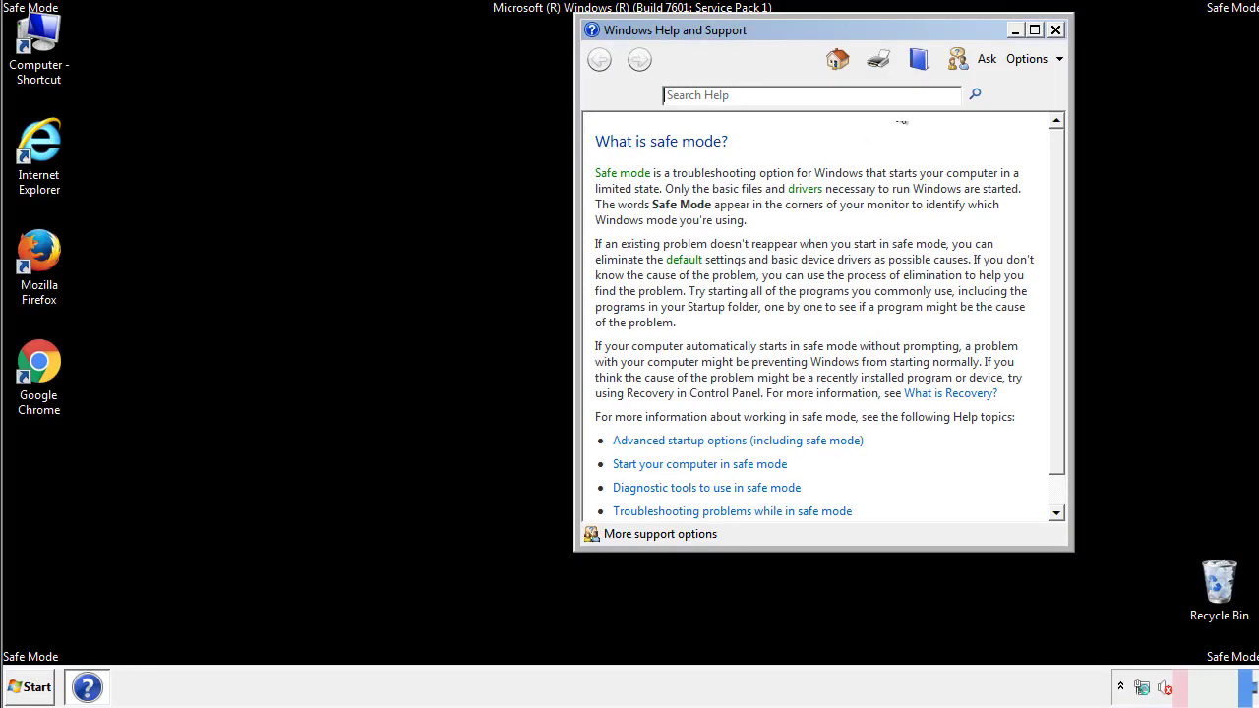
Set Folder Options to show hidden files, folders and drives from Control Panel.
click(1054, 30)
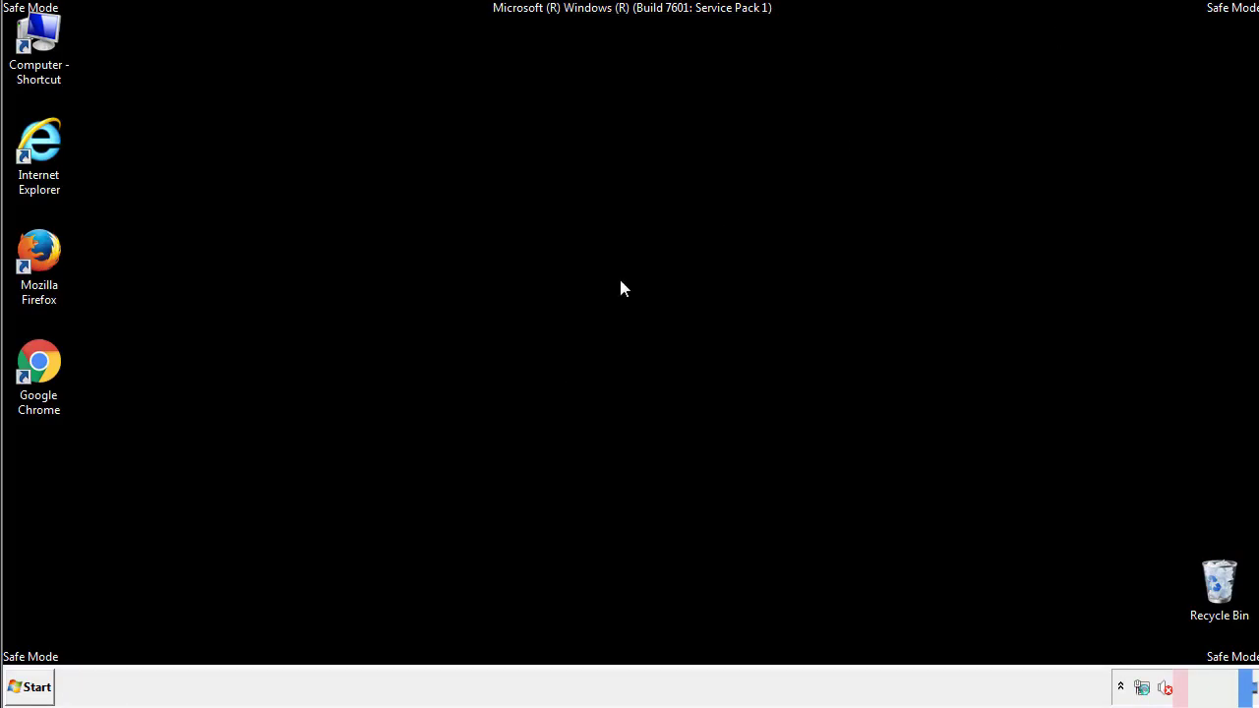
click(29, 687)
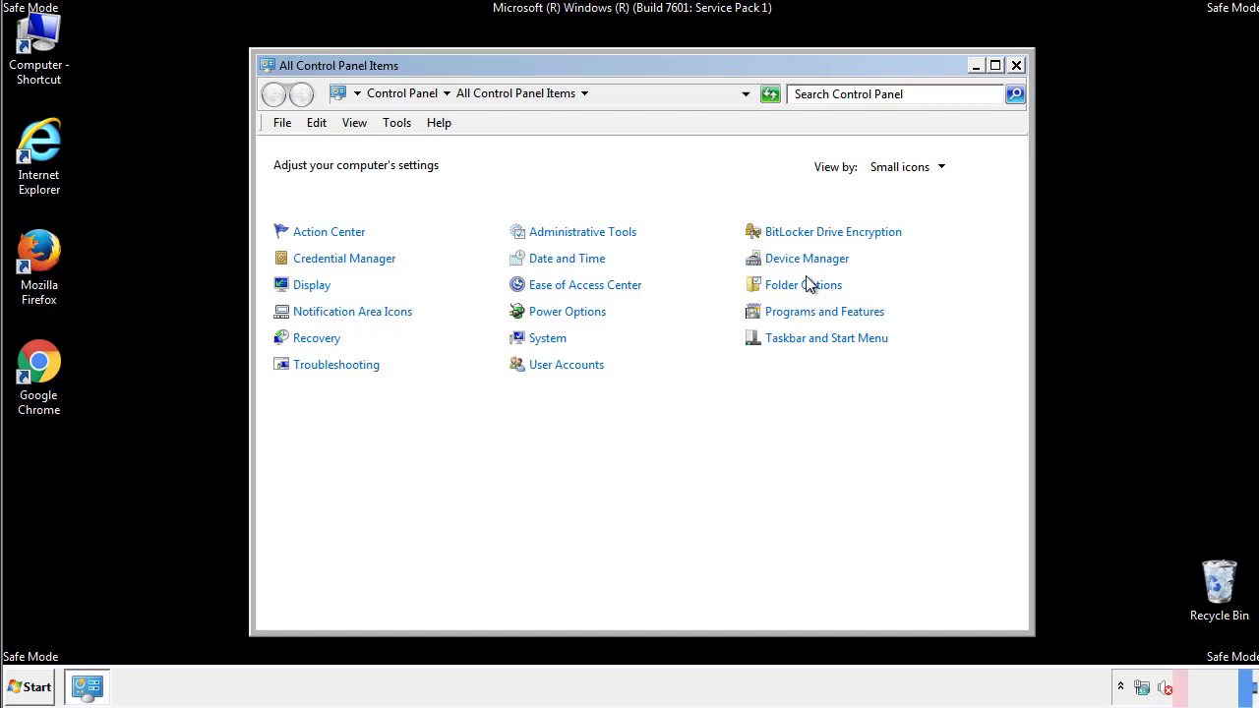
click(802, 283)
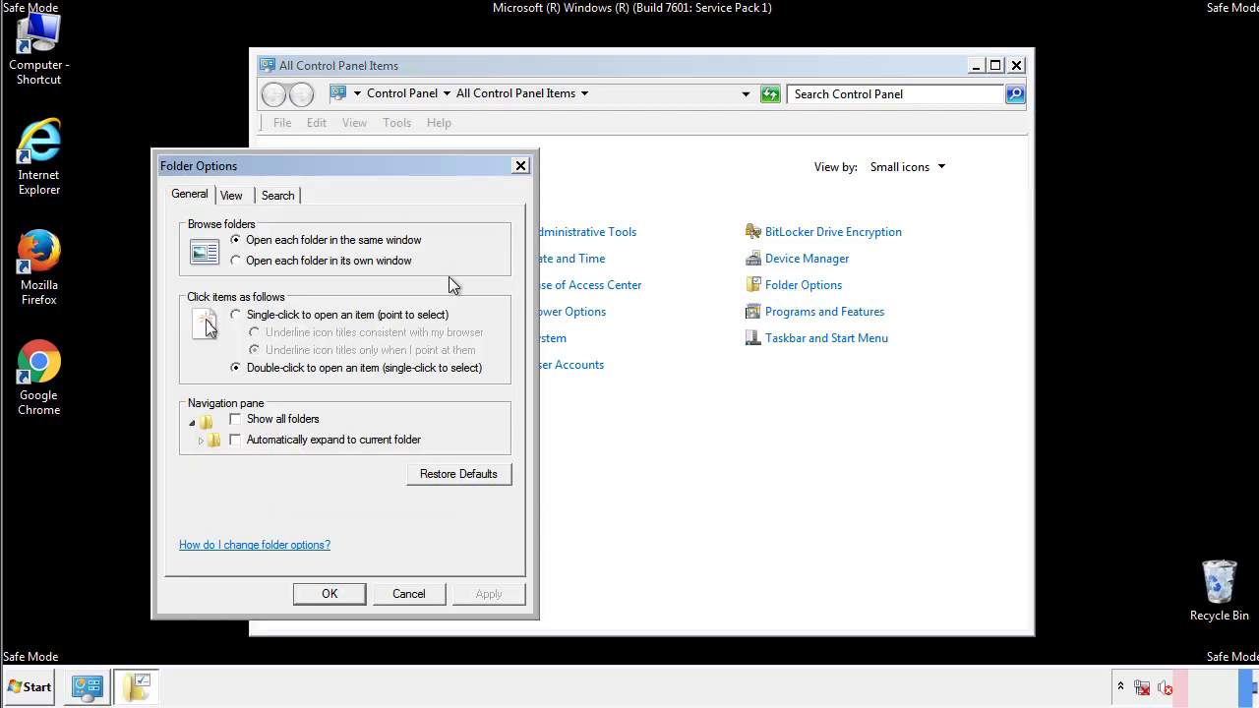
click(232, 195)
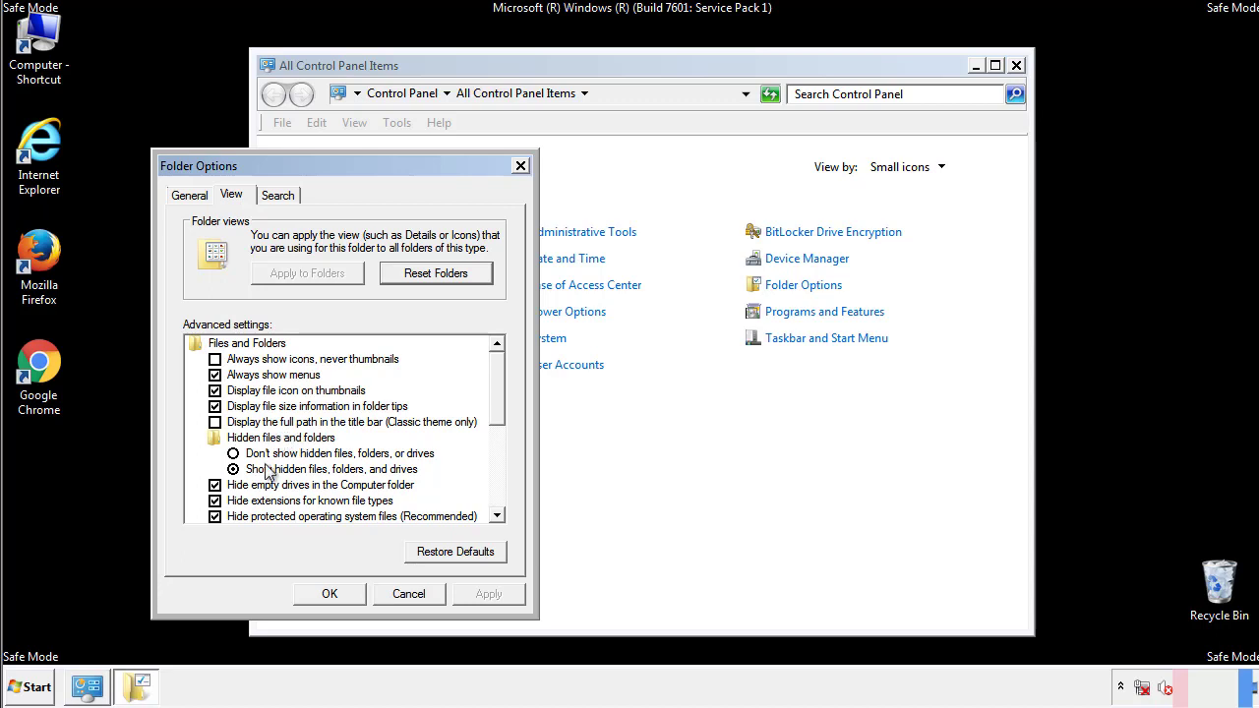
click(232, 468)
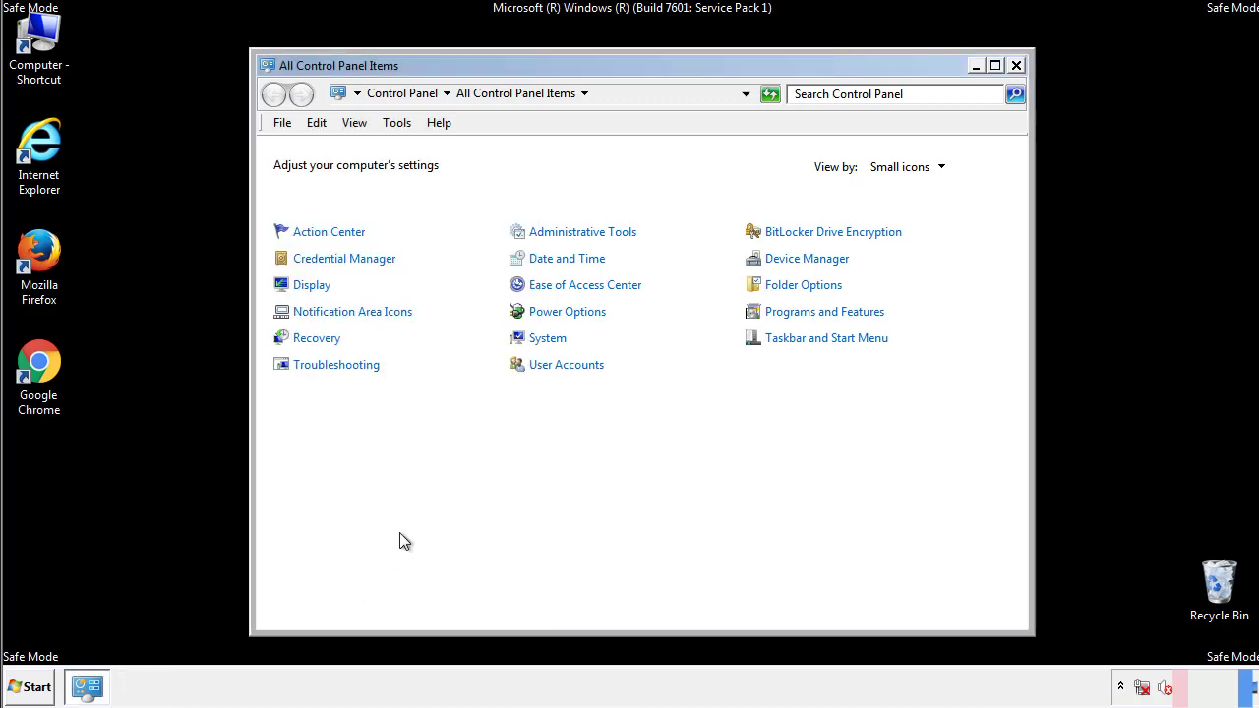
Browse to C:\Windows\System32\drivers\etc and open the hosts file in Notepad.
click(1015, 65)
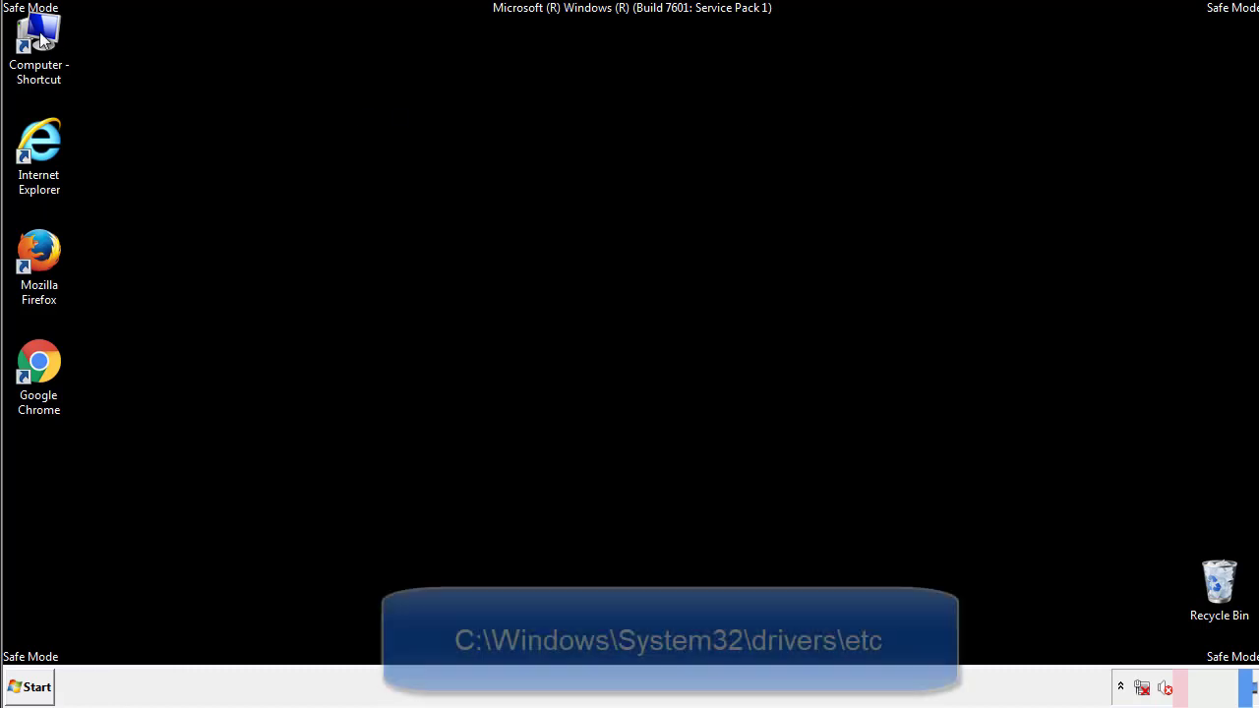
double_click(40, 35)
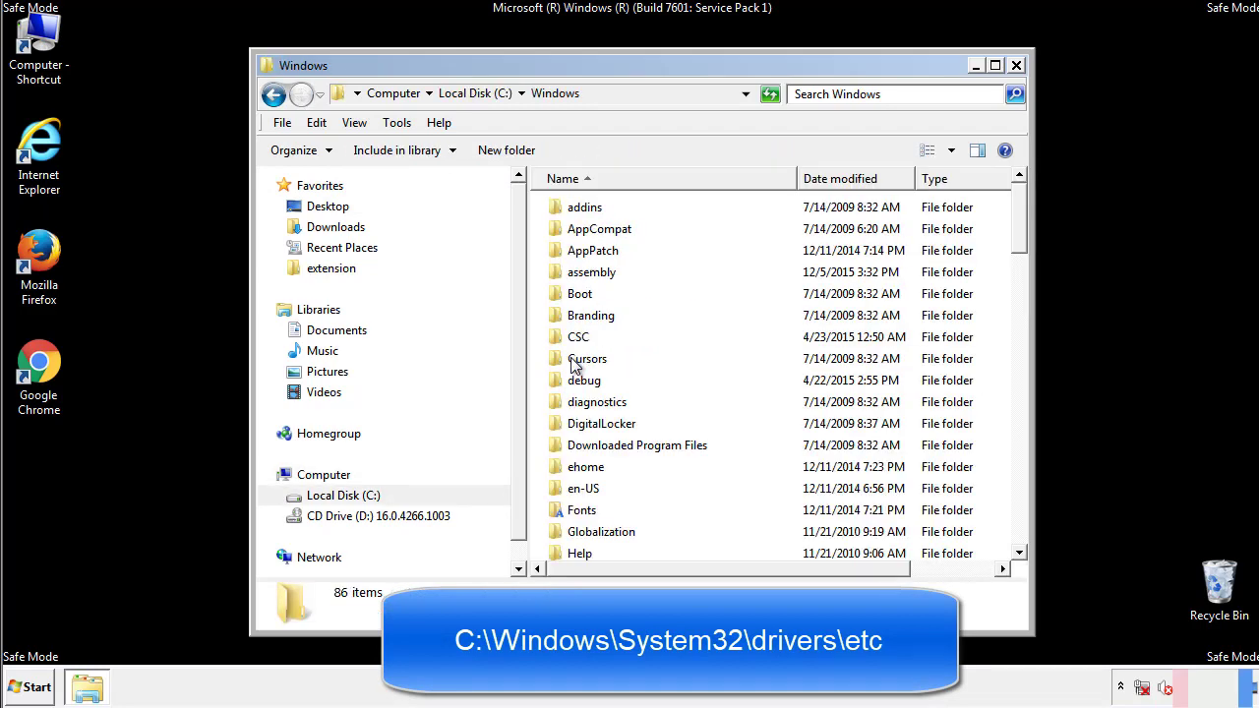
scroll(down, 3)
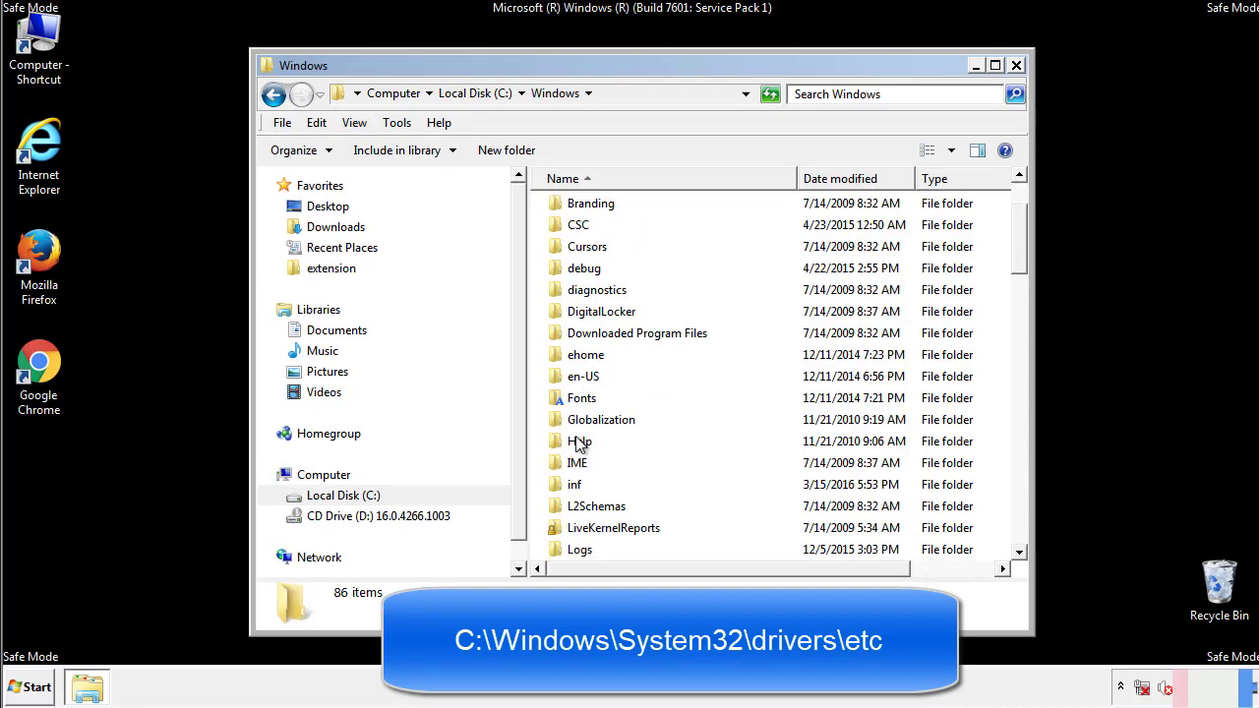
scroll(down, 3)
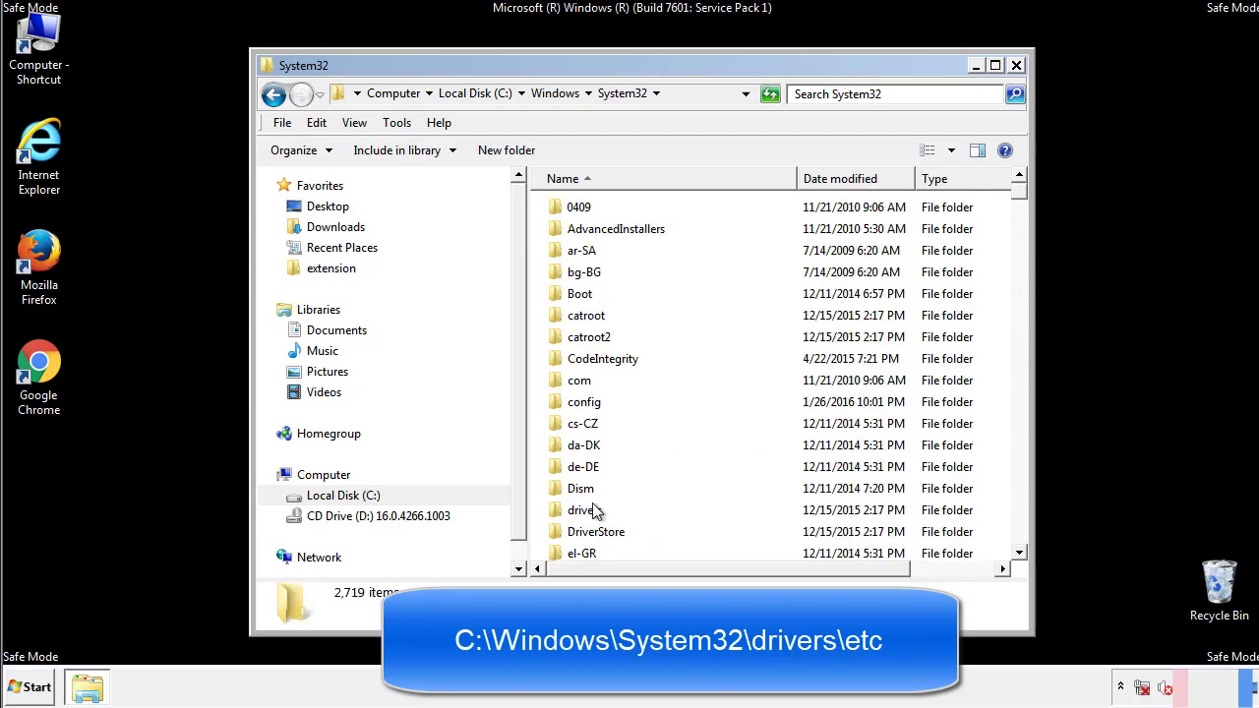
mouse_move(587, 515)
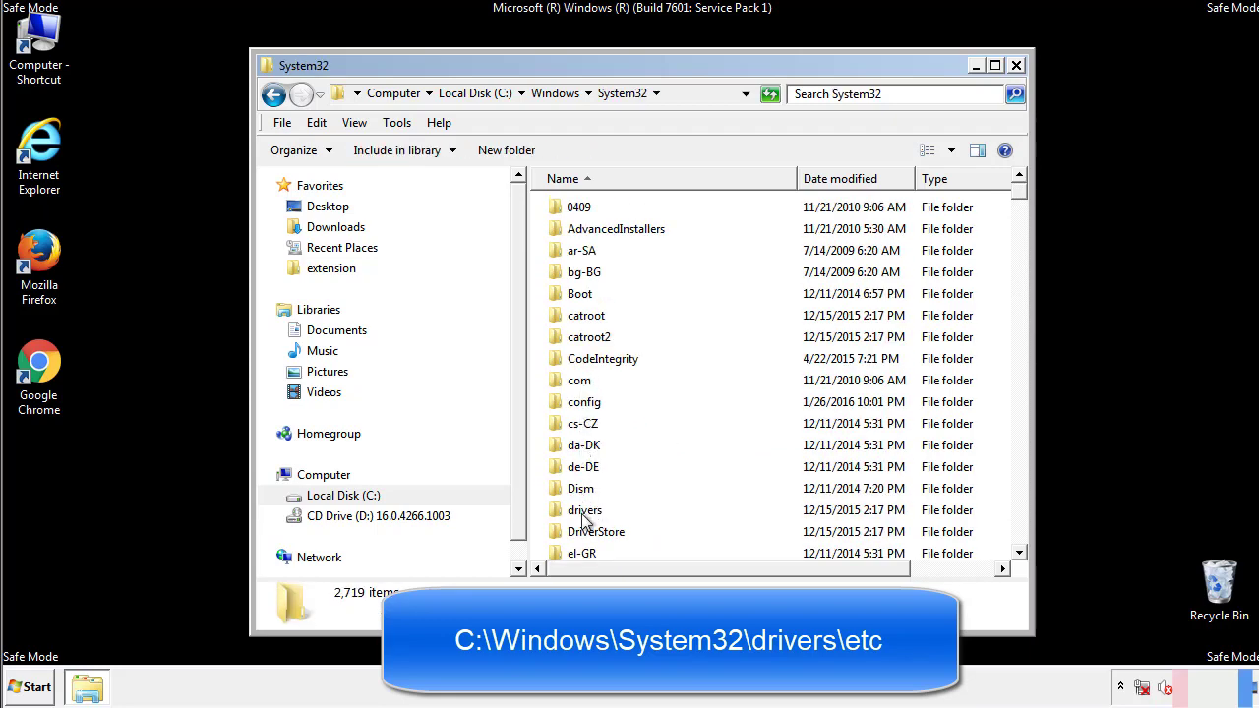
double_click(586, 510)
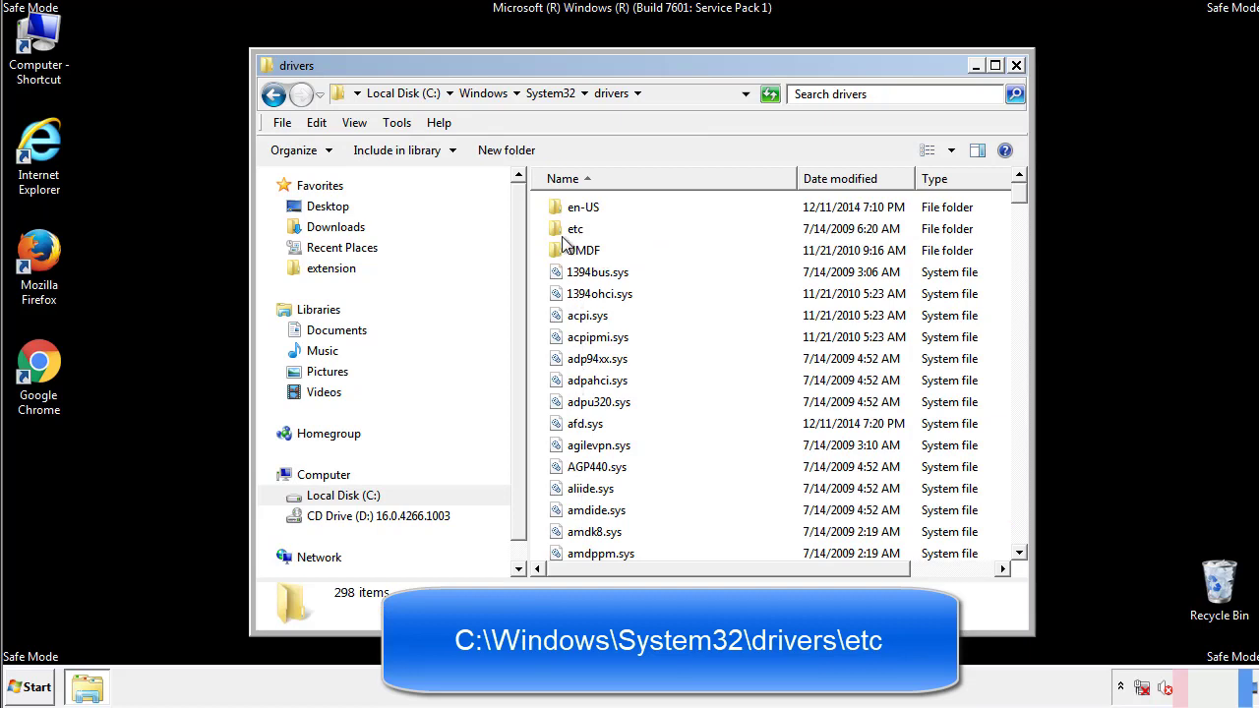
double_click(574, 228)
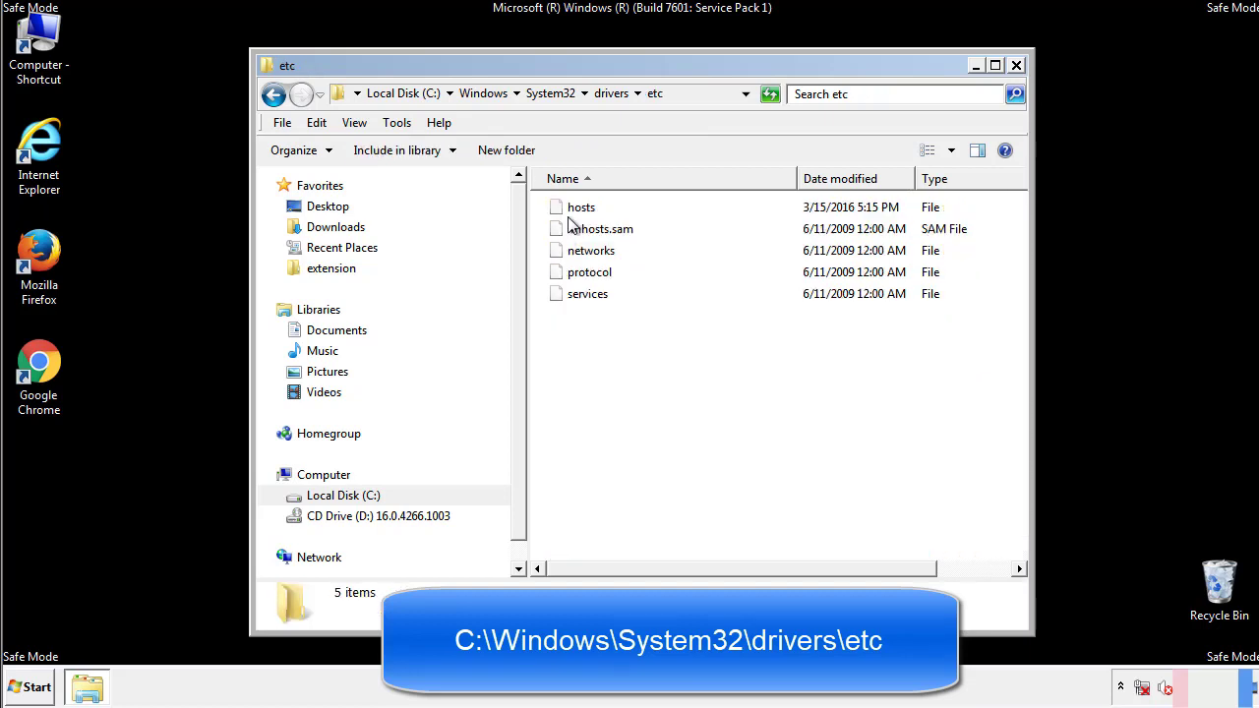
double_click(580, 206)
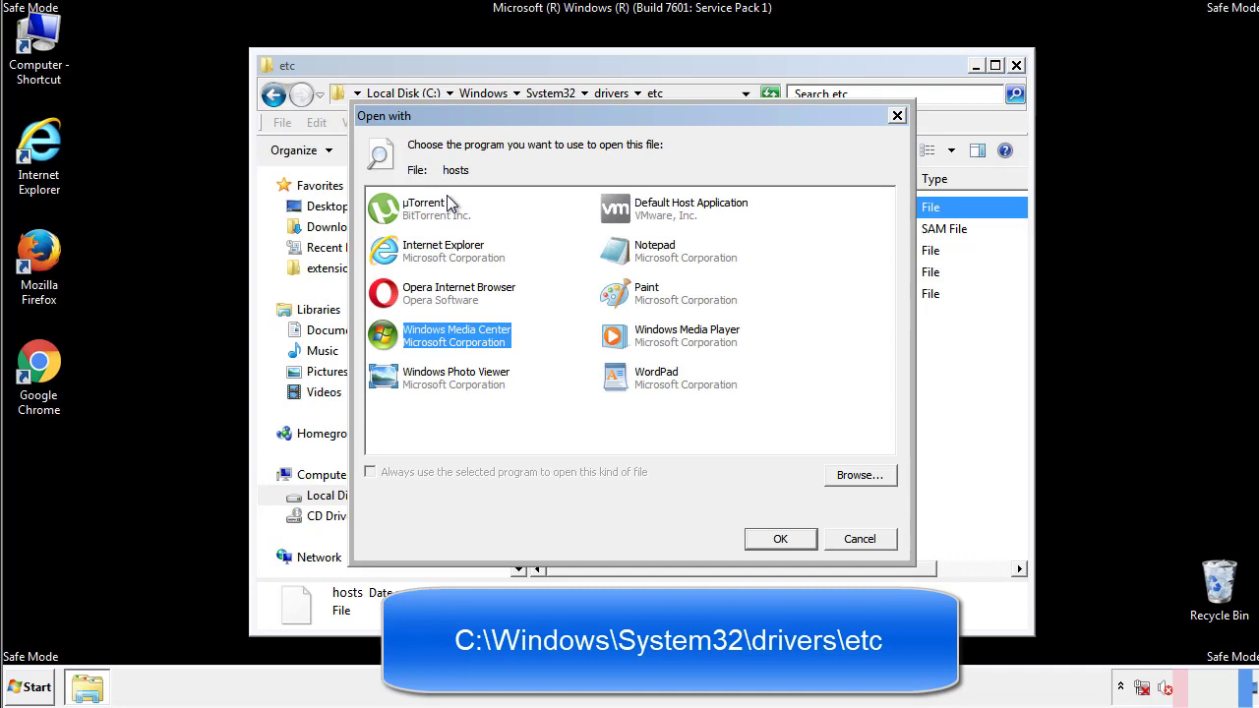
mouse_move(635, 257)
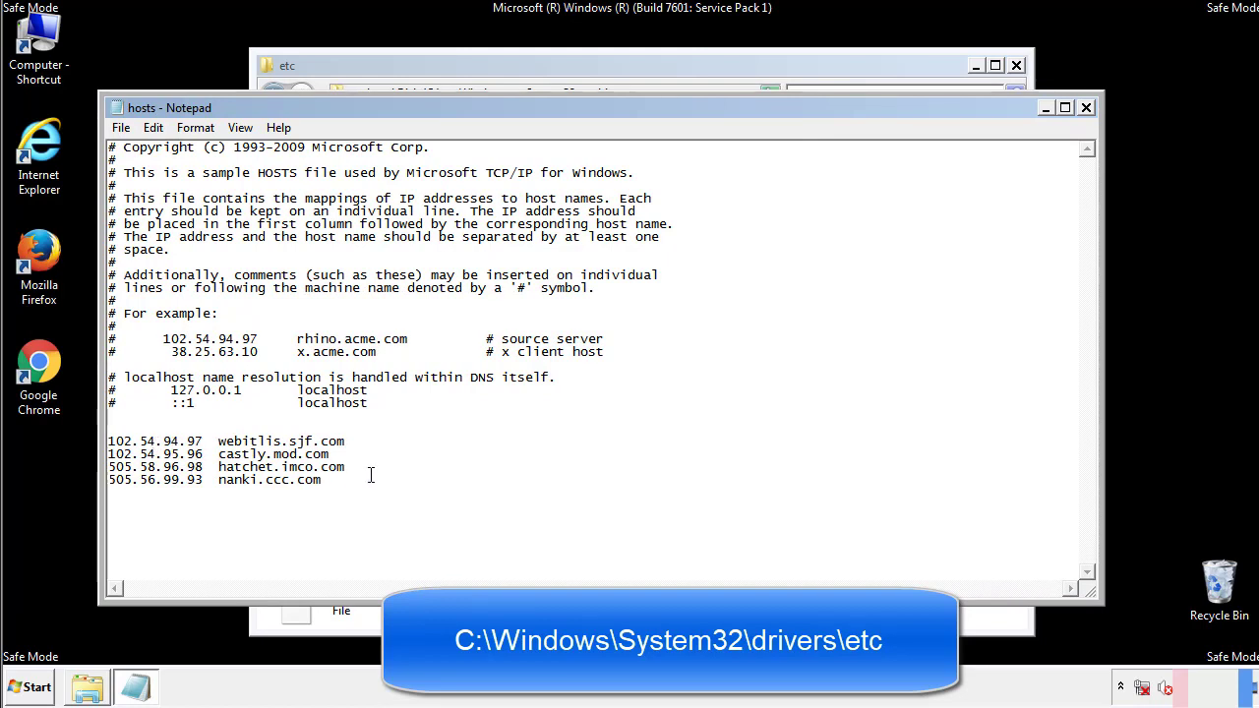
Delete the four suspicious host entries at the end, save and close the hosts file.
drag(110, 441, 321, 482)
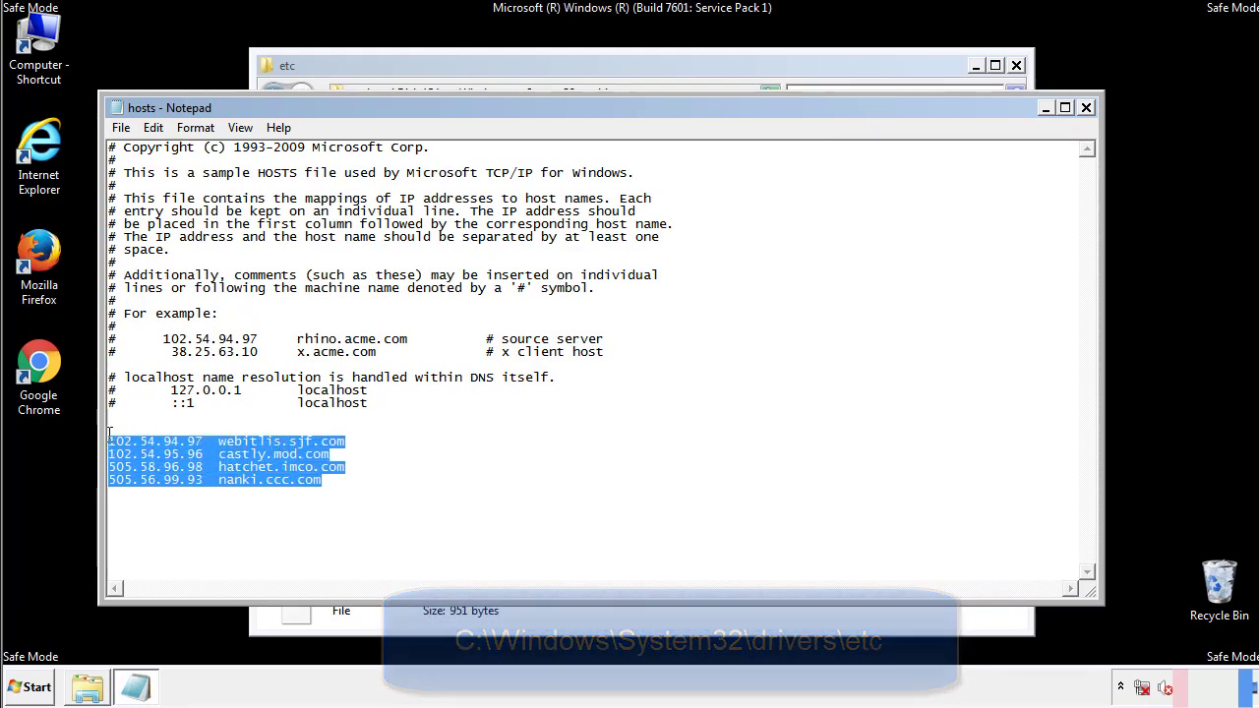
key(Delete)
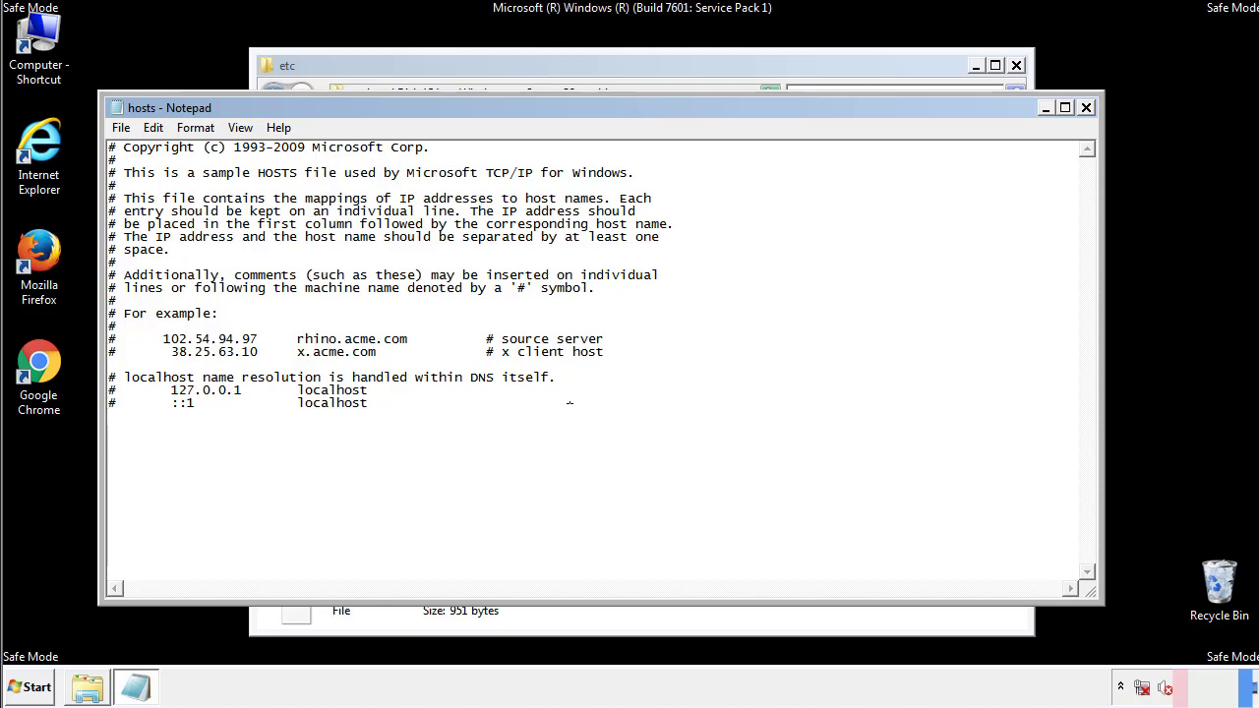
mouse_move(1085, 108)
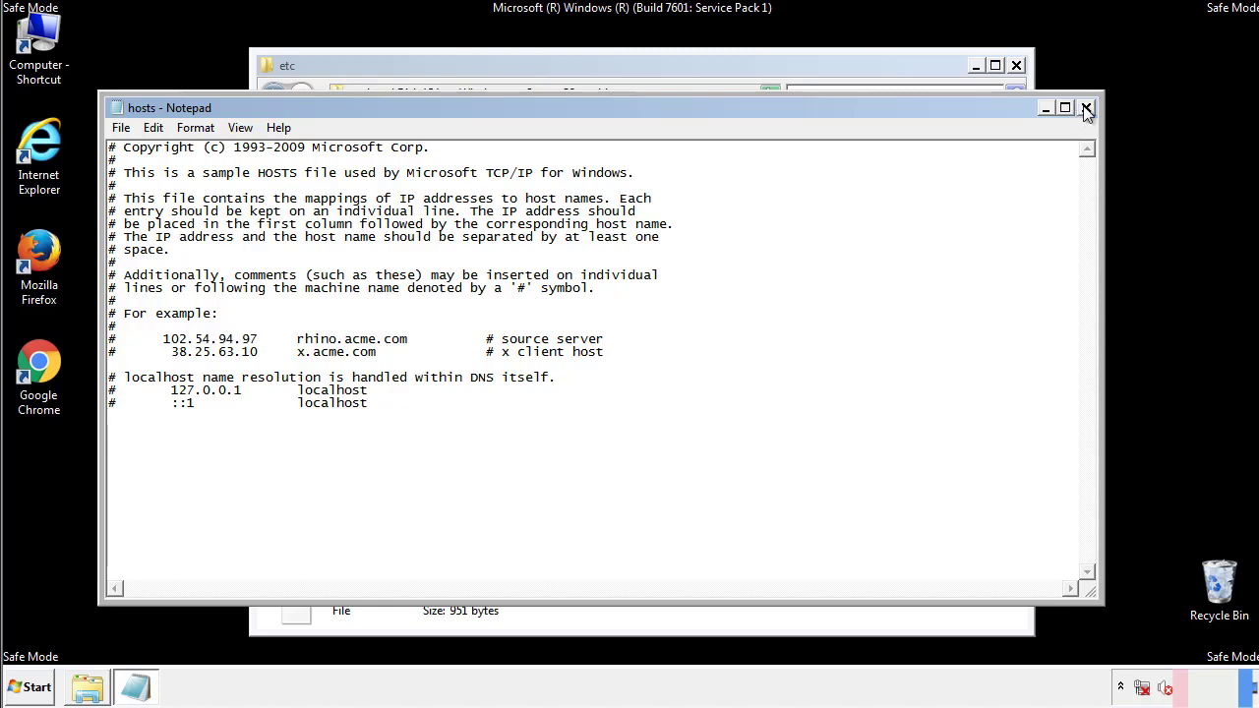
click(1085, 106)
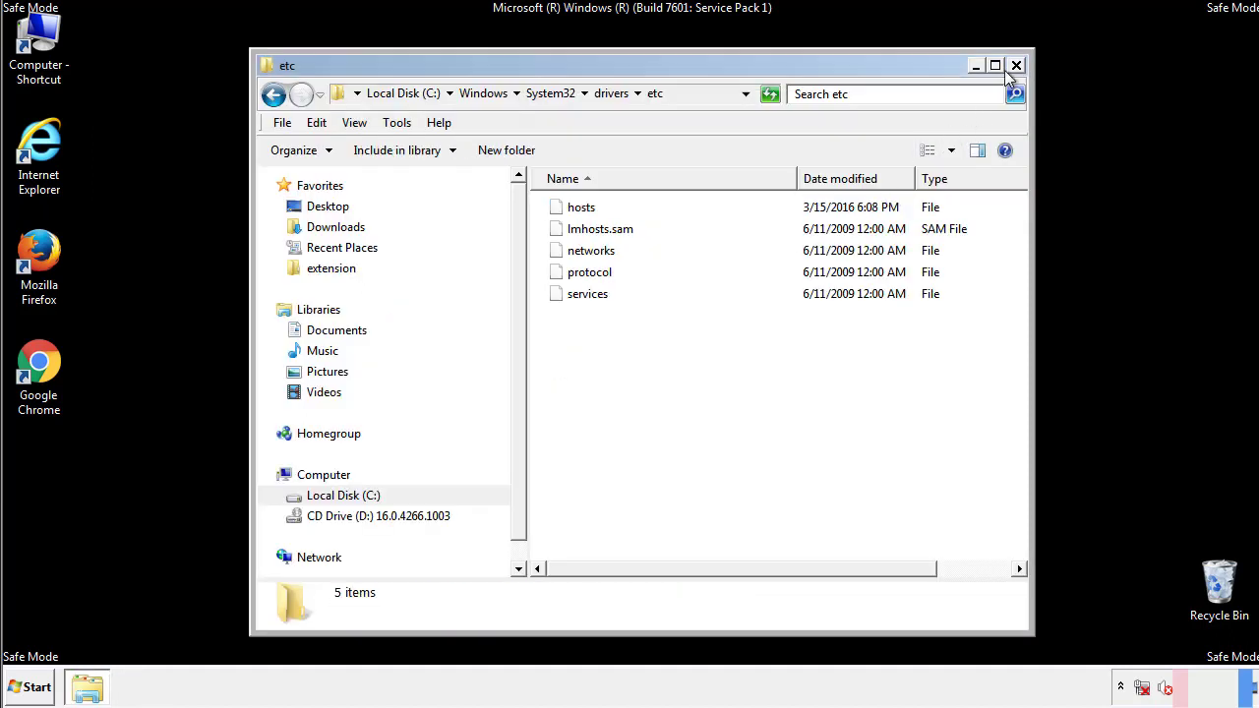
Open the Startup programs folder in Explorer from the Start menu's All Programs list.
click(1015, 64)
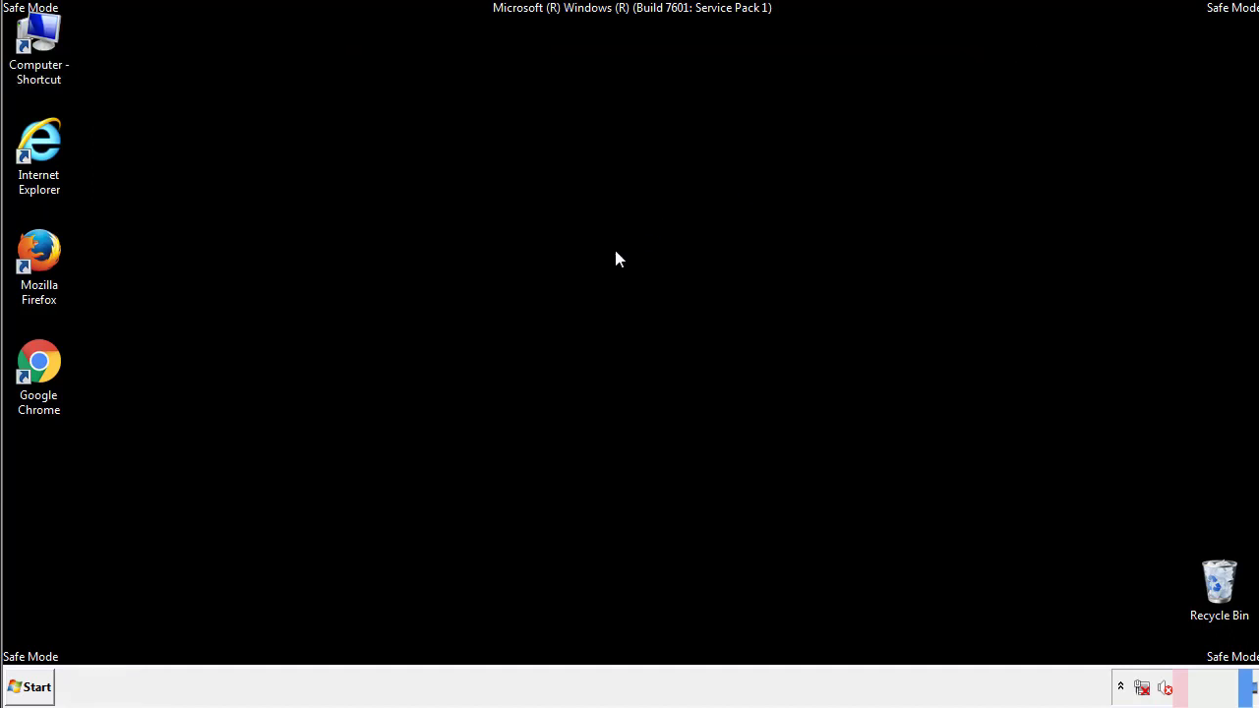
click(27, 687)
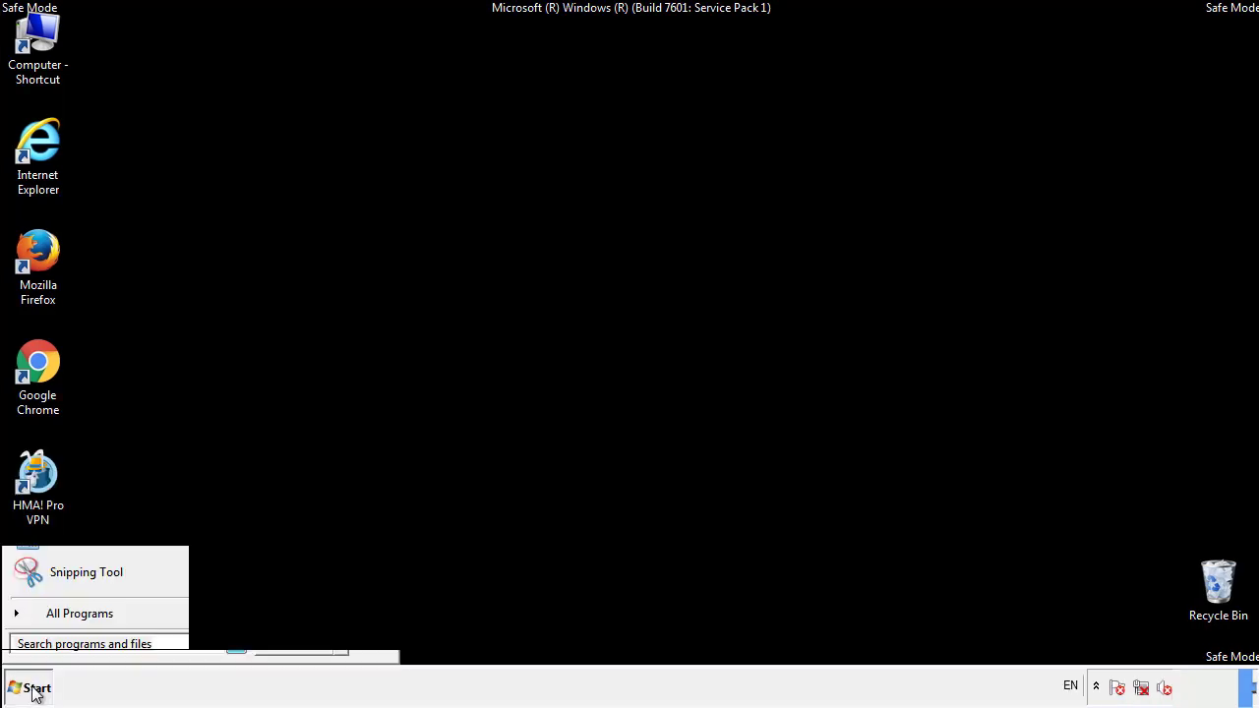
click(79, 613)
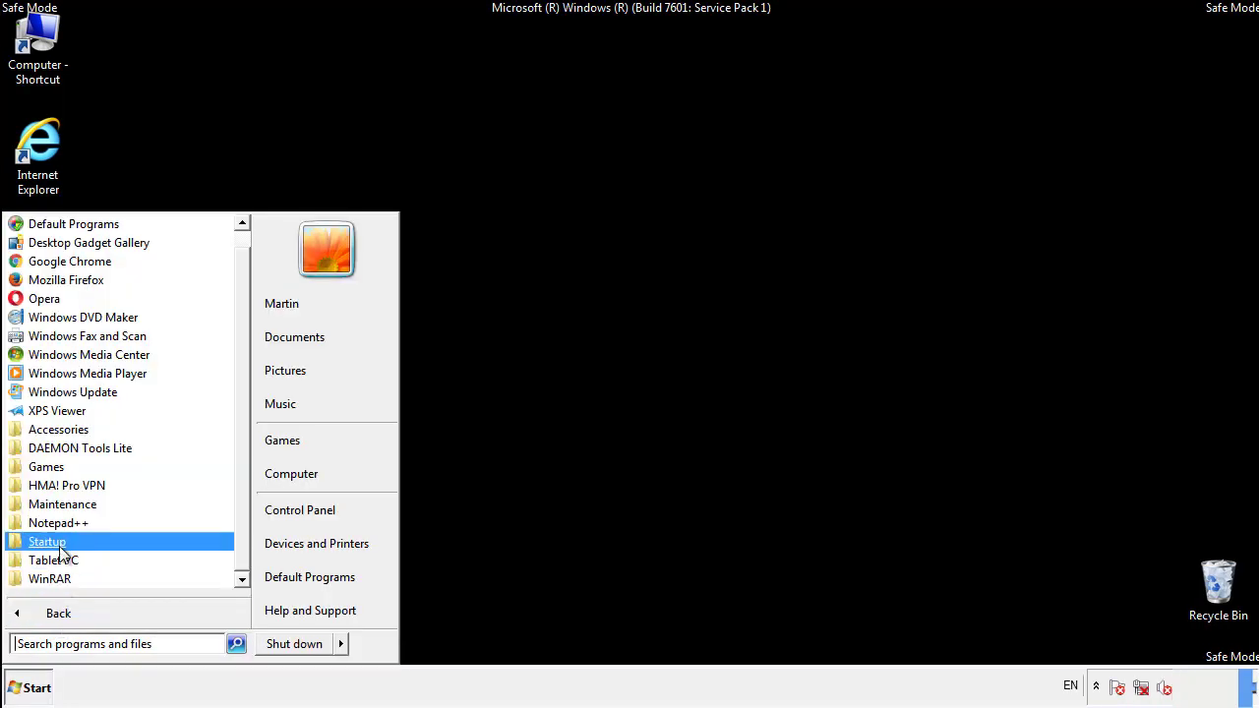
right_click(47, 541)
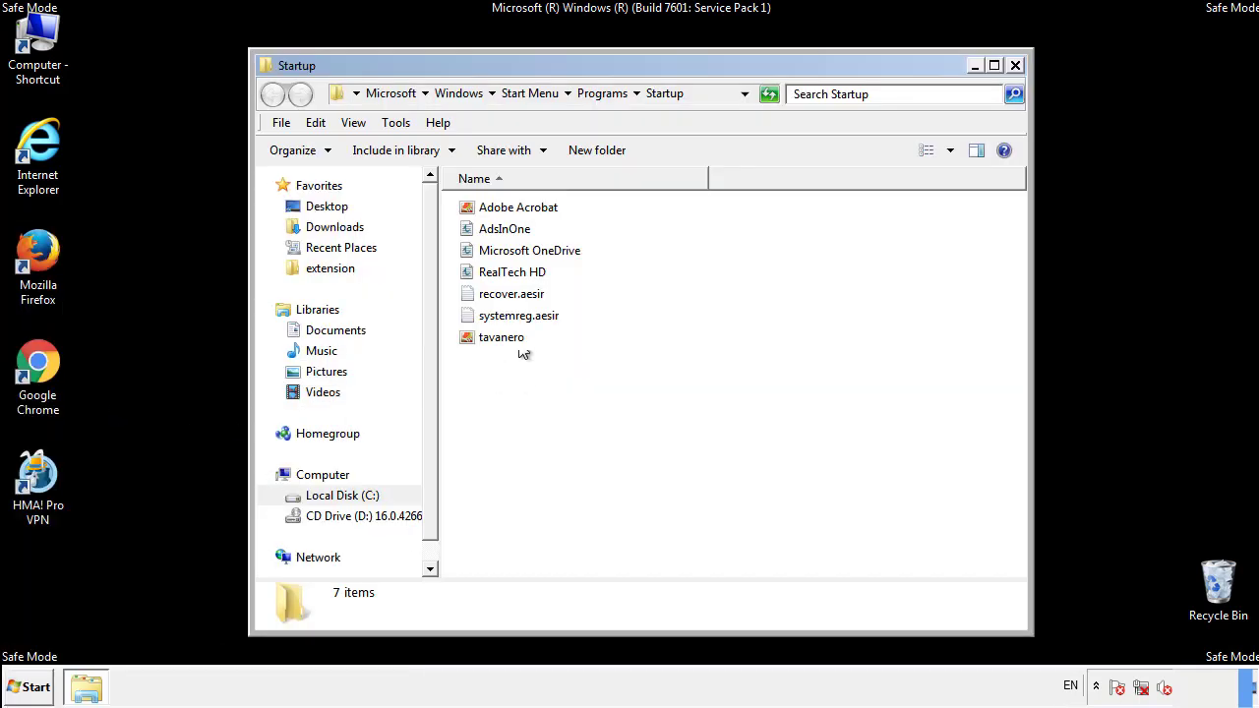
click(503, 228)
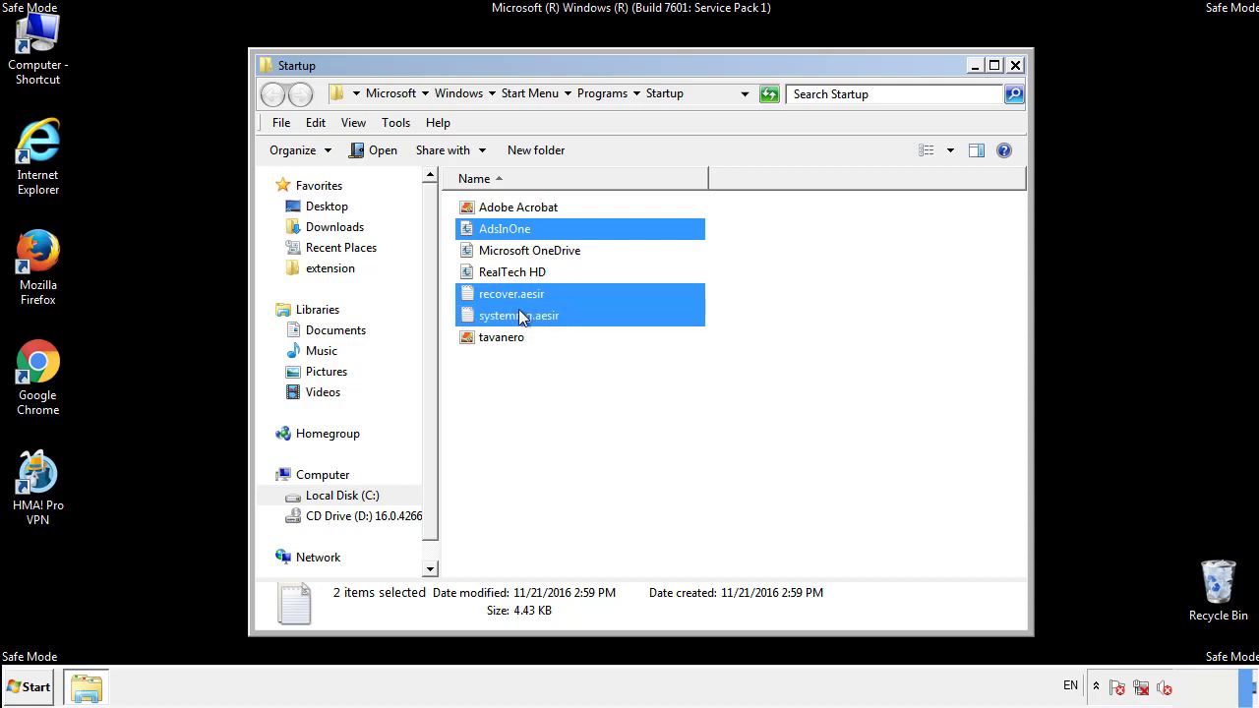
Delete the four suspicious startup items, leaving Adobe Acrobat, OneDrive and RealTech HD.
right_click(502, 337)
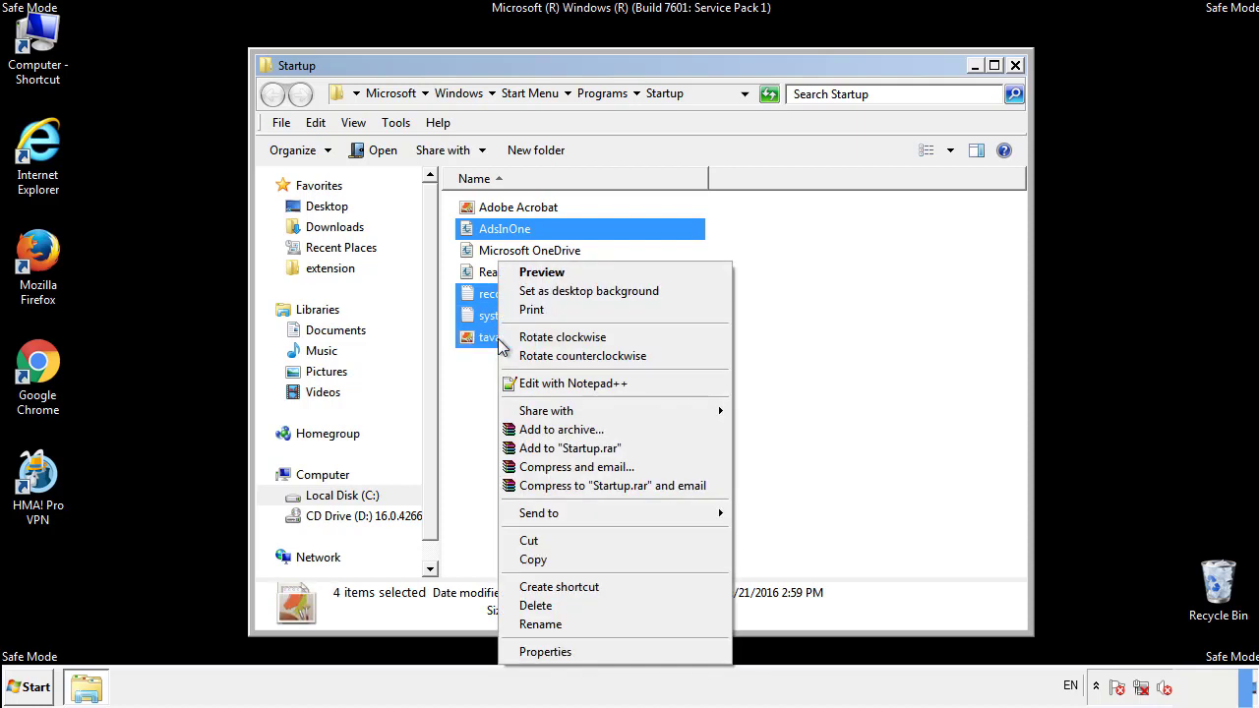
click(535, 605)
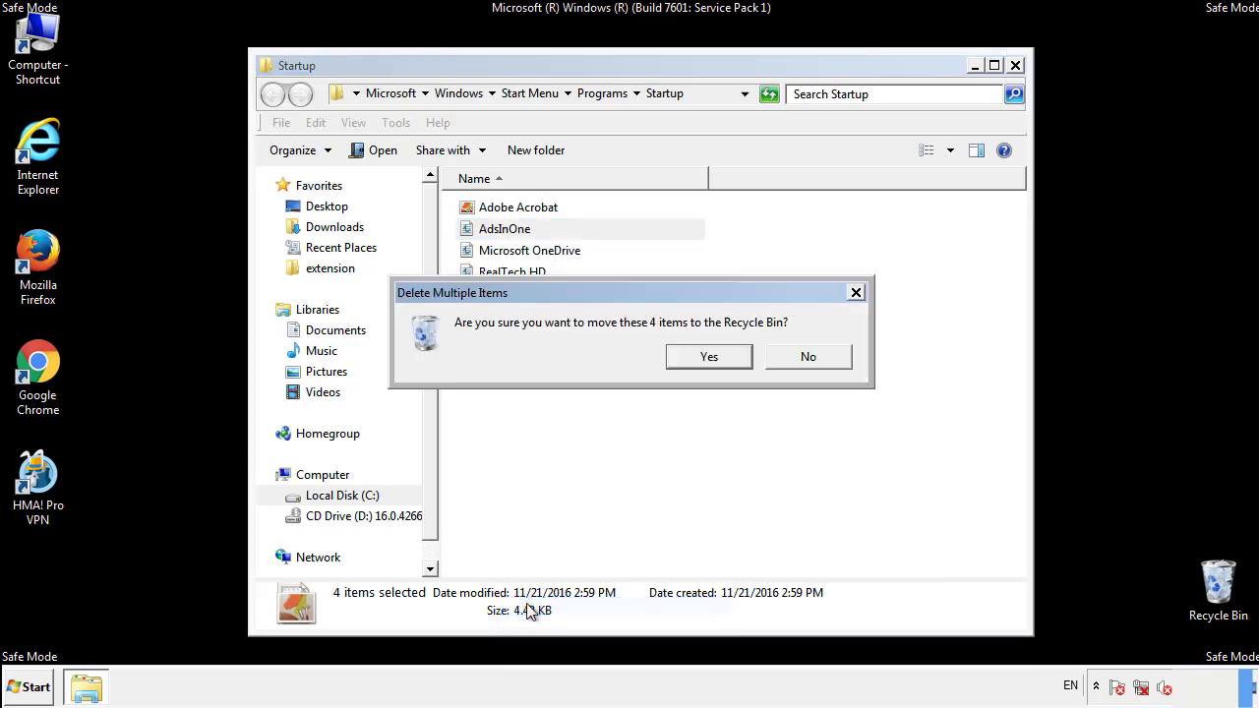
click(708, 356)
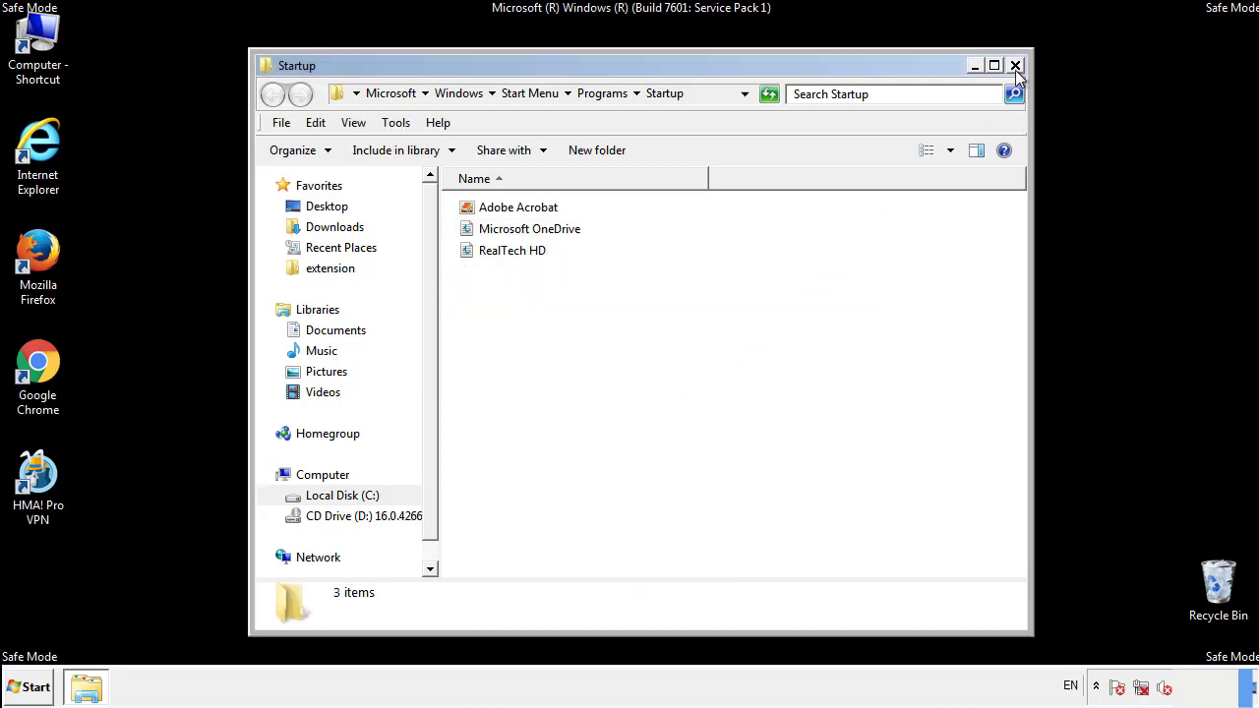
Launch regedit and navigate to HKLM\SOFTWARE\Microsoft\Windows\CurrentVersion\Run.
click(1015, 67)
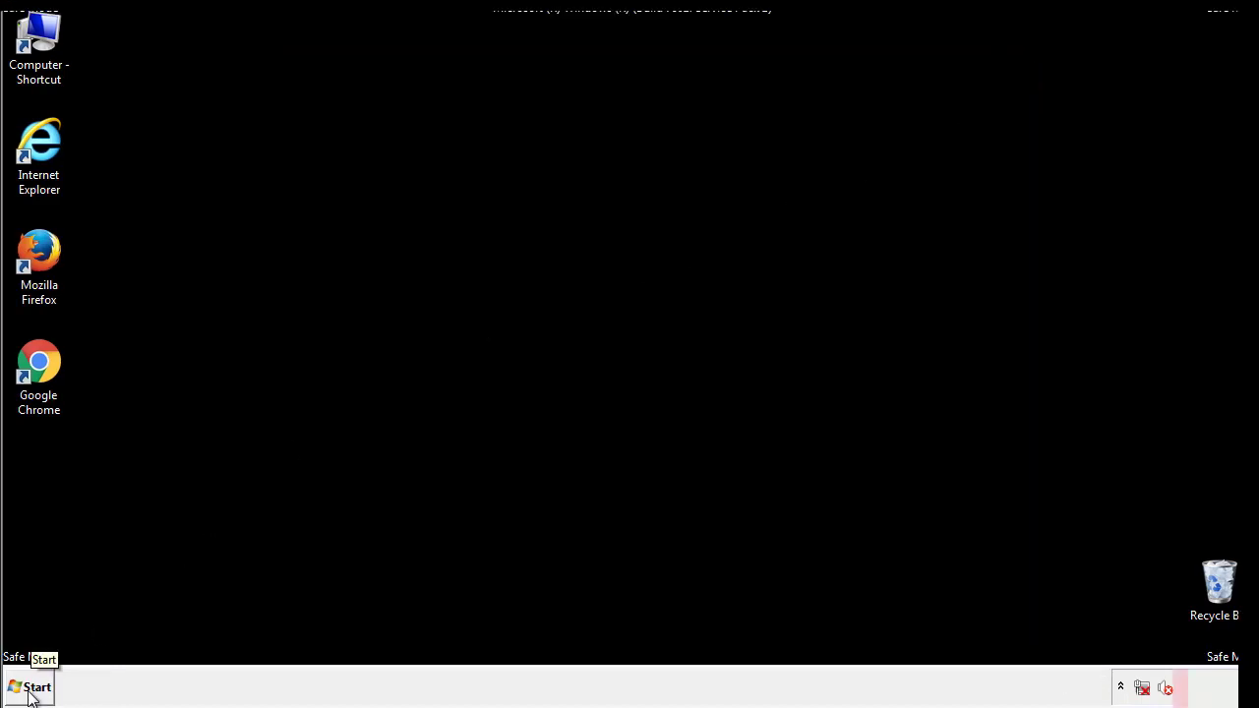
click(29, 686)
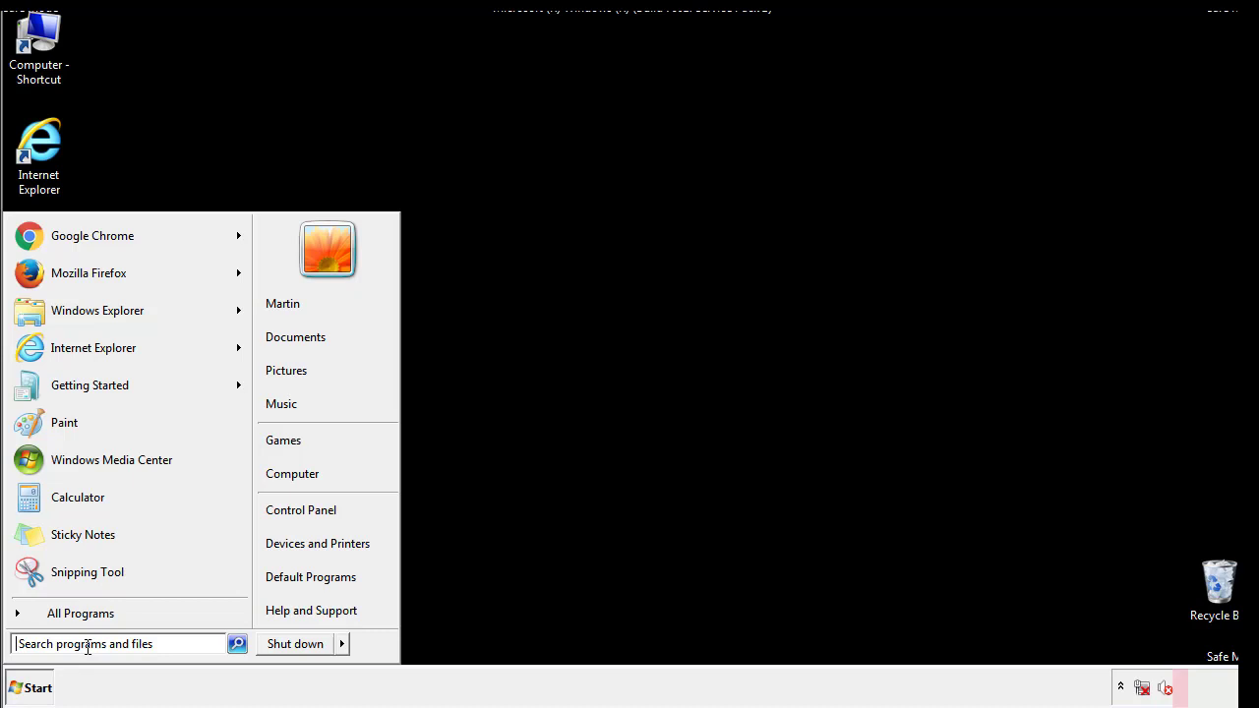
text(reged)
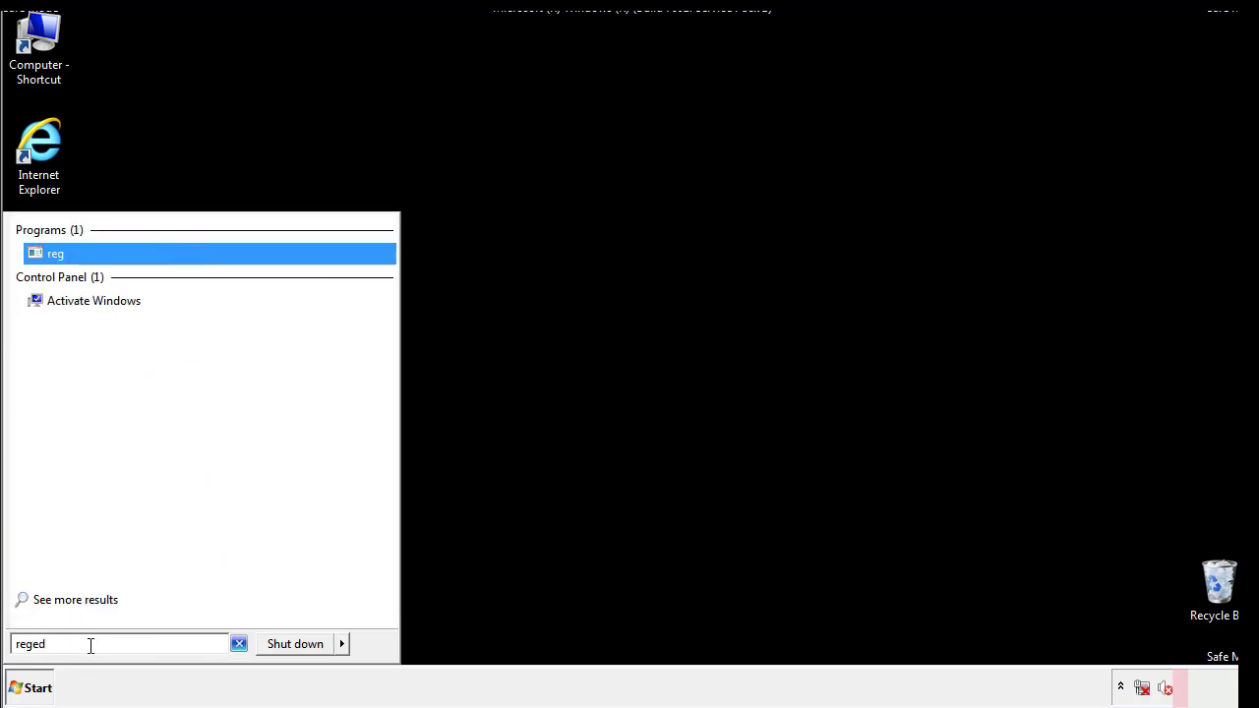
click(207, 252)
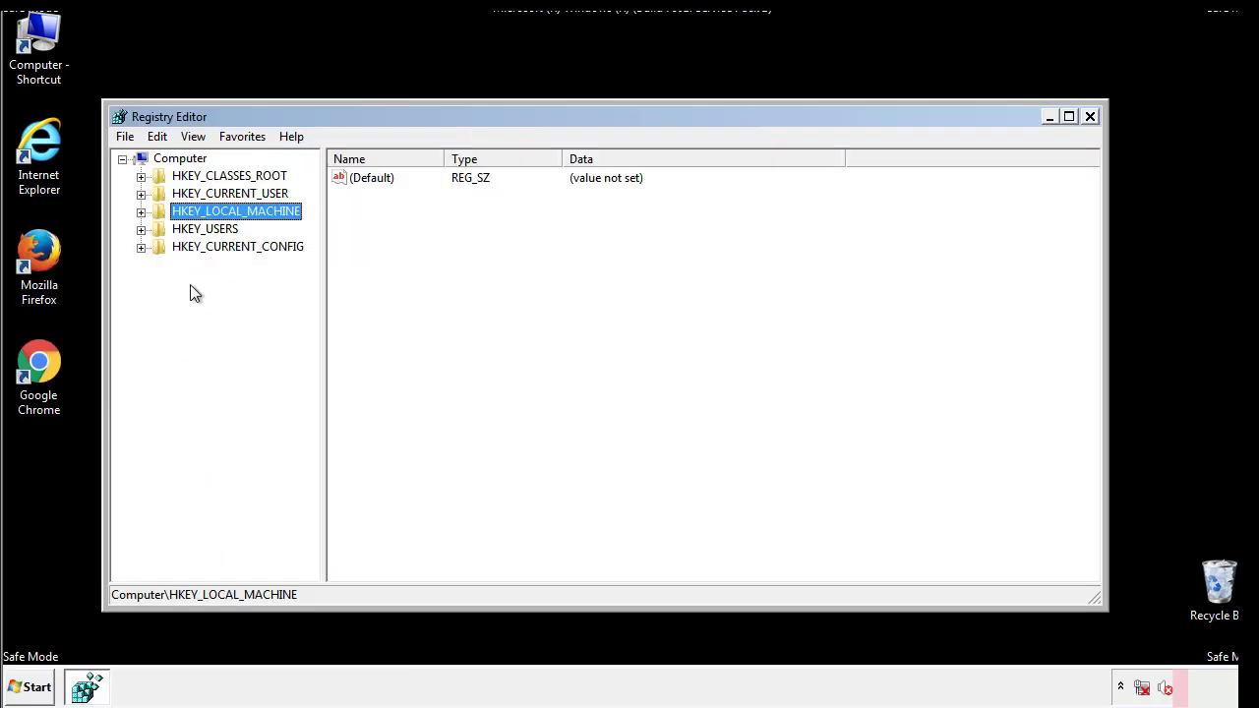
click(141, 212)
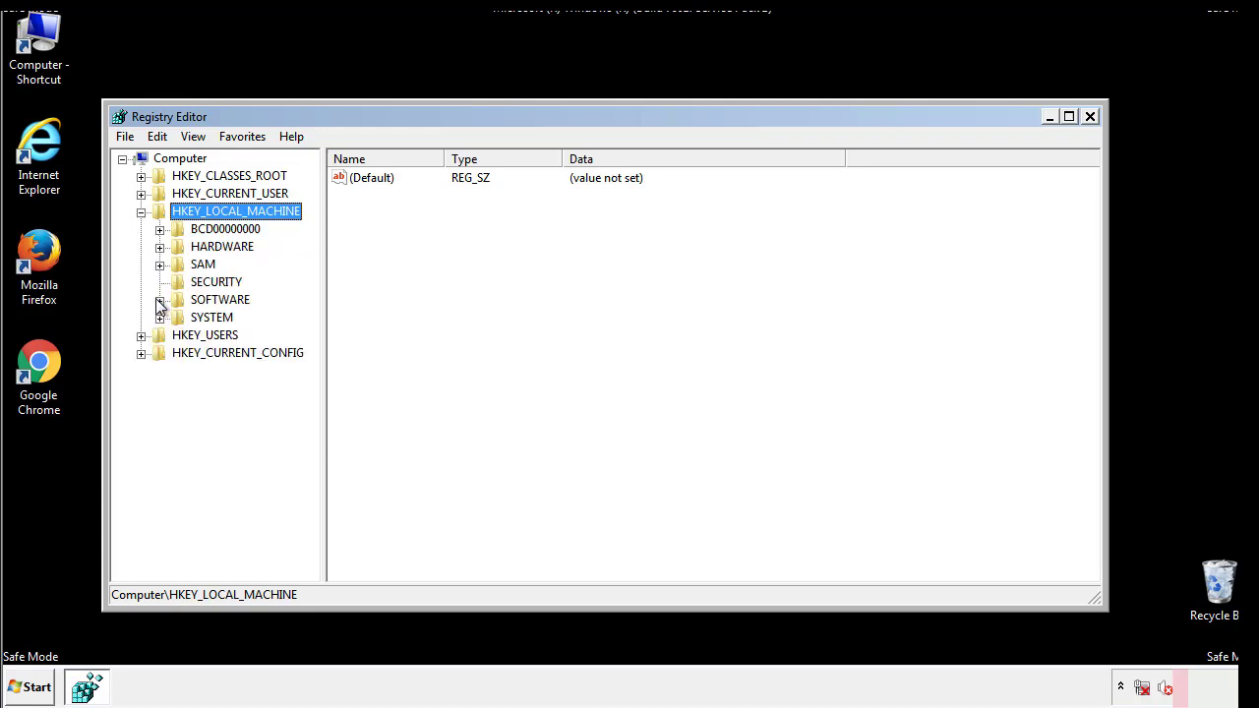
click(161, 298)
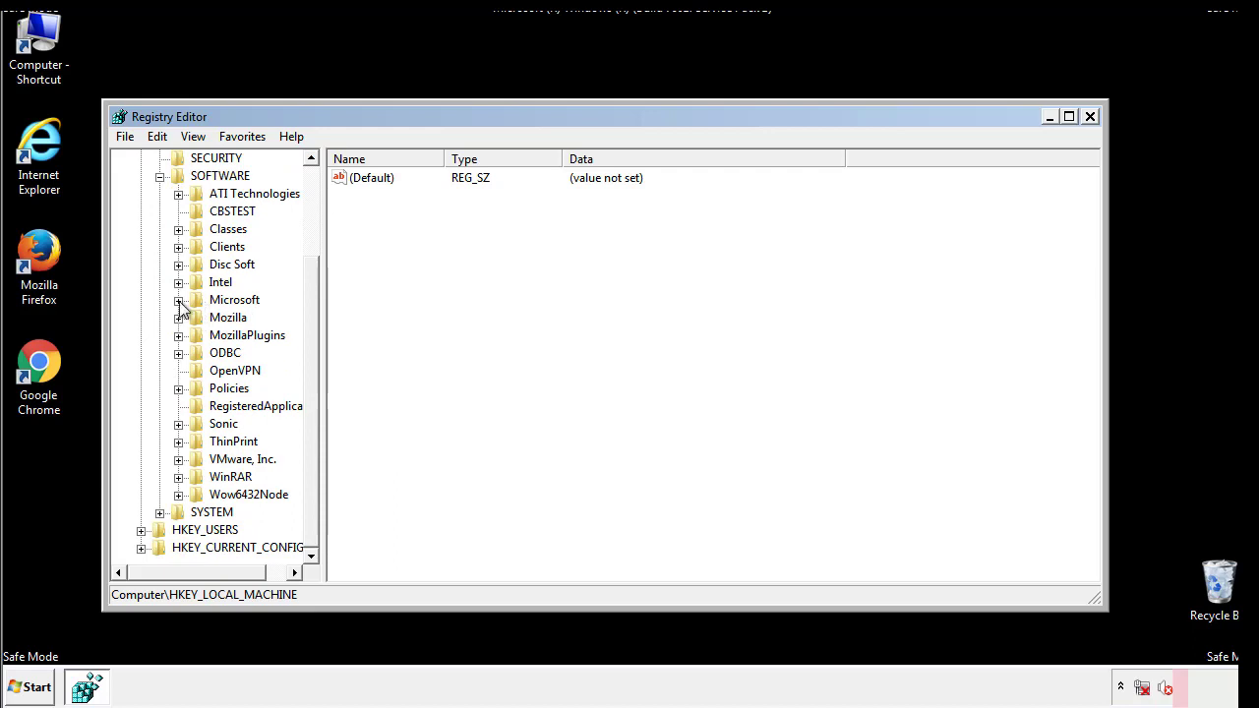
click(177, 299)
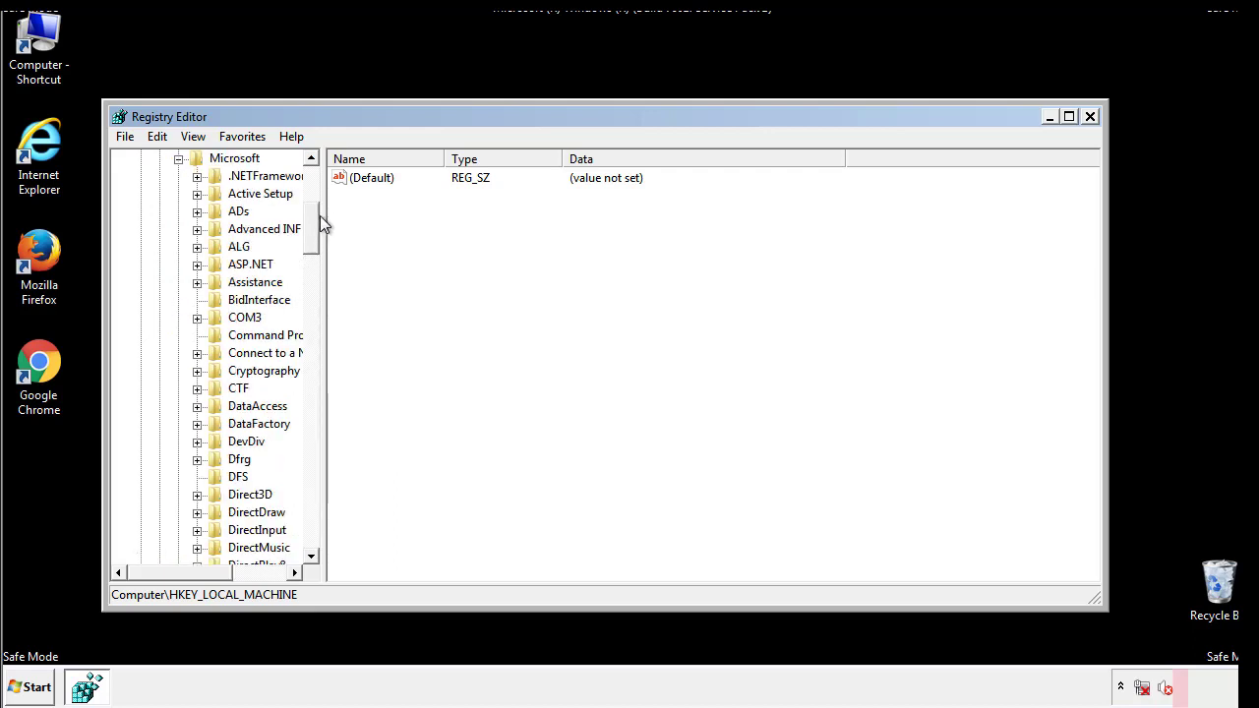
scroll(down, 3)
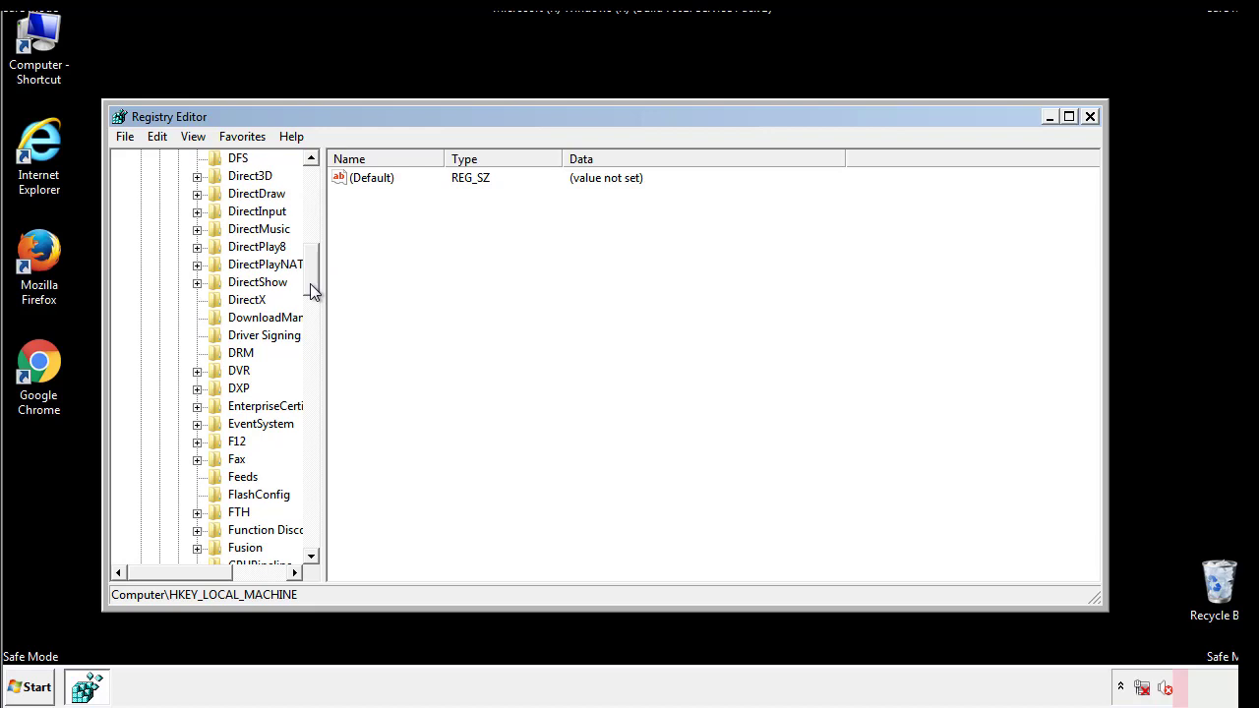
scroll(down, 3)
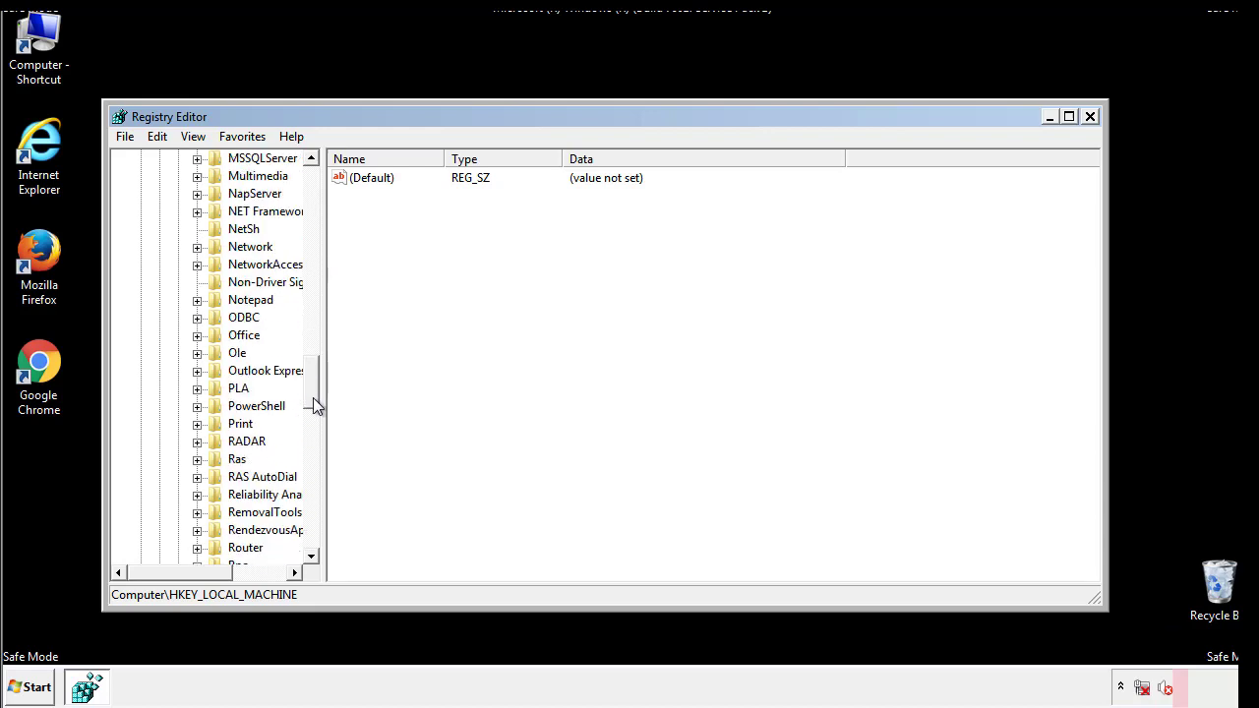
scroll(down, 3)
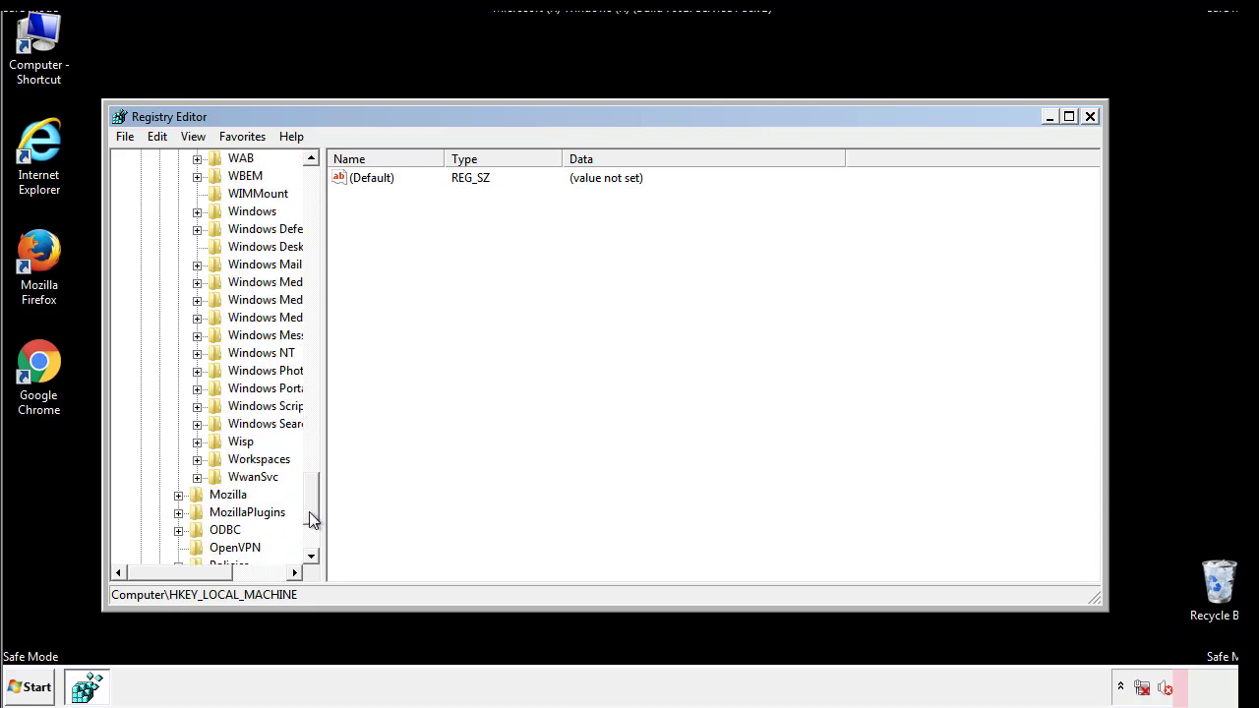
click(197, 299)
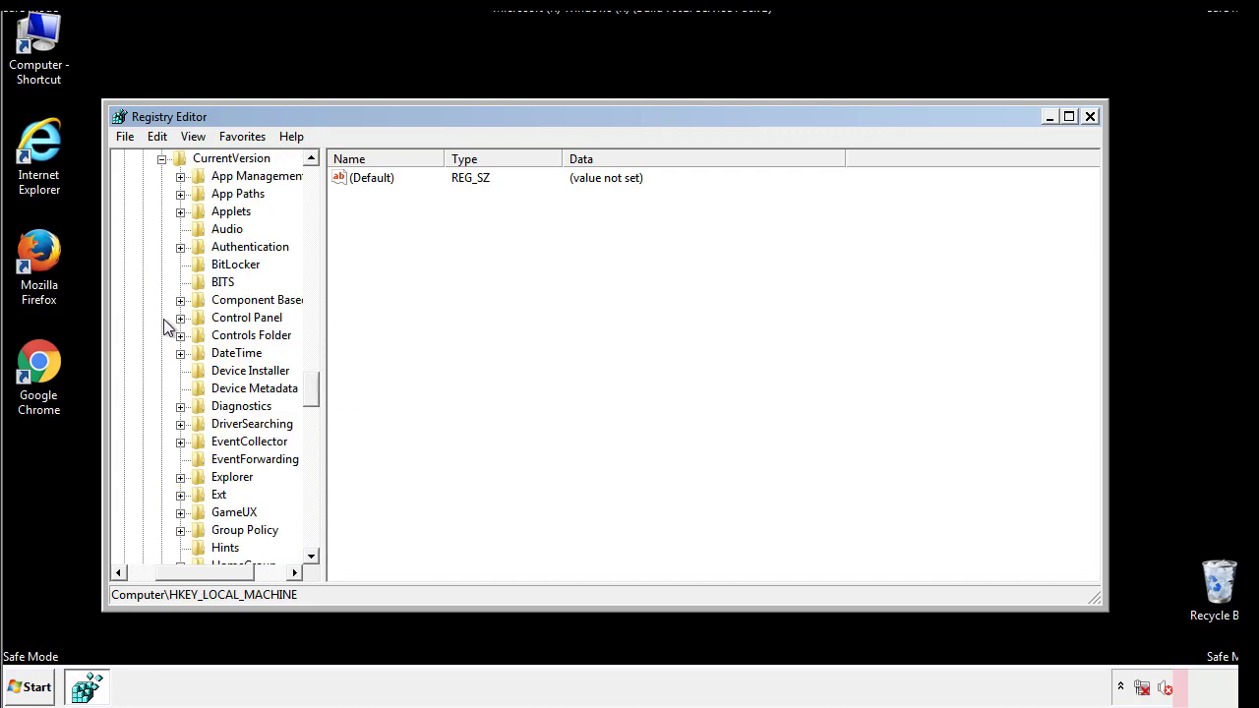
scroll(down, 3)
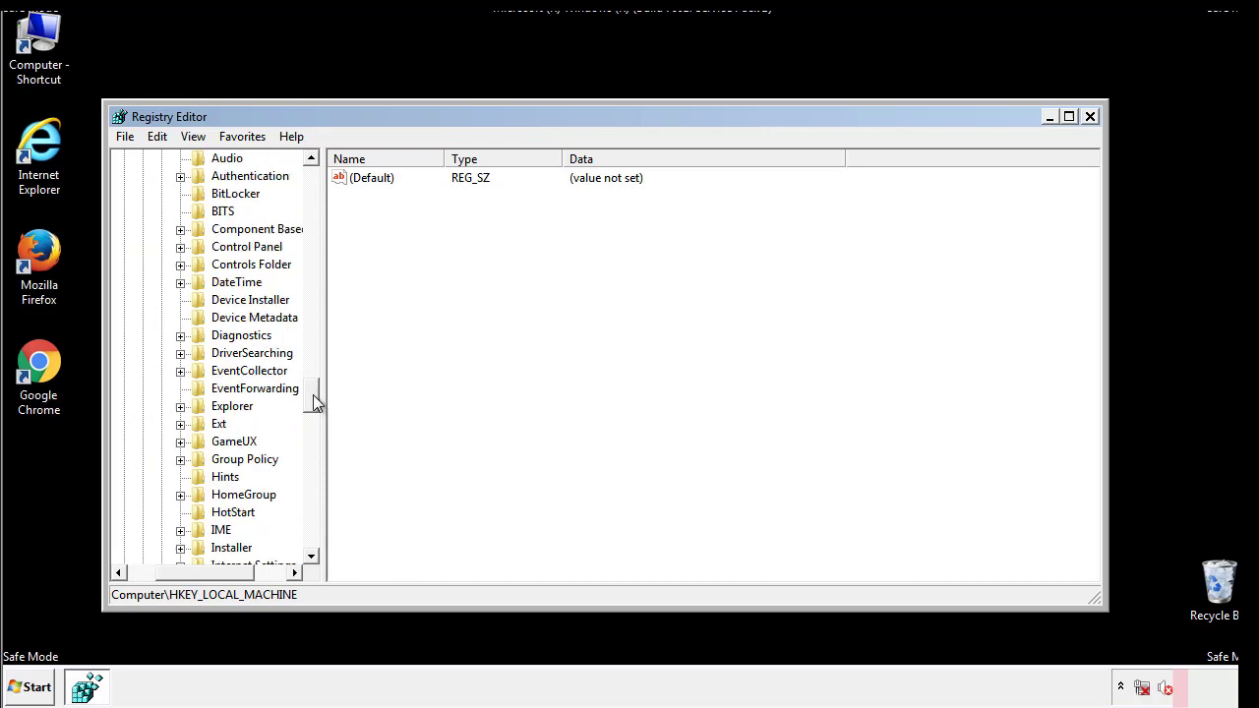
scroll(down, 3)
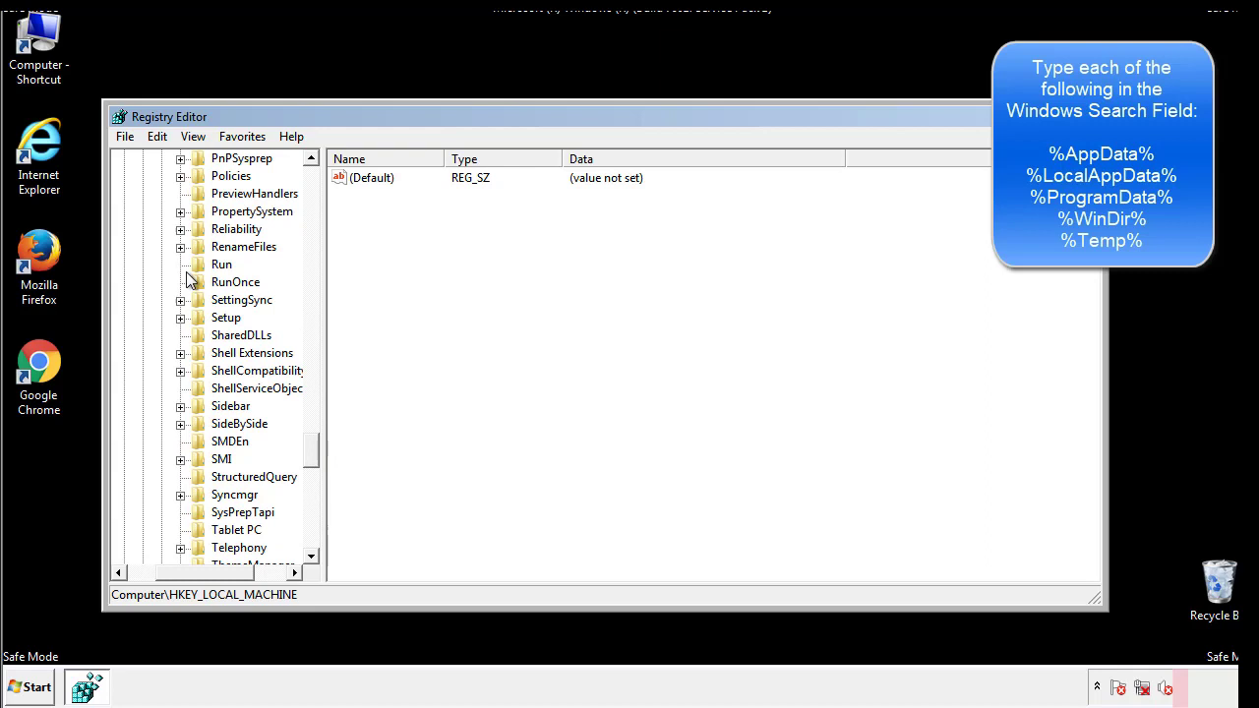
click(220, 264)
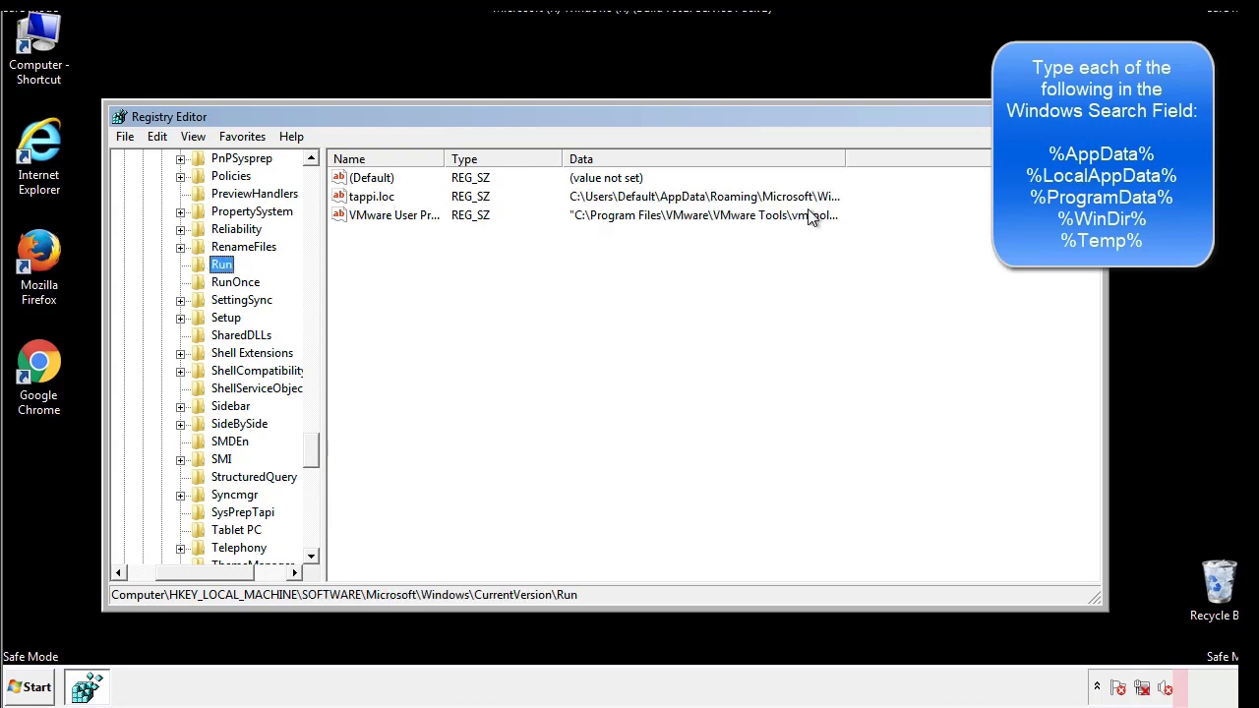
Delete the Run value pointing into AppData Roaming, leaving VMware, and collapse HKLM.
click(370, 196)
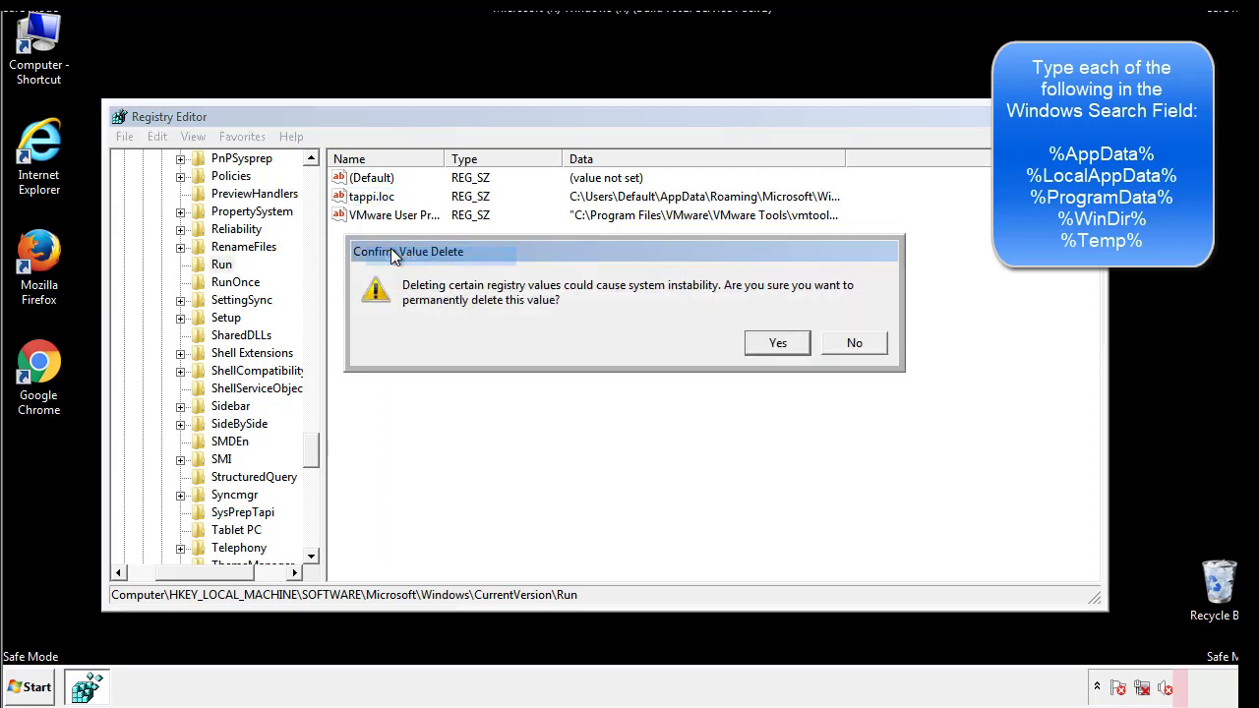
click(775, 342)
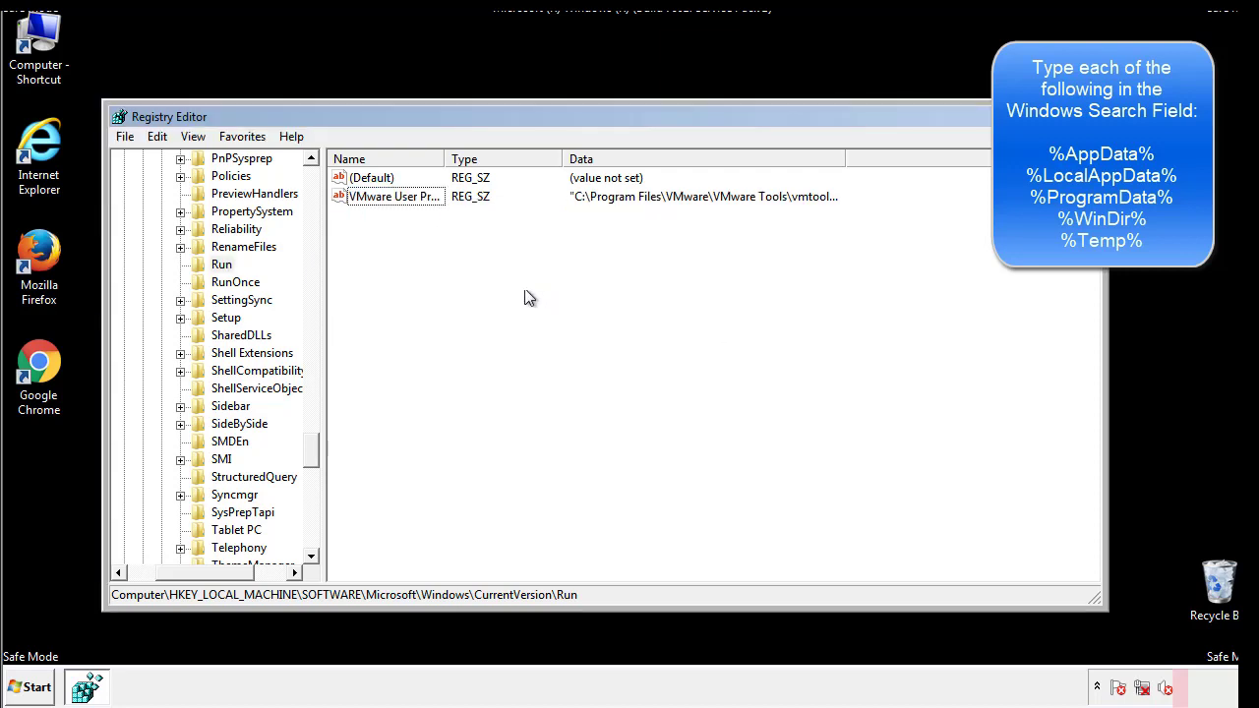
scroll(down, 3)
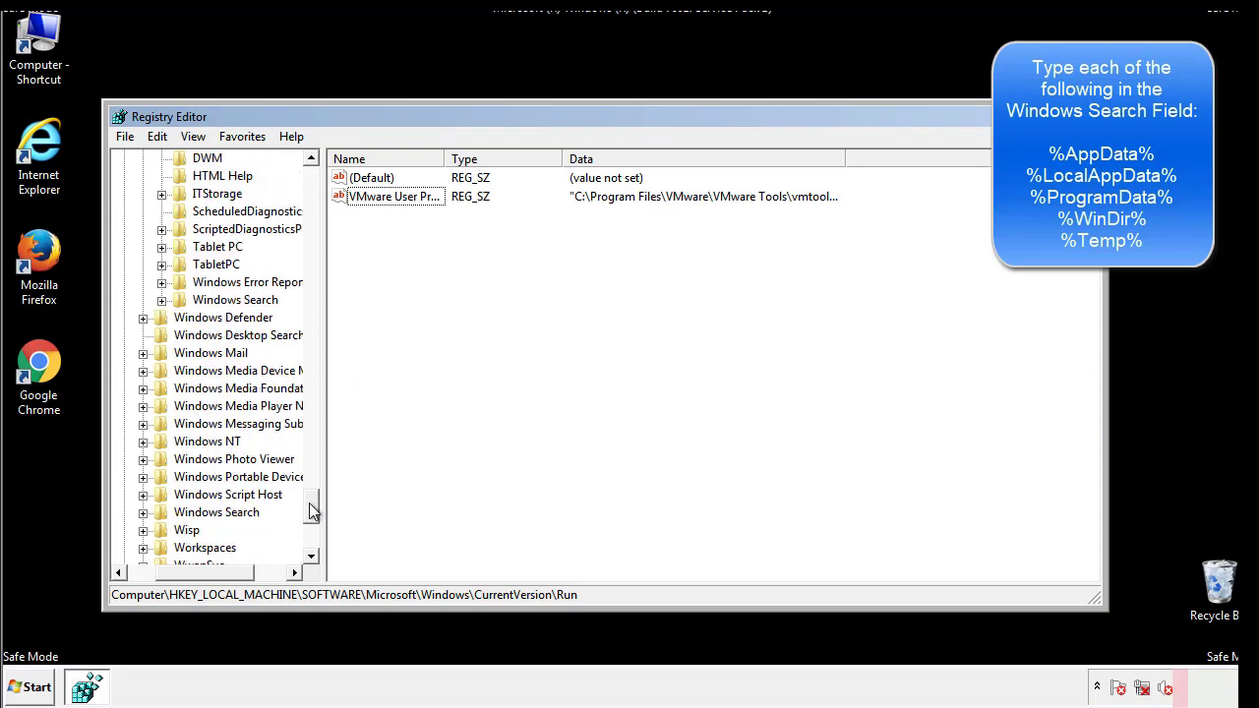
scroll(down, 3)
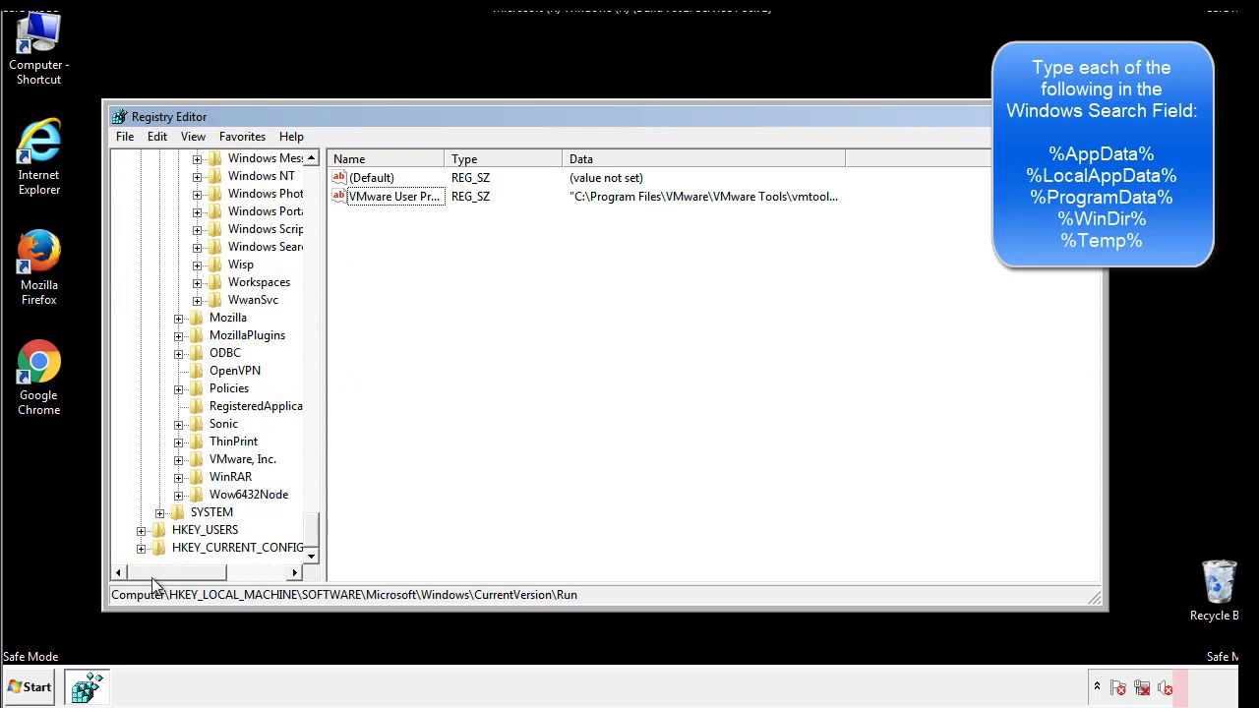
scroll(up, 3)
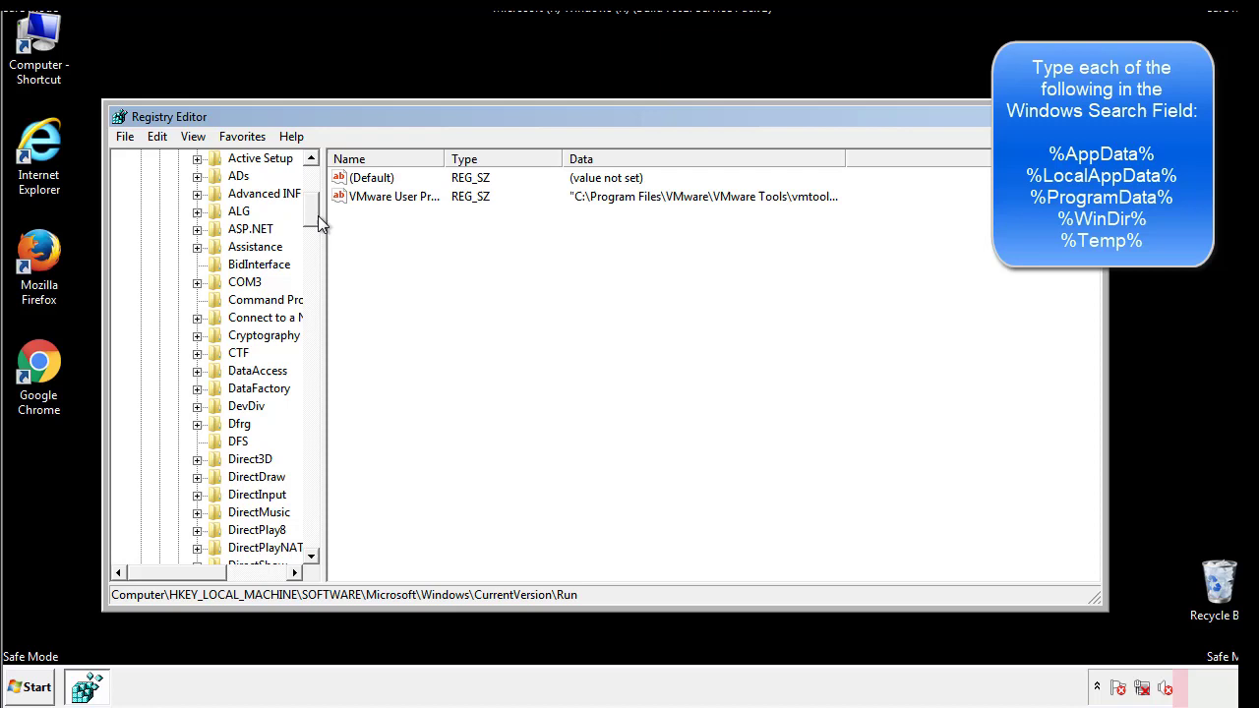
click(141, 211)
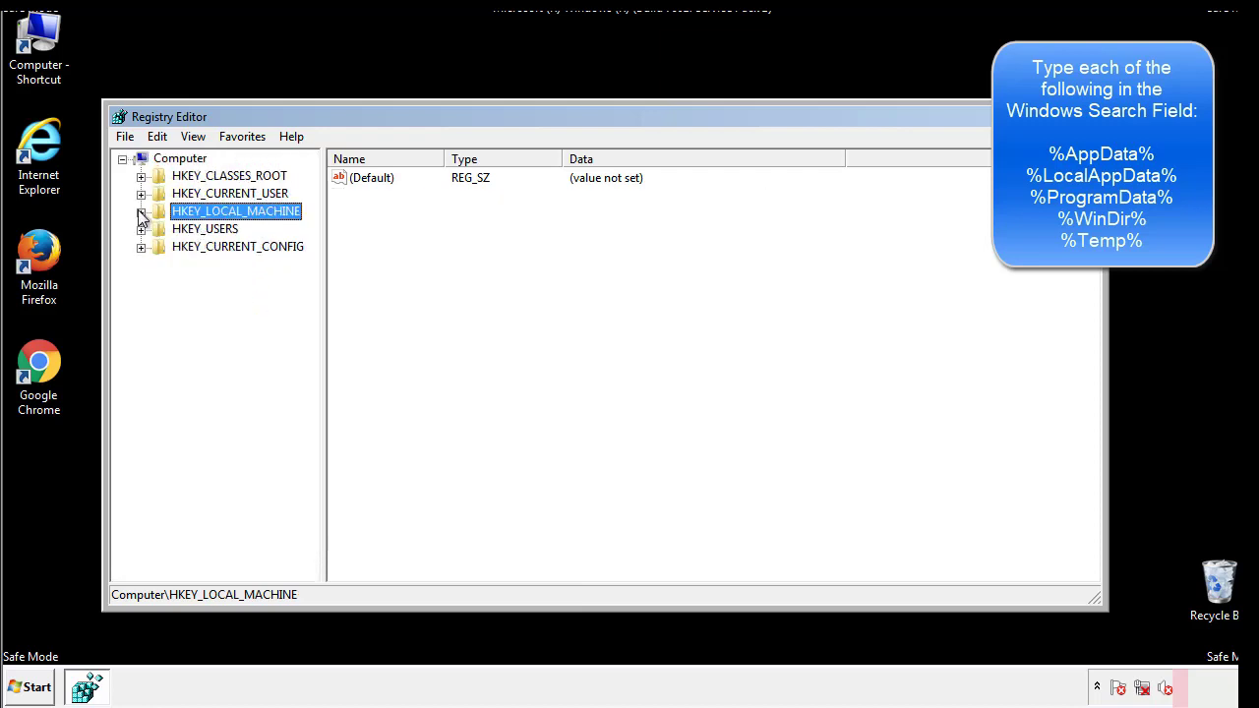
Review HKCU\Software\Microsoft\Windows\CurrentVersion\Run (only DAEMON Tools), then collapse the Windows branch.
click(141, 193)
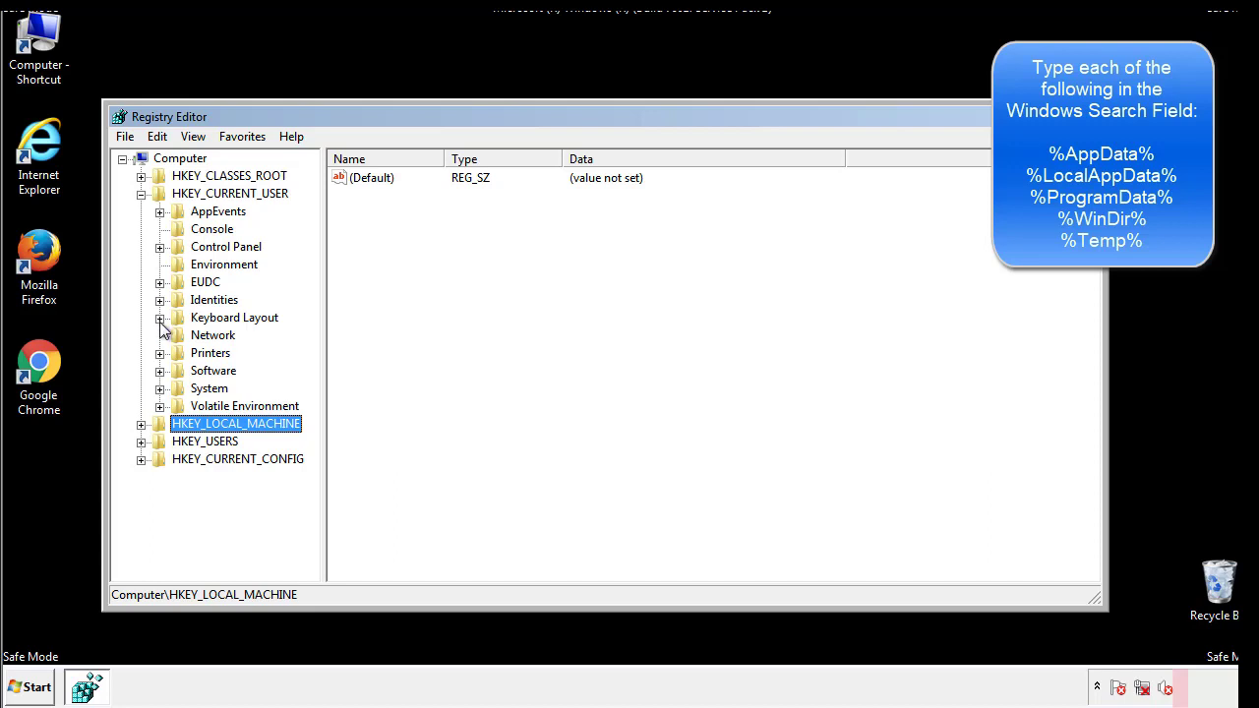
click(159, 370)
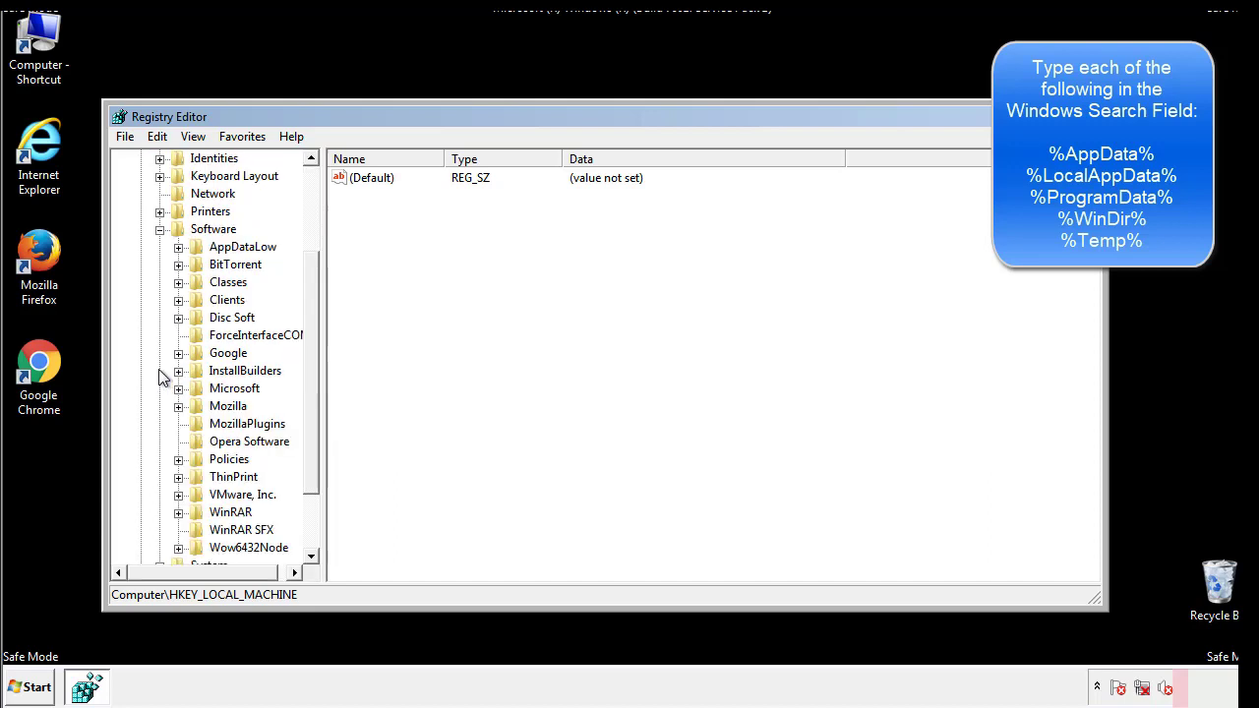
scroll(down, 3)
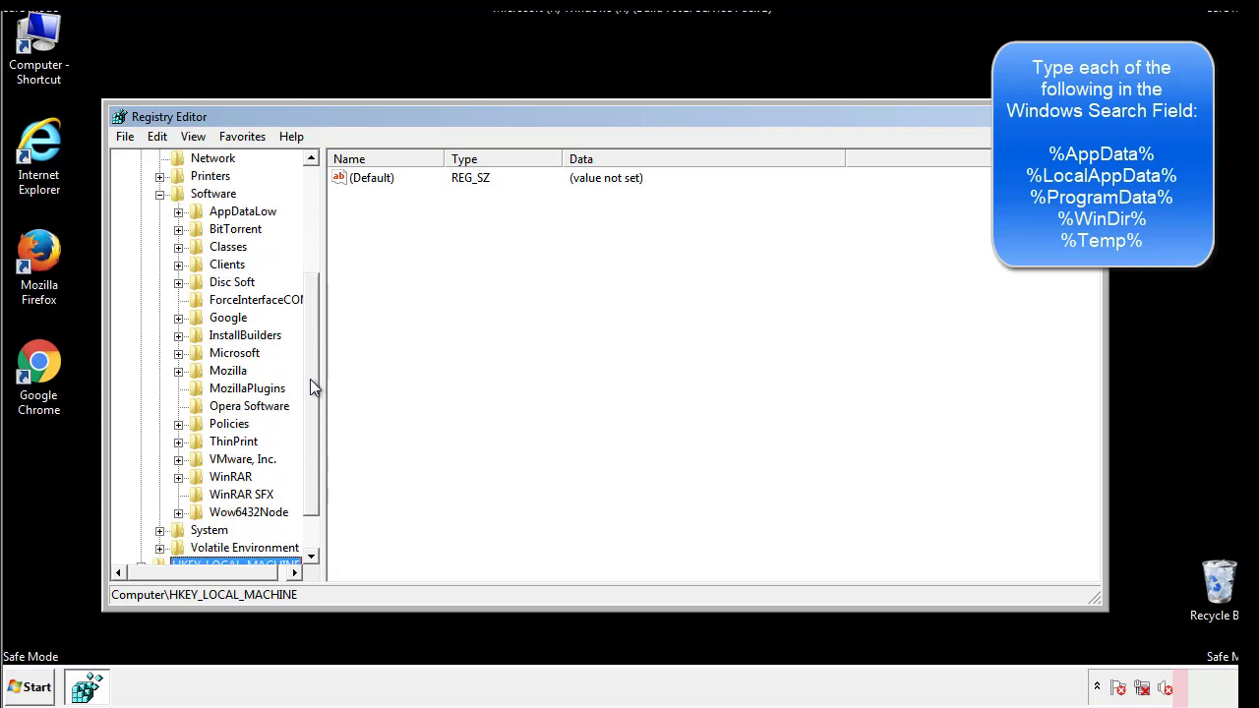
mouse_move(201, 393)
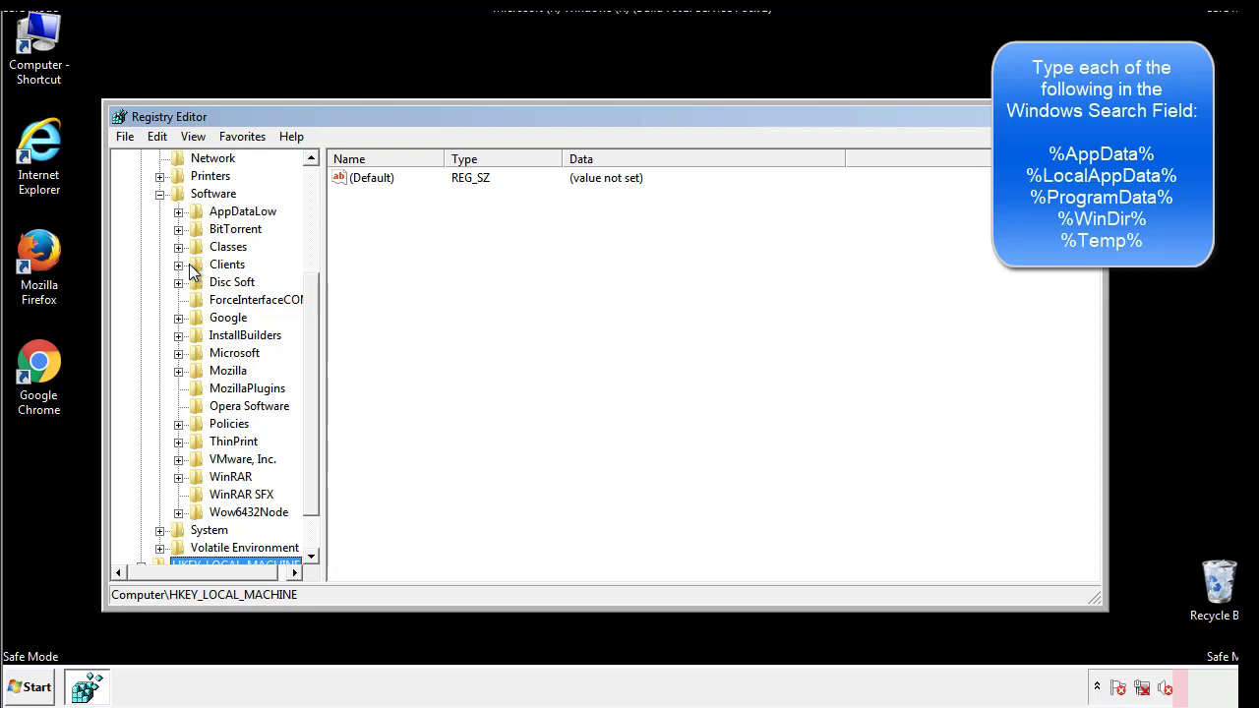
click(177, 352)
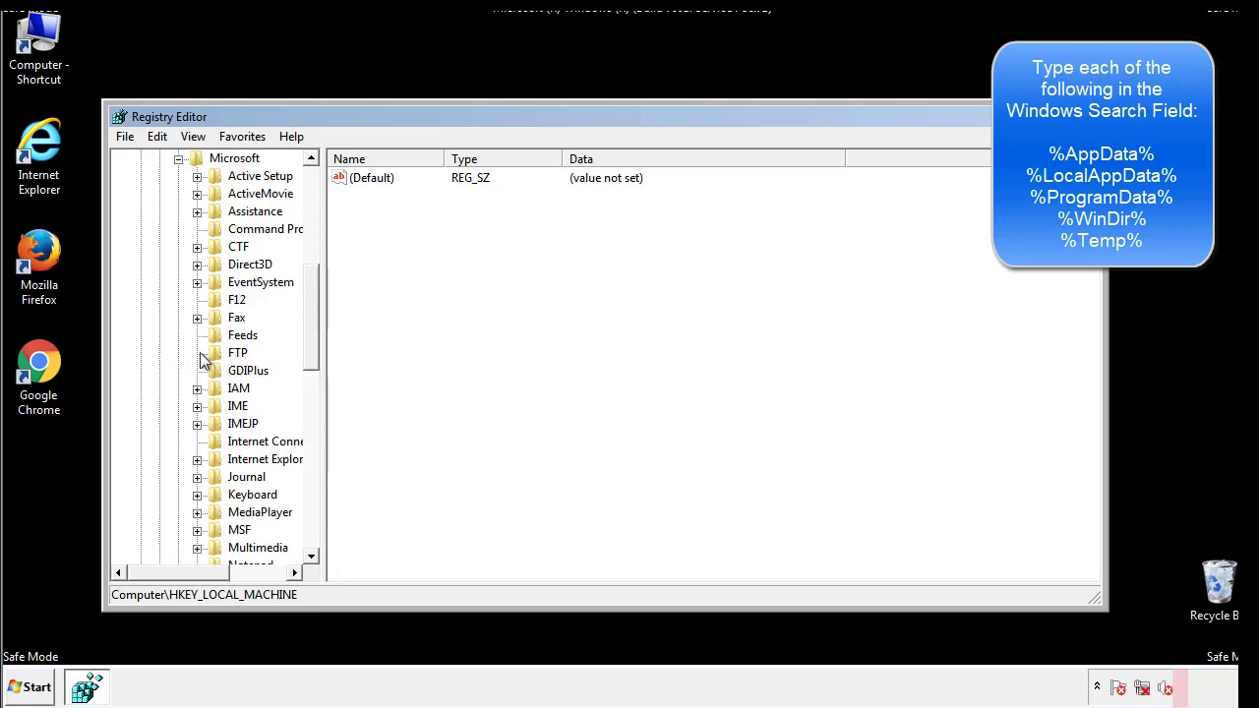
scroll(down, 3)
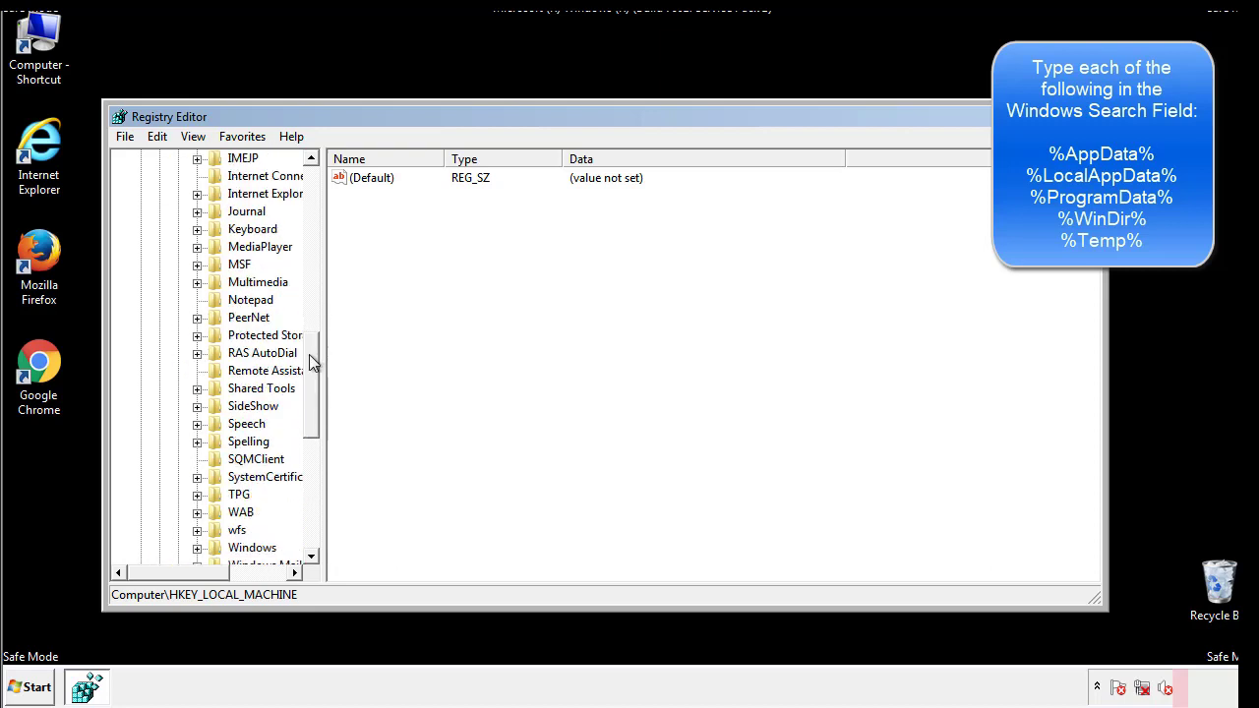
scroll(down, 3)
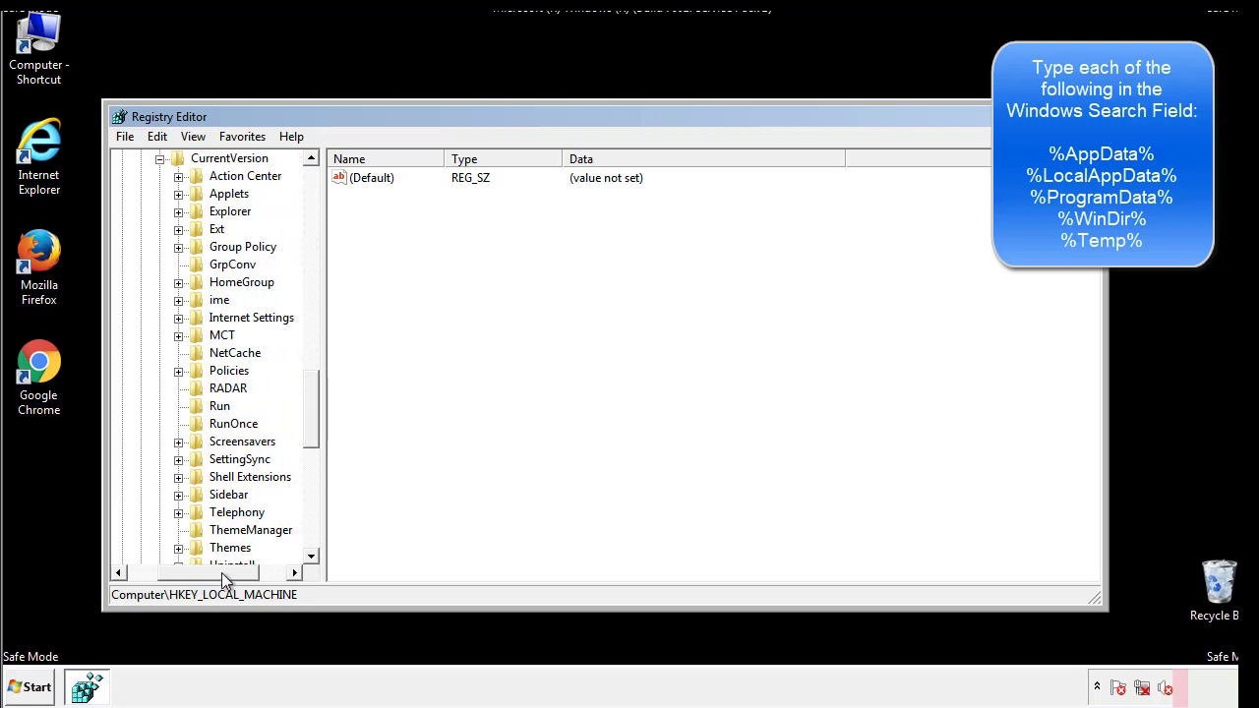
click(220, 405)
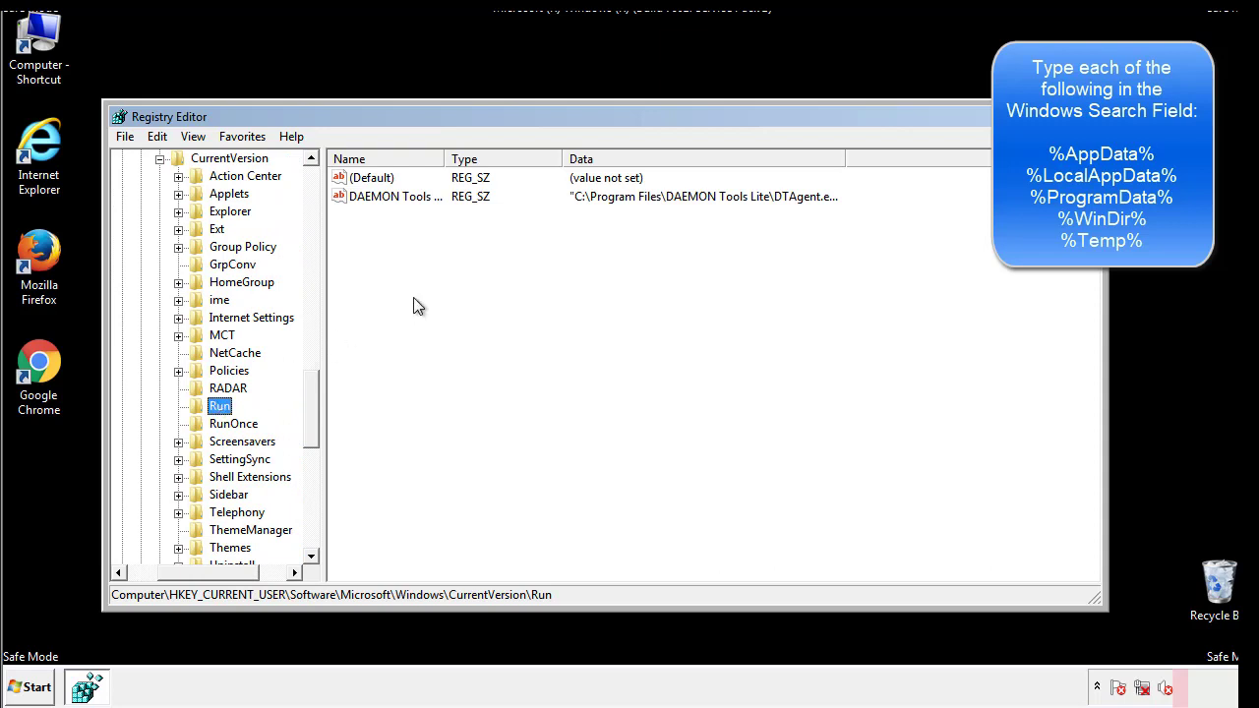
mouse_move(409, 216)
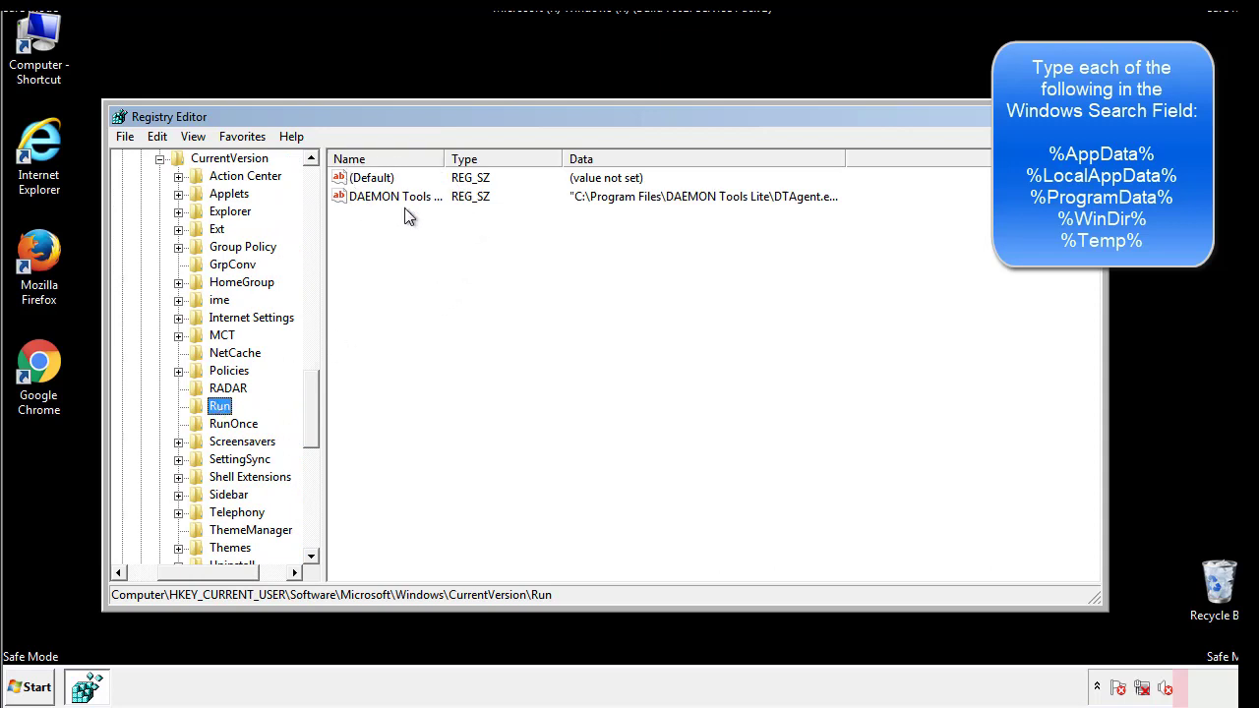
mouse_move(539, 232)
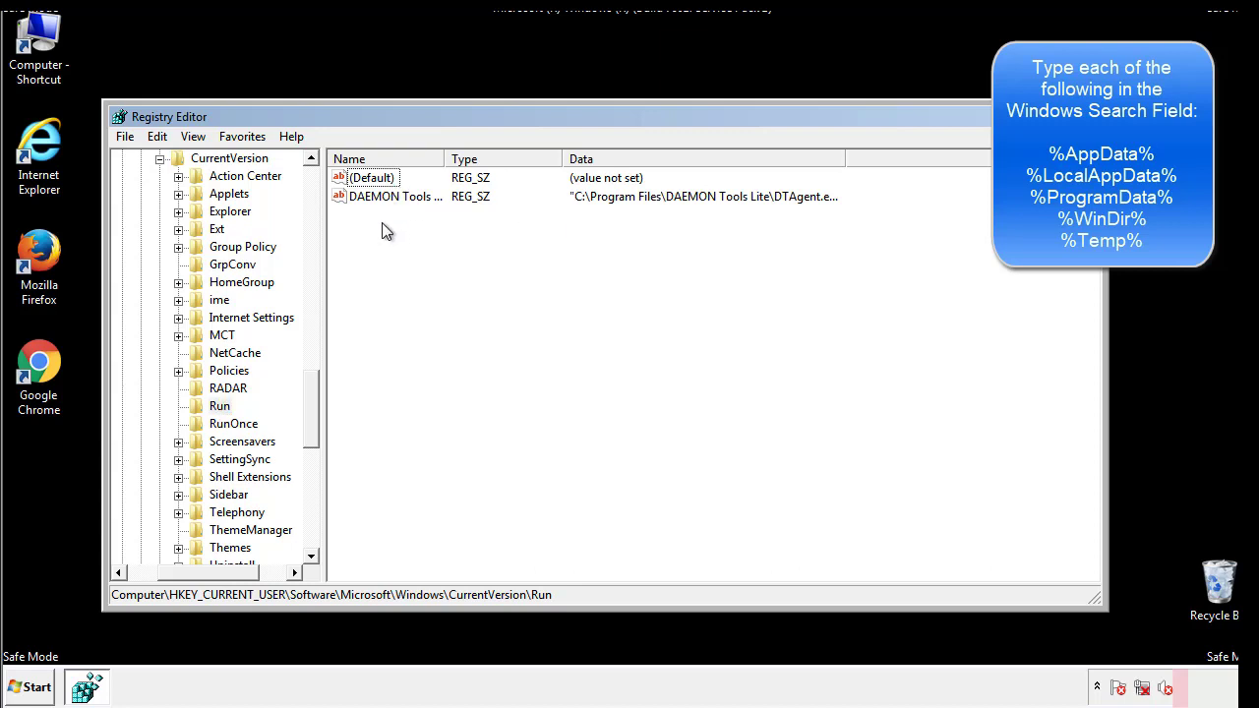
mouse_move(456, 232)
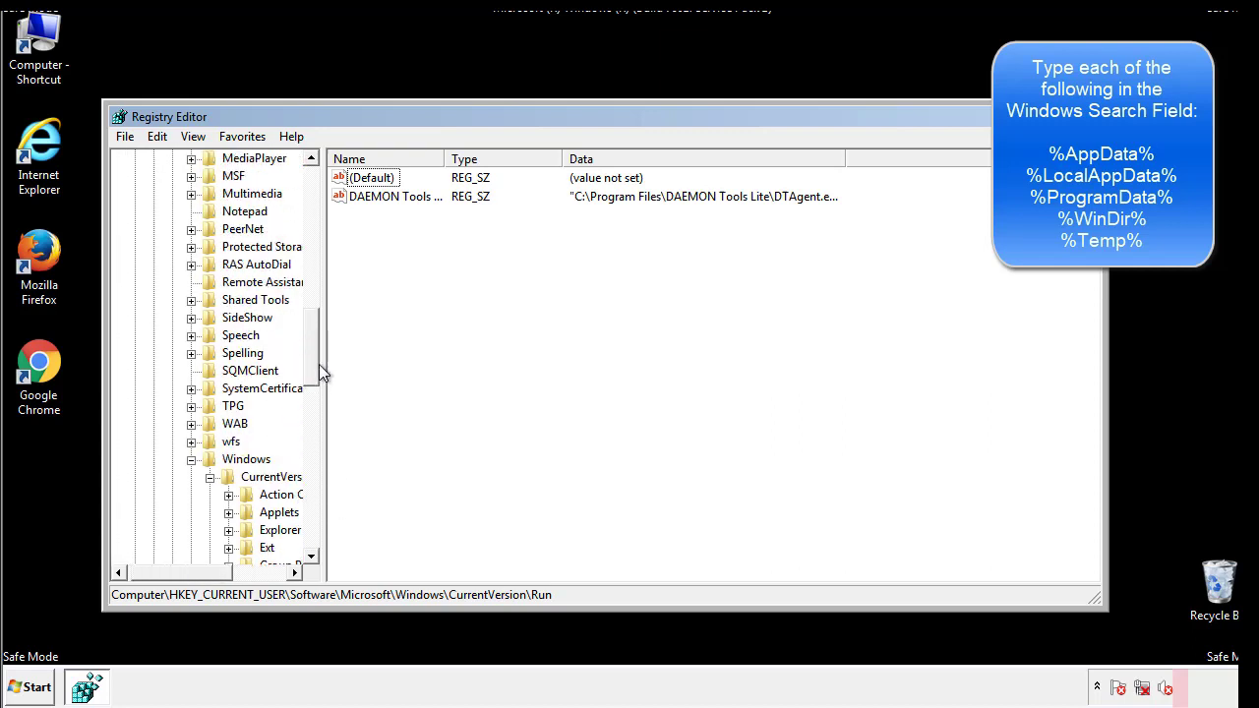
click(246, 458)
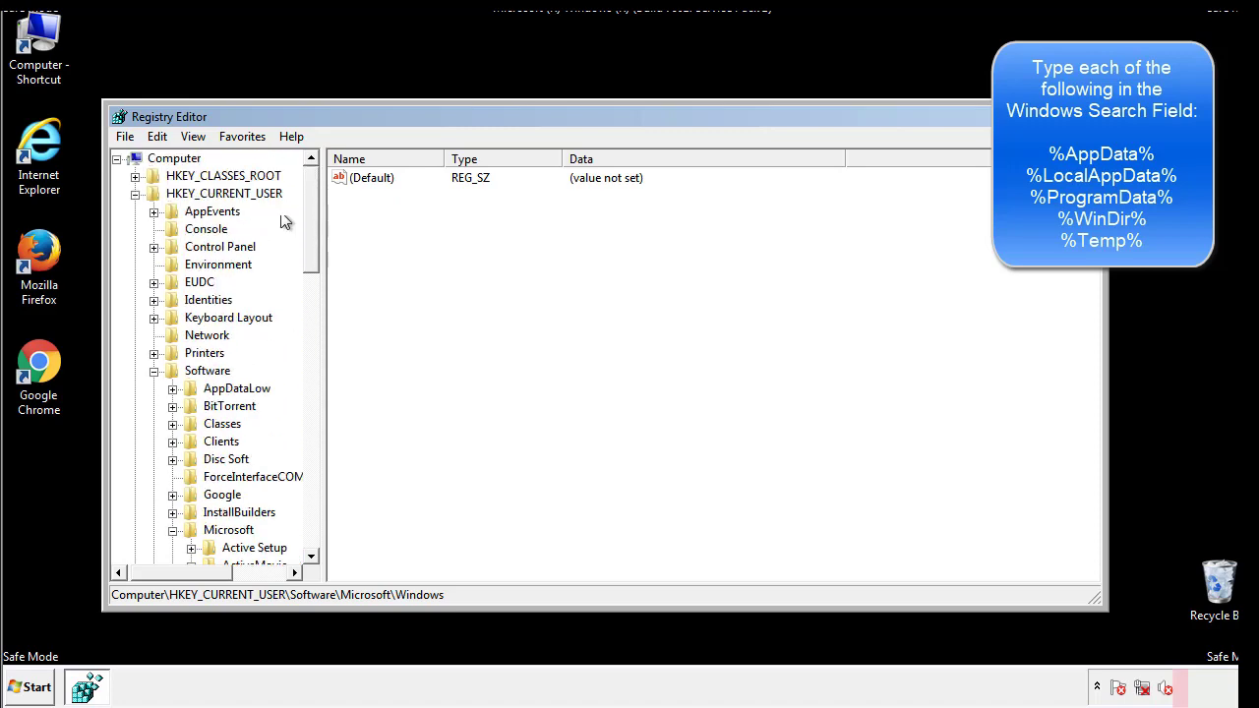
Search the registry for %temp% via Edit > Find.
click(157, 135)
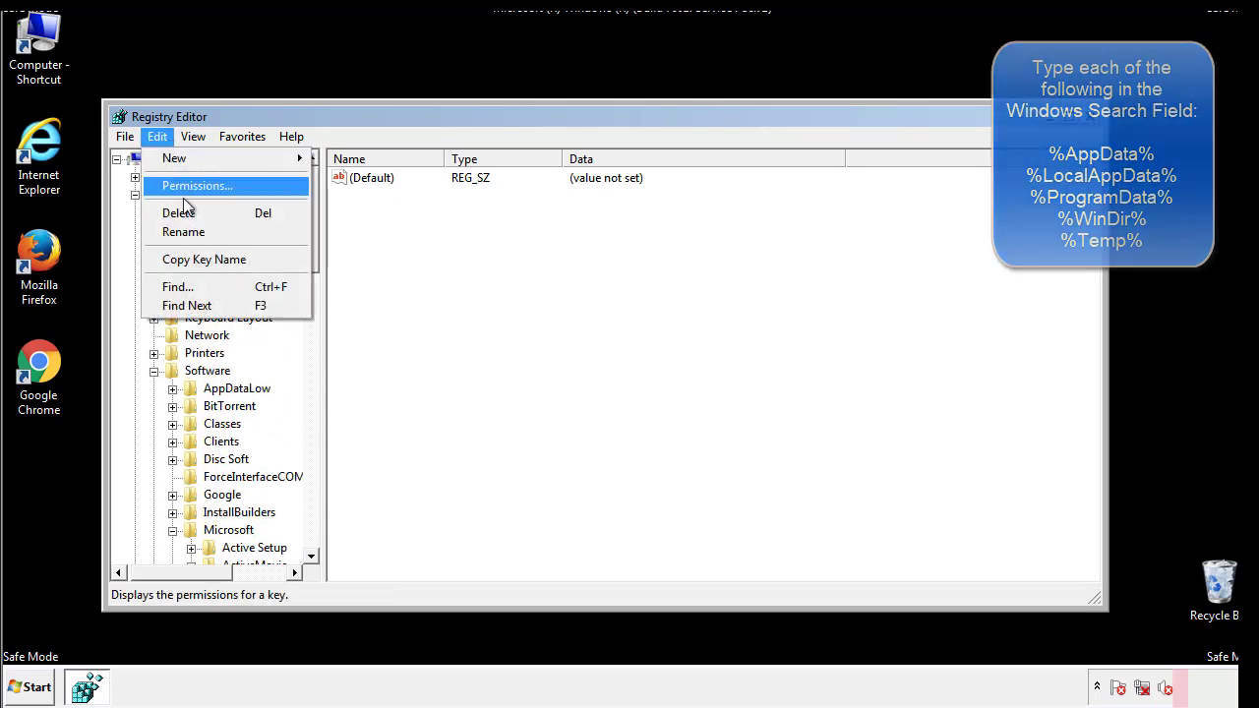
click(177, 287)
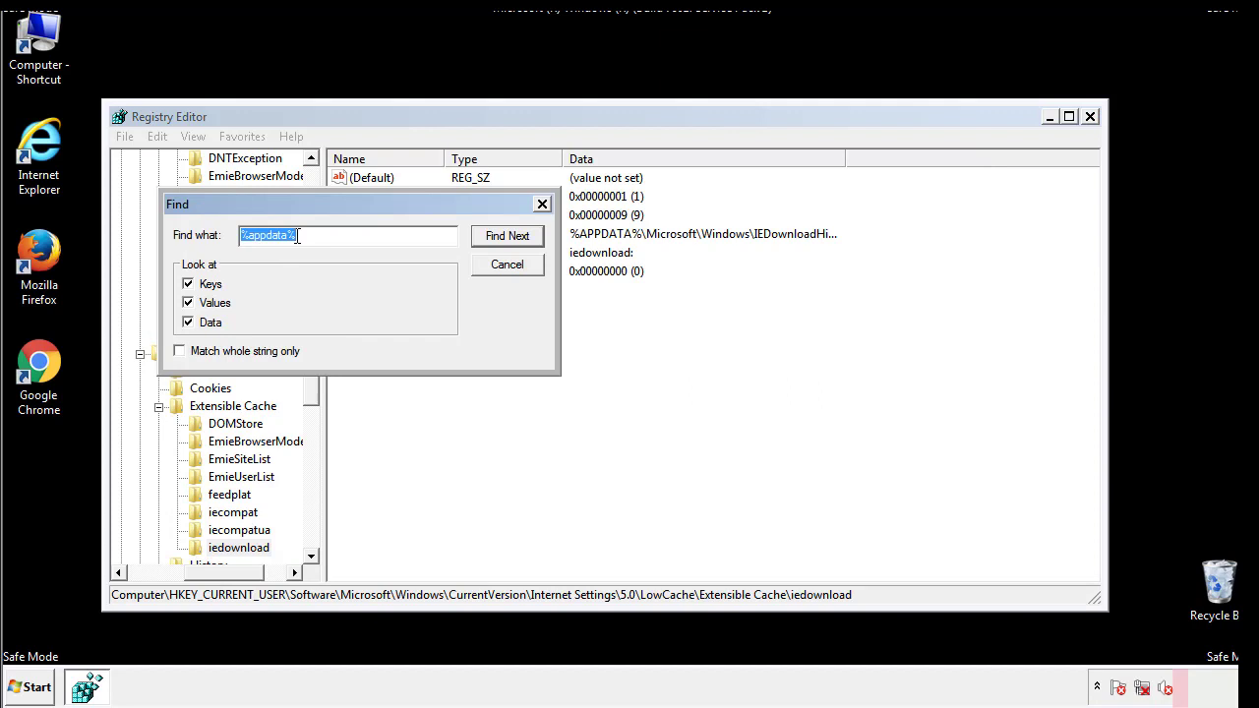
text(%t)
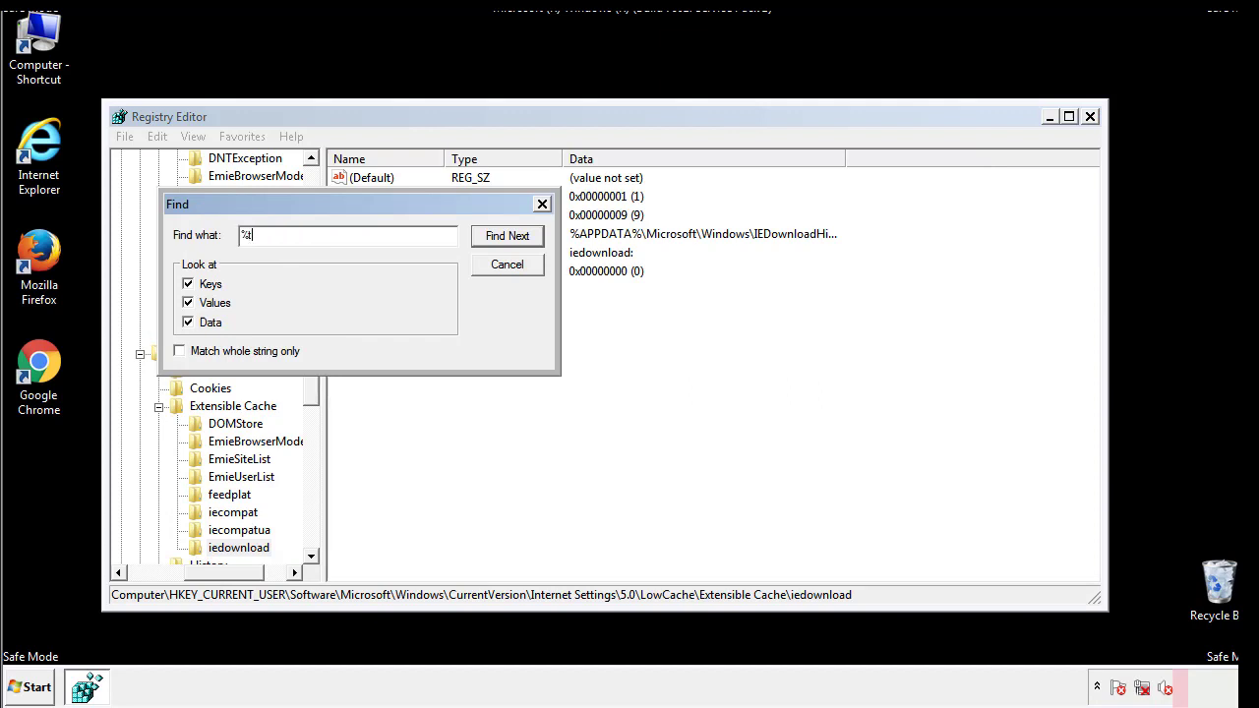
text(emp%)
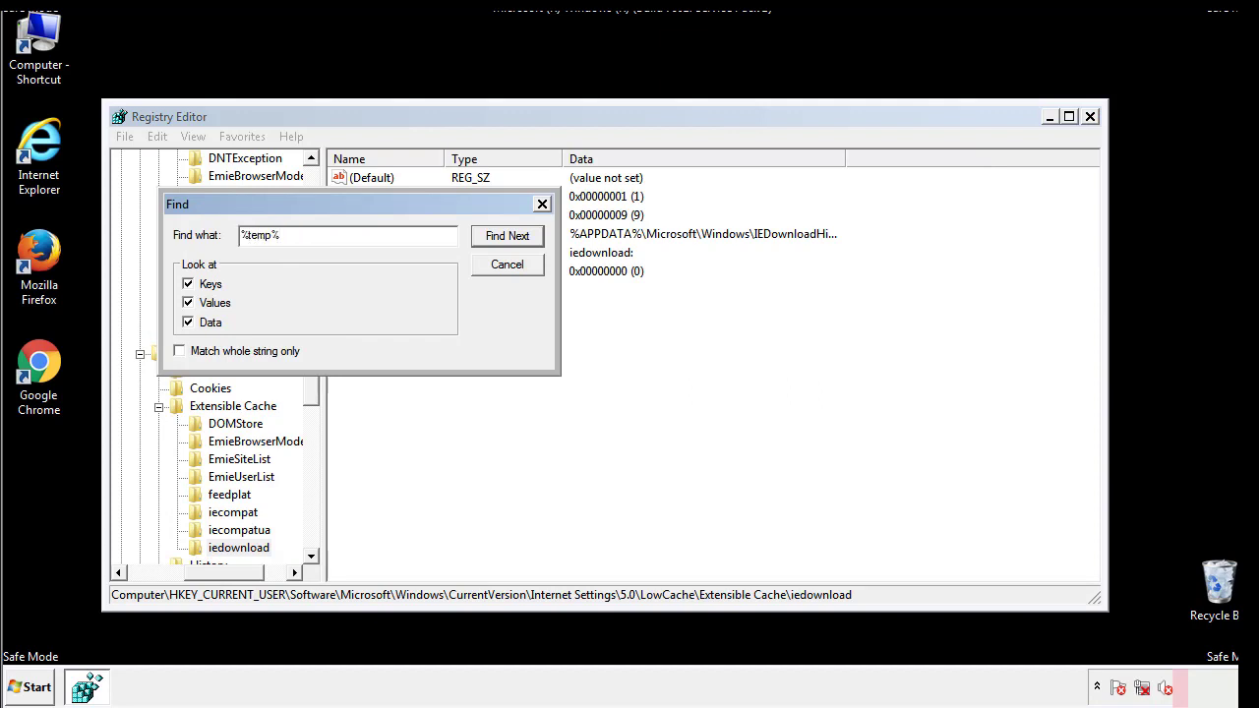
click(508, 236)
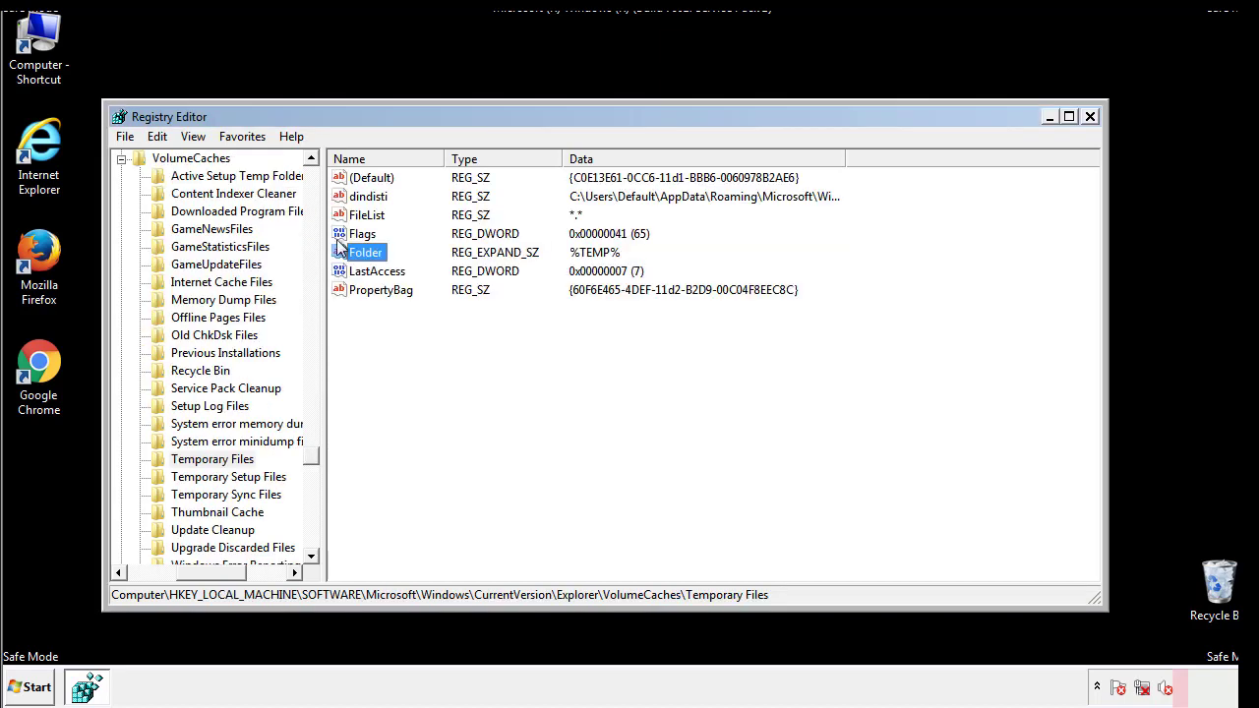
Delete all values in the found Temporary Files key, leaving only the default entry.
click(409, 325)
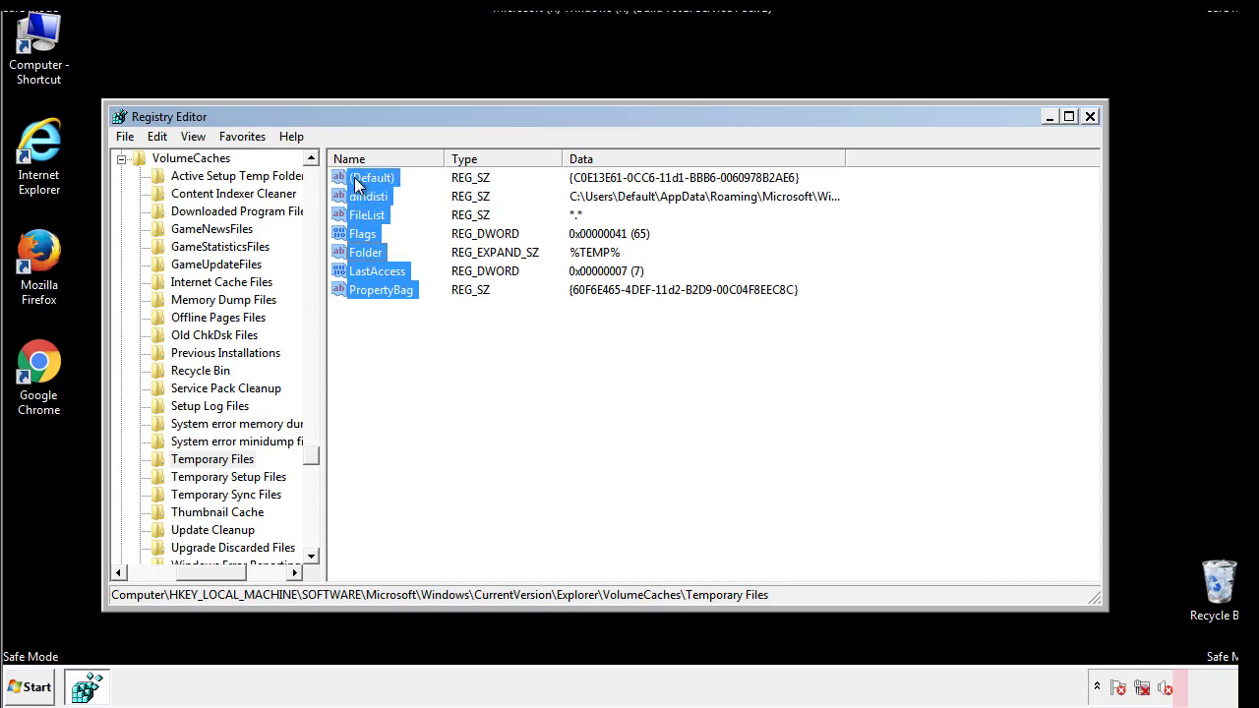
right_click(372, 177)
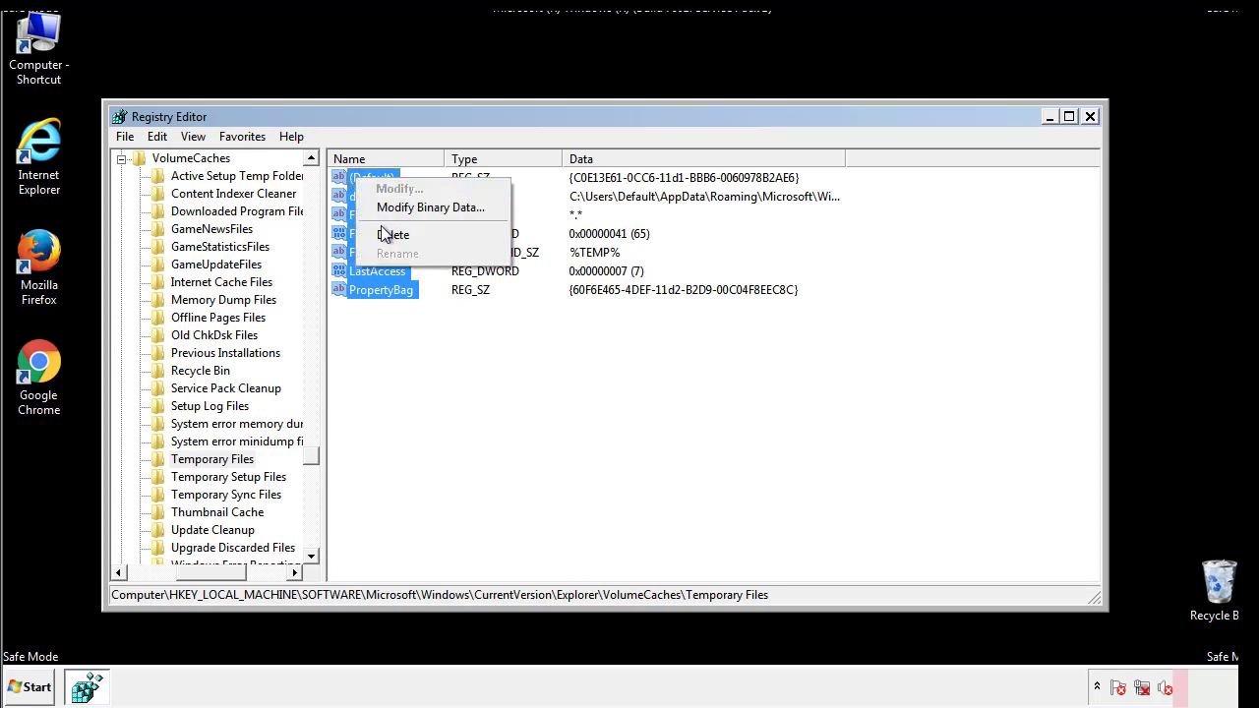
click(393, 234)
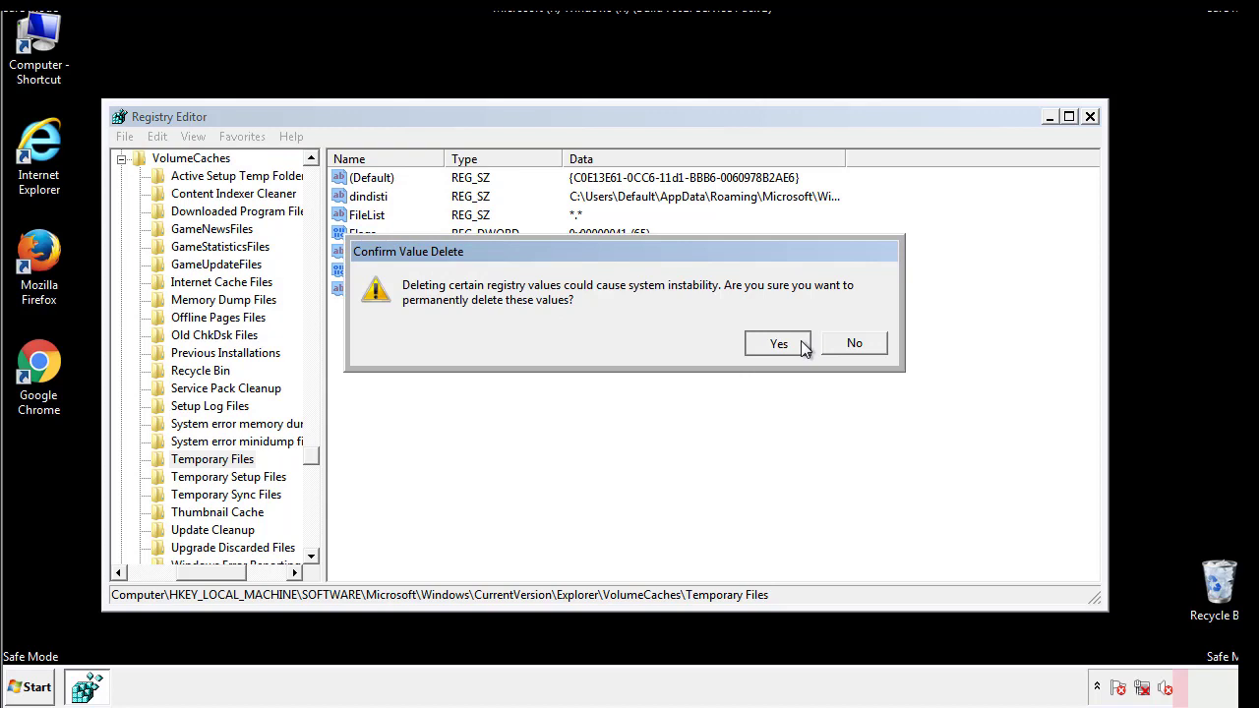
click(778, 342)
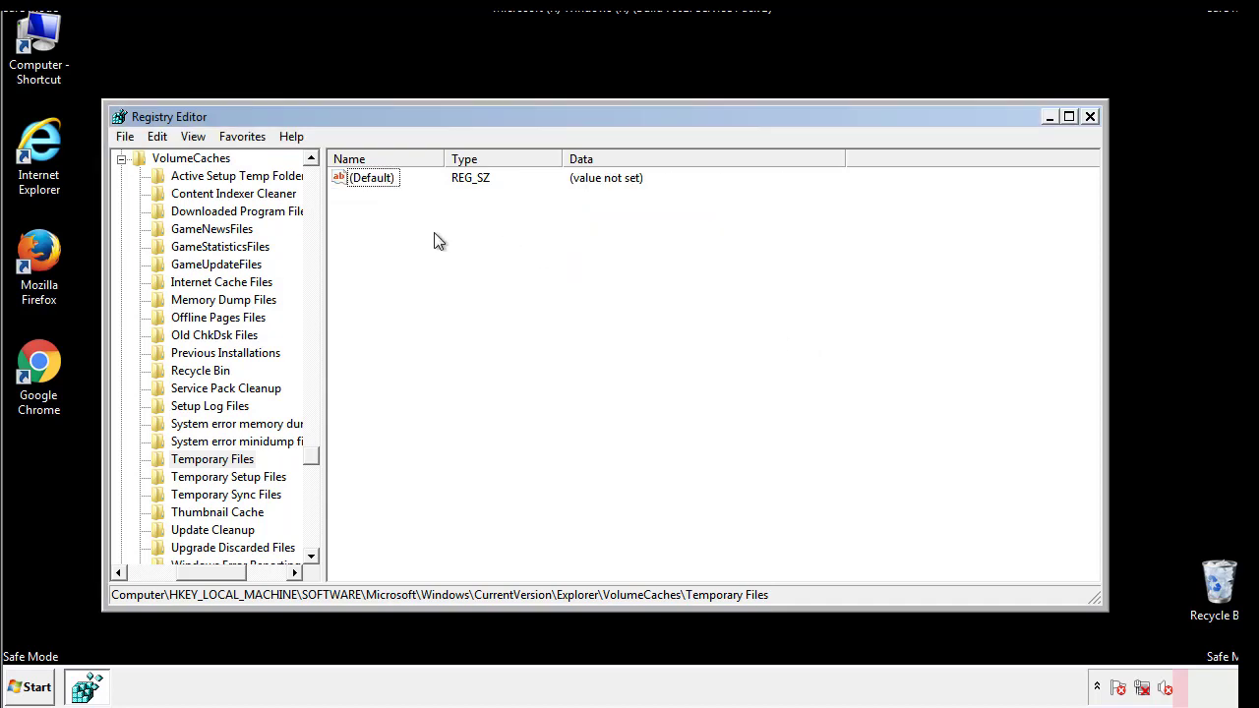
mouse_move(1090, 116)
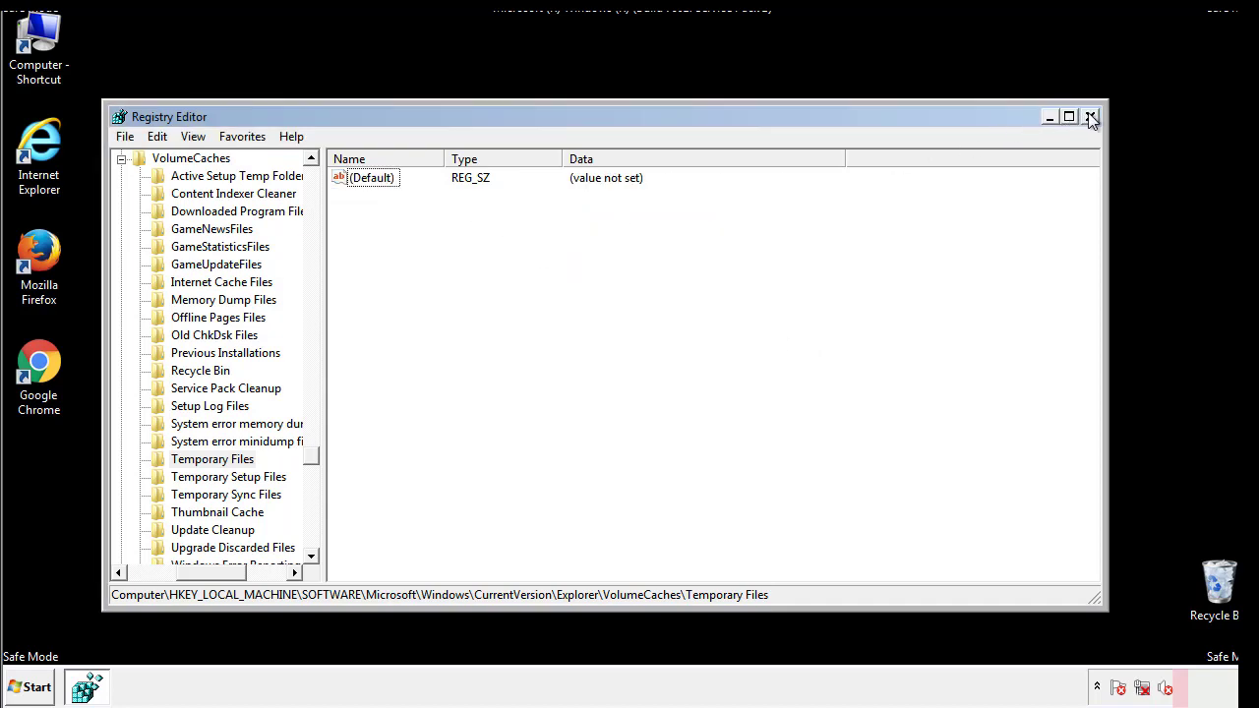
Close regedit, uncheck Safe boot in msconfig's Boot settings and restart the computer.
click(1089, 117)
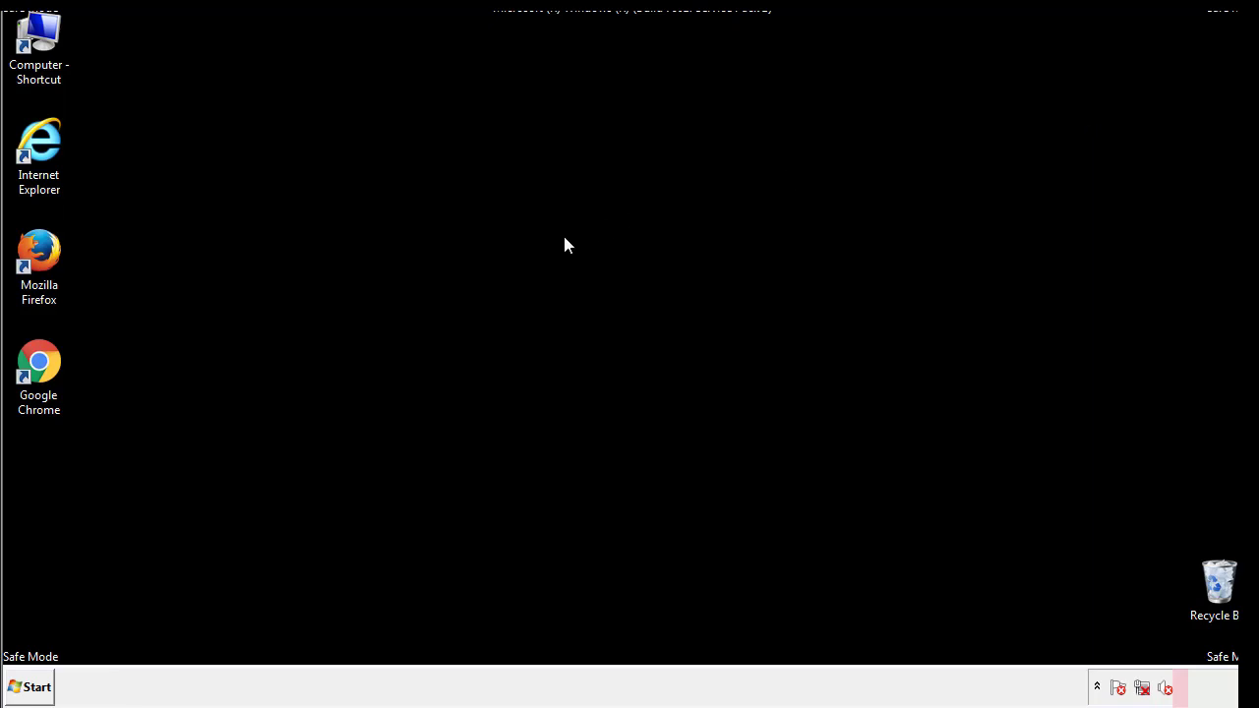
mouse_move(51, 494)
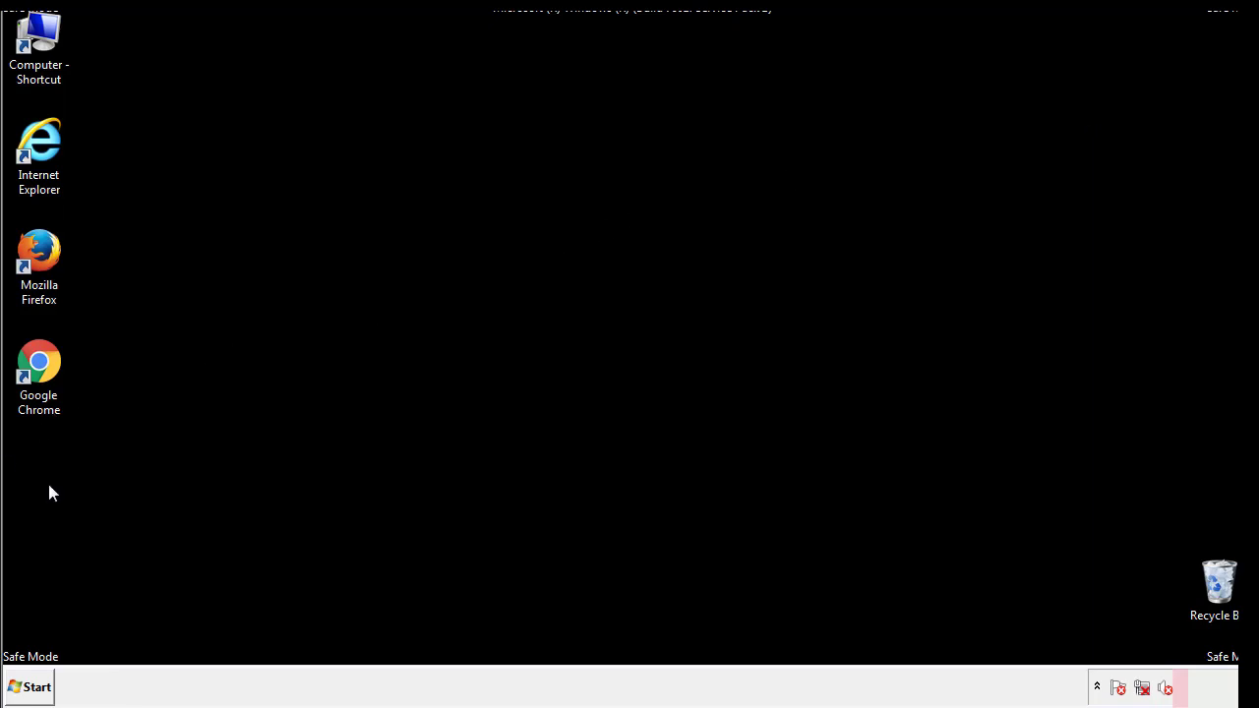
click(29, 686)
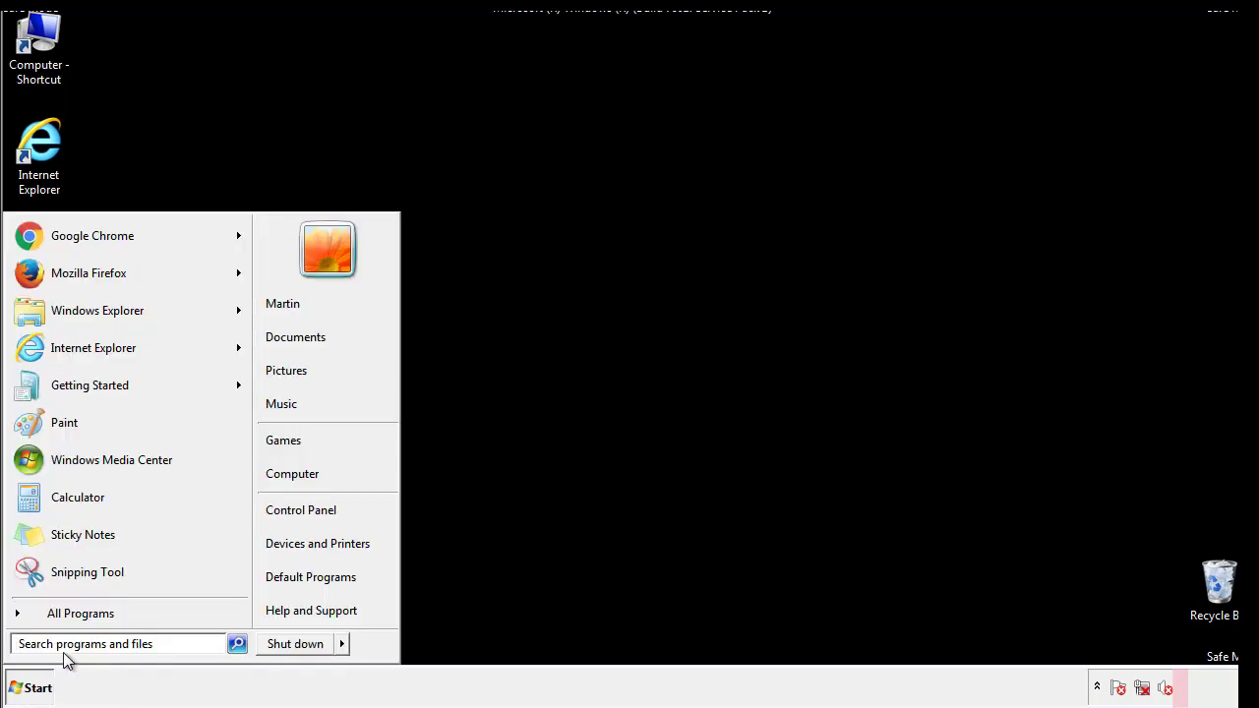
text(mscon)
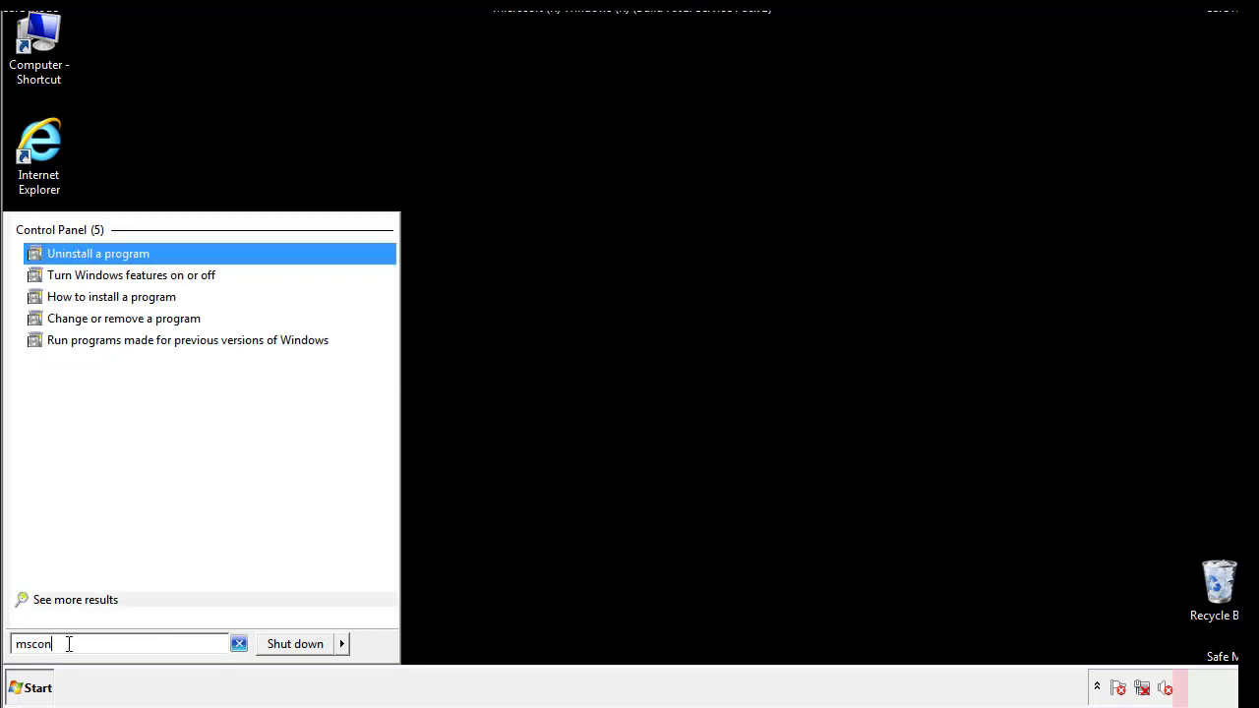
text(fig)
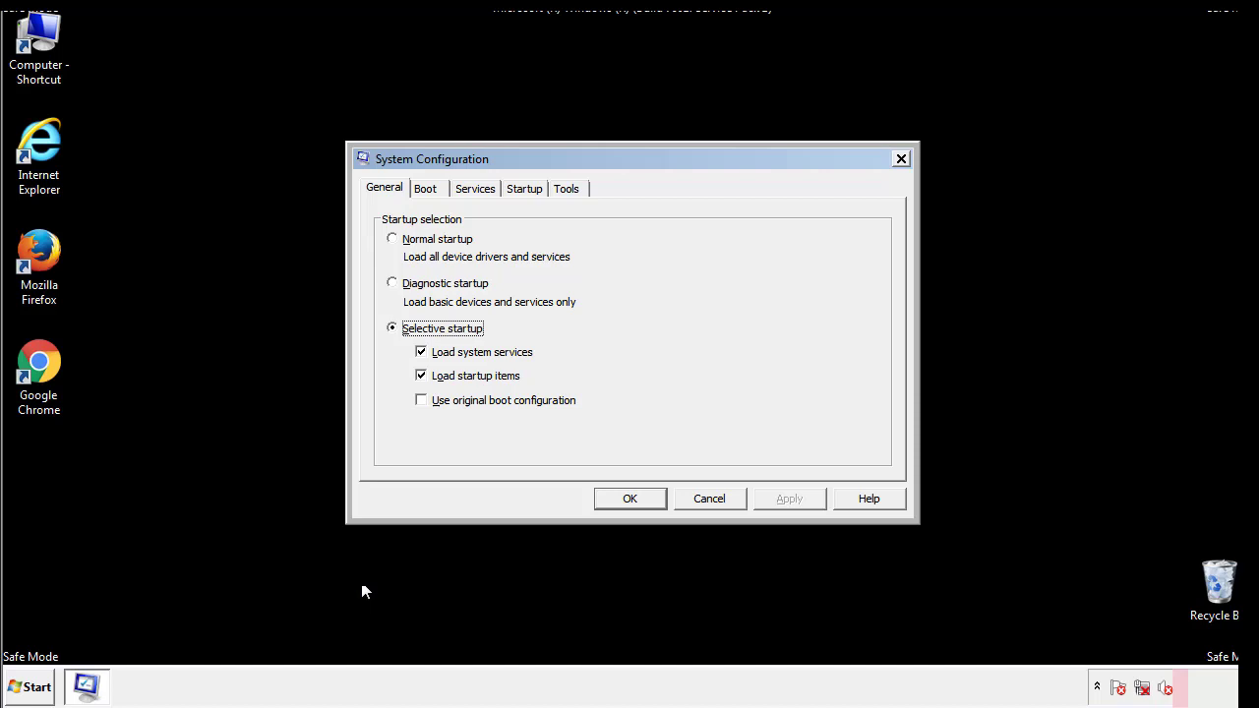
click(425, 189)
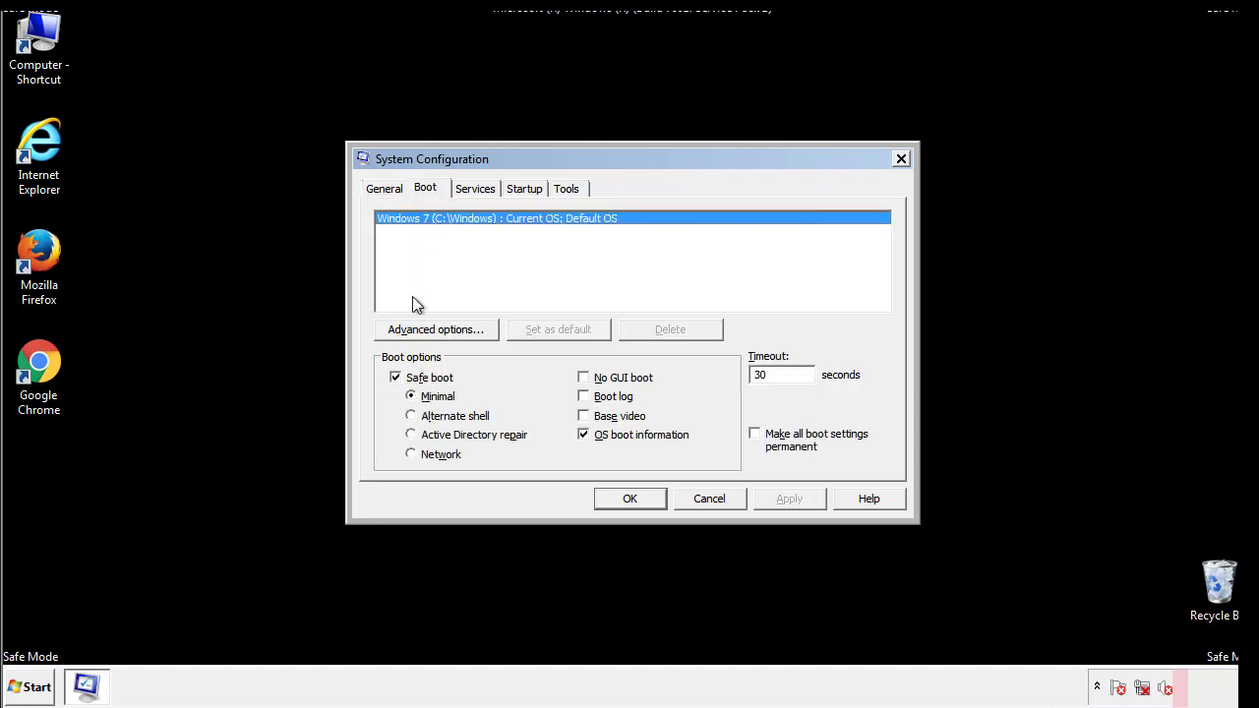
click(396, 378)
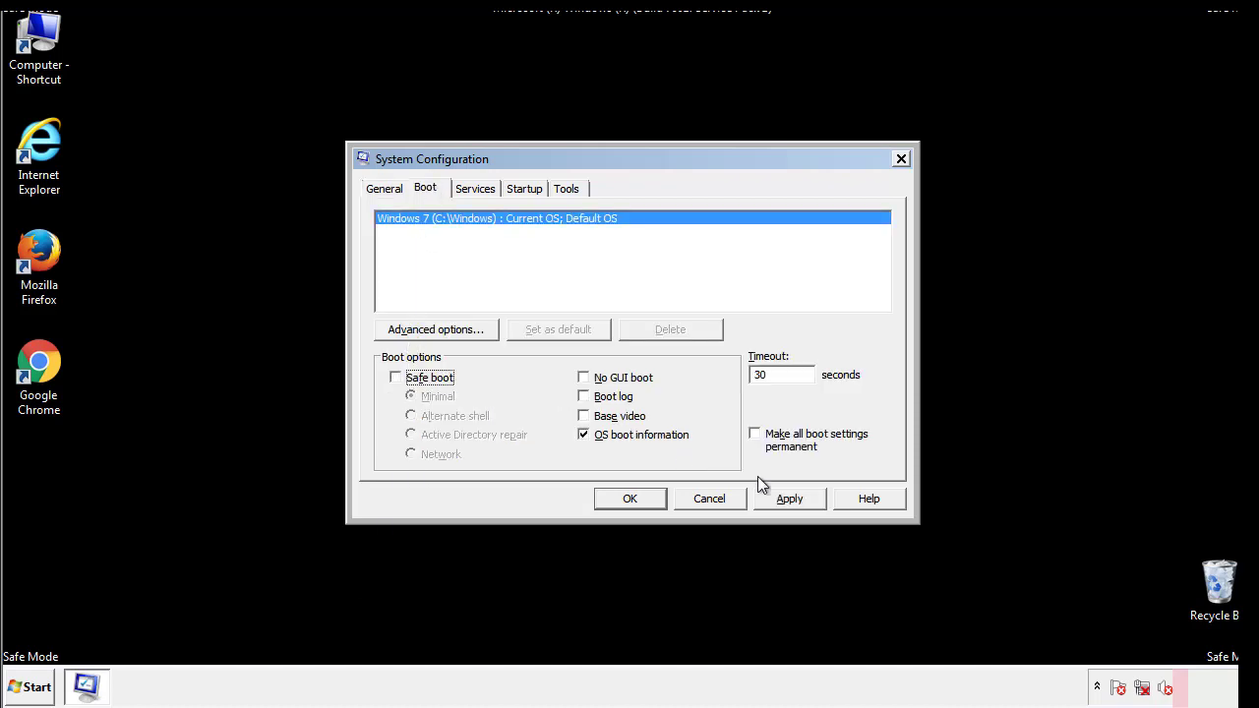
click(630, 499)
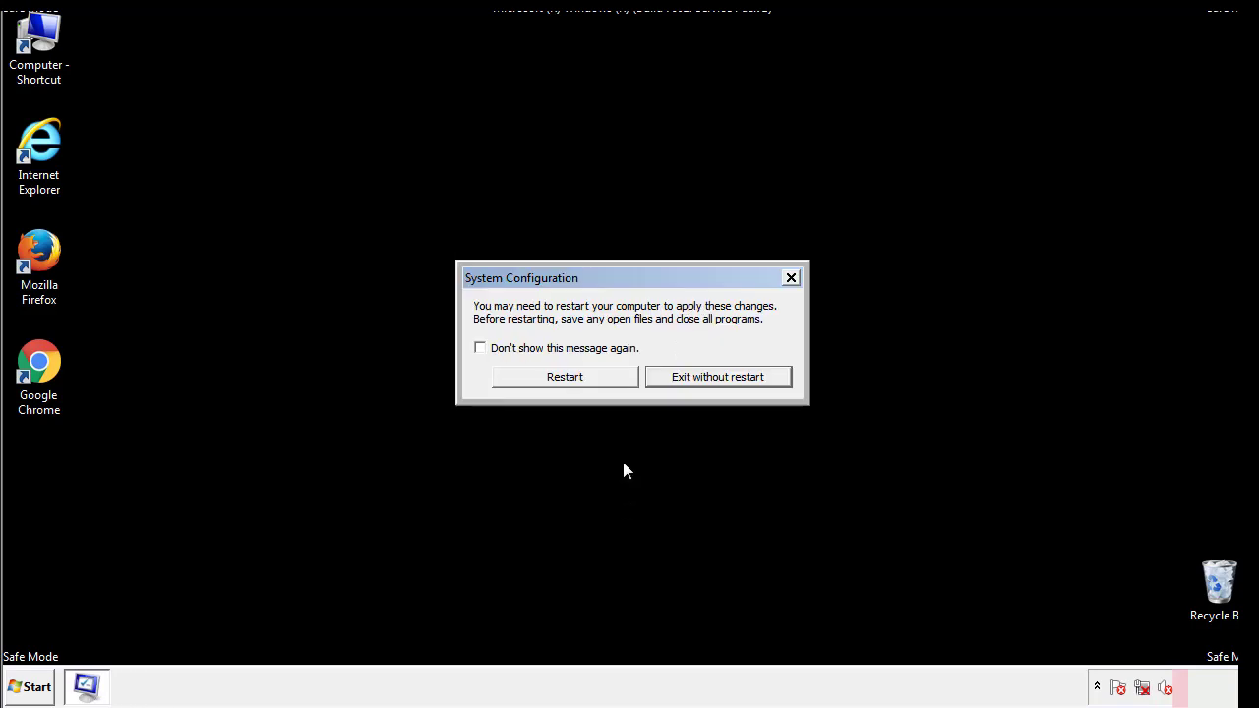
click(565, 376)
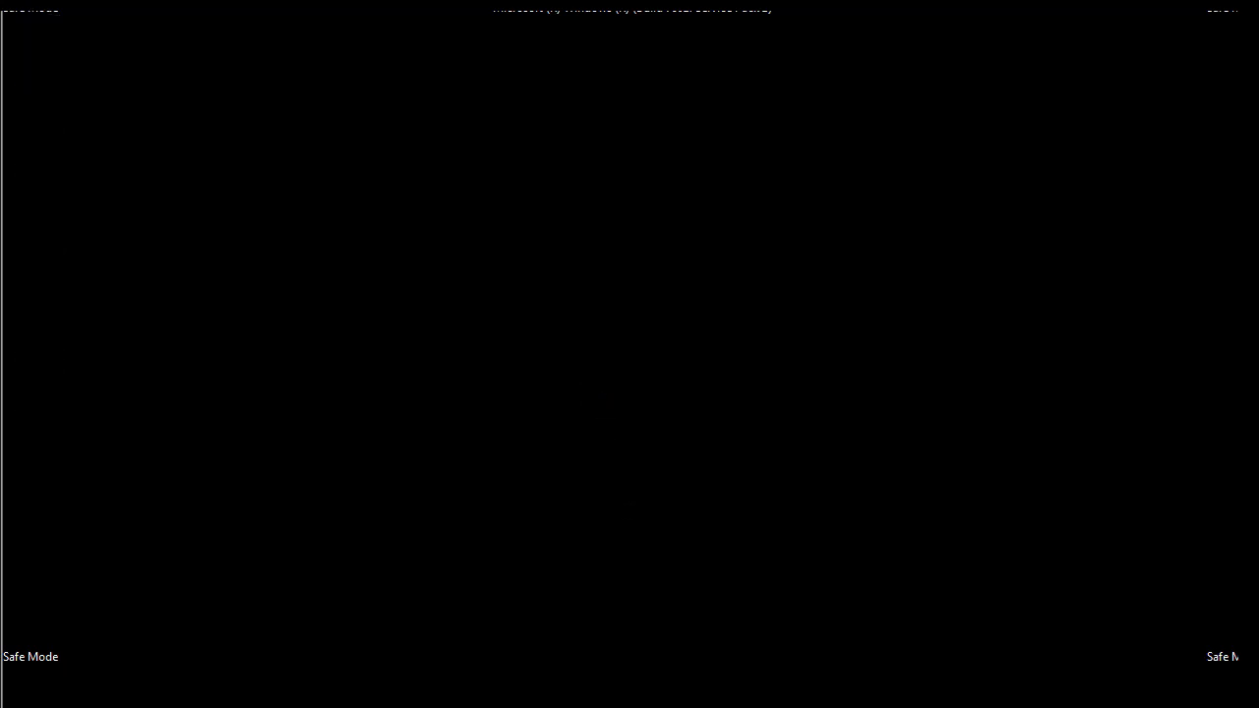